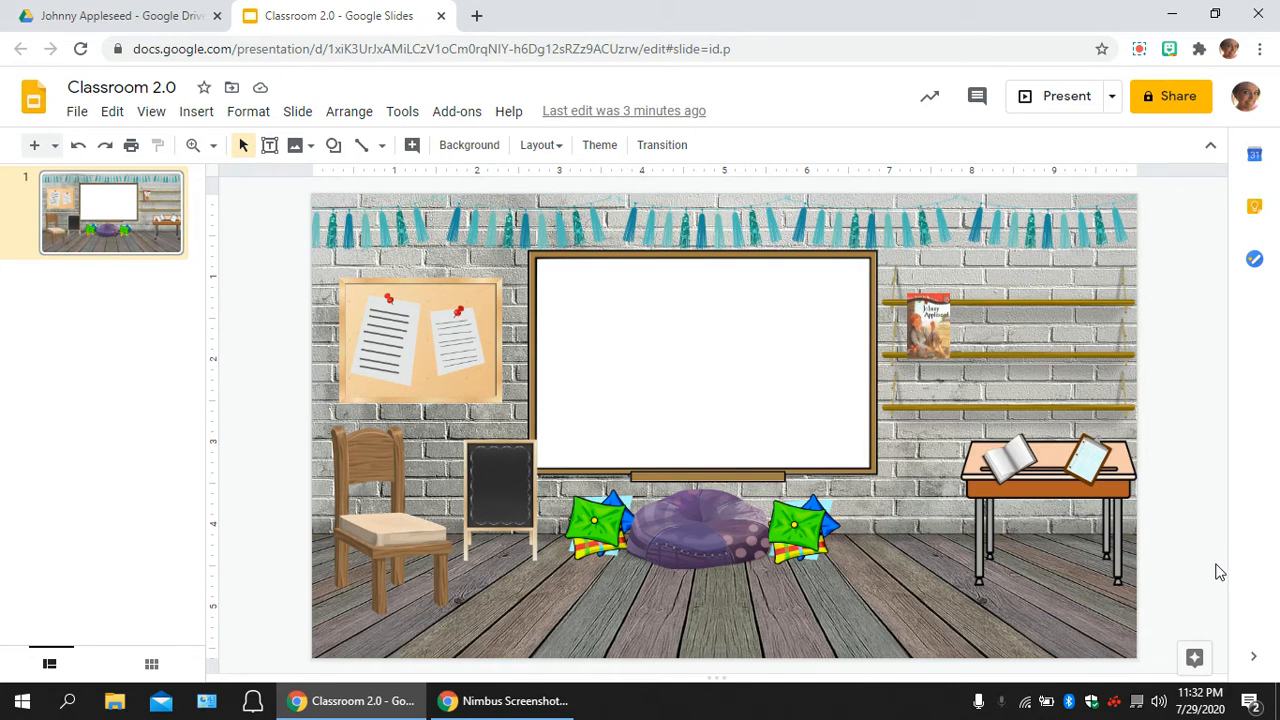
mouse_move(1050, 357)
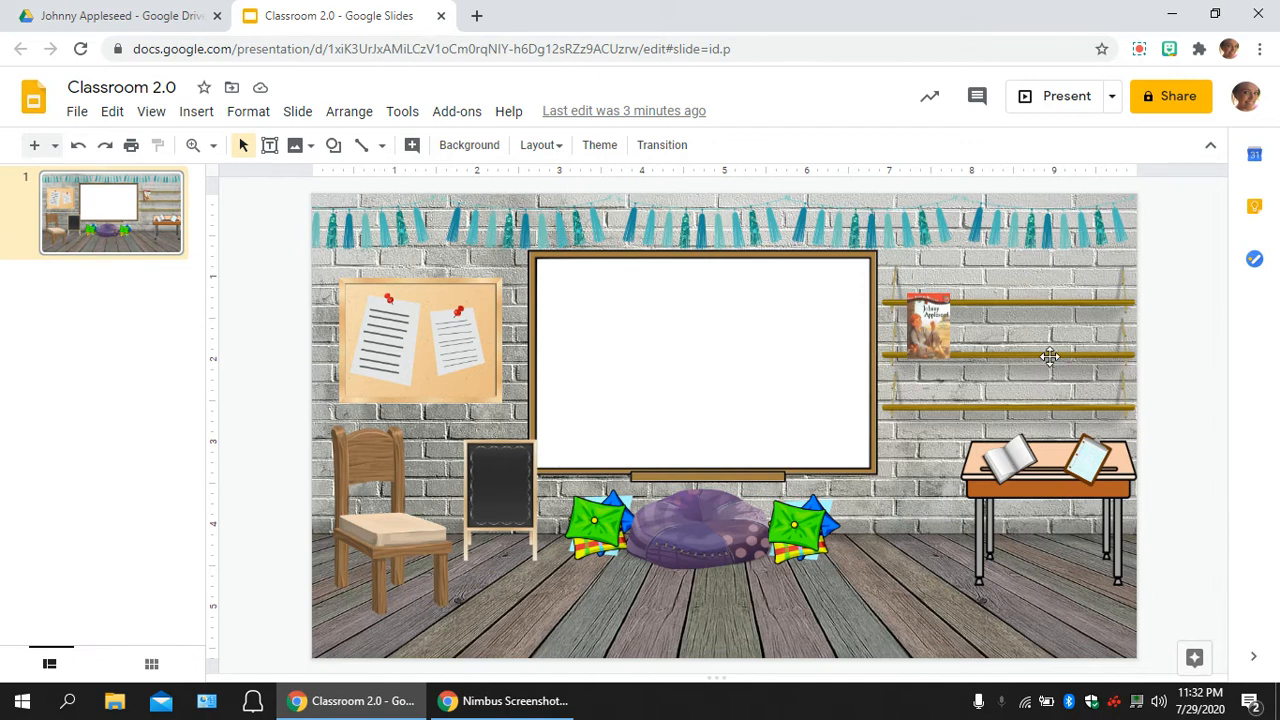
mouse_move(369, 148)
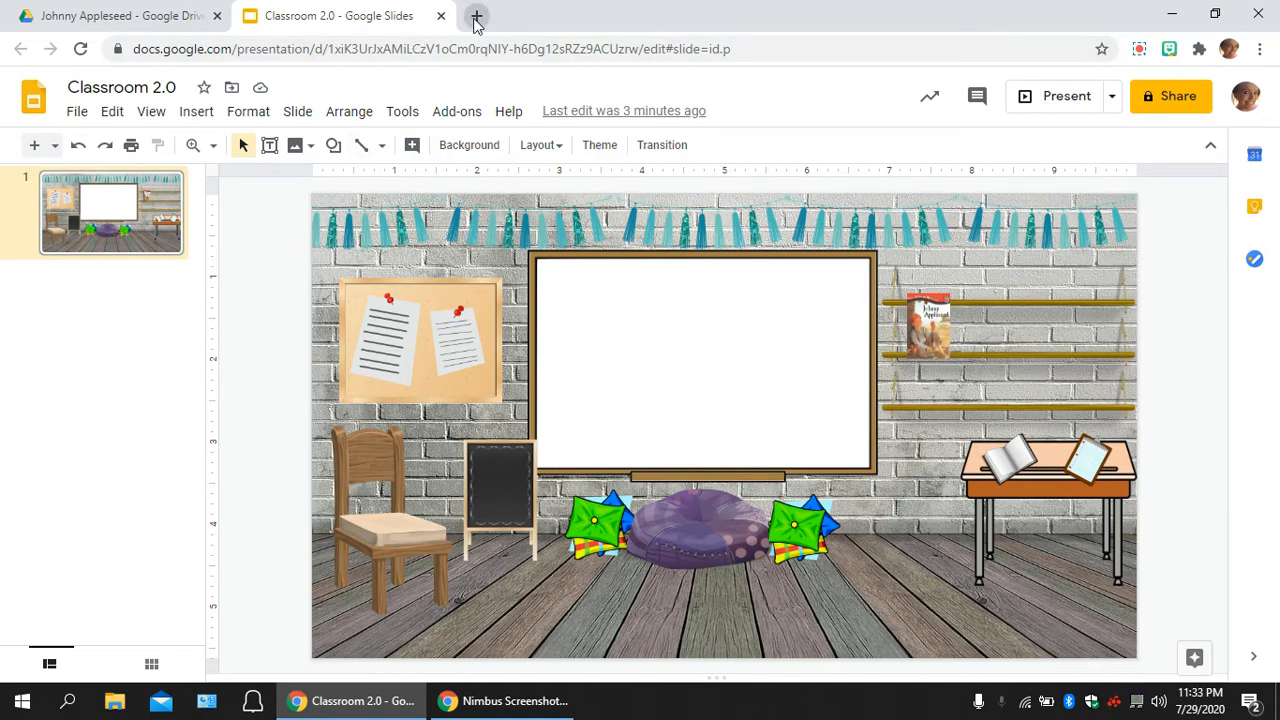
Reach the Chrome Web Store via a 'chrome web store' search and search it for 'bitmoji'
click(472, 16)
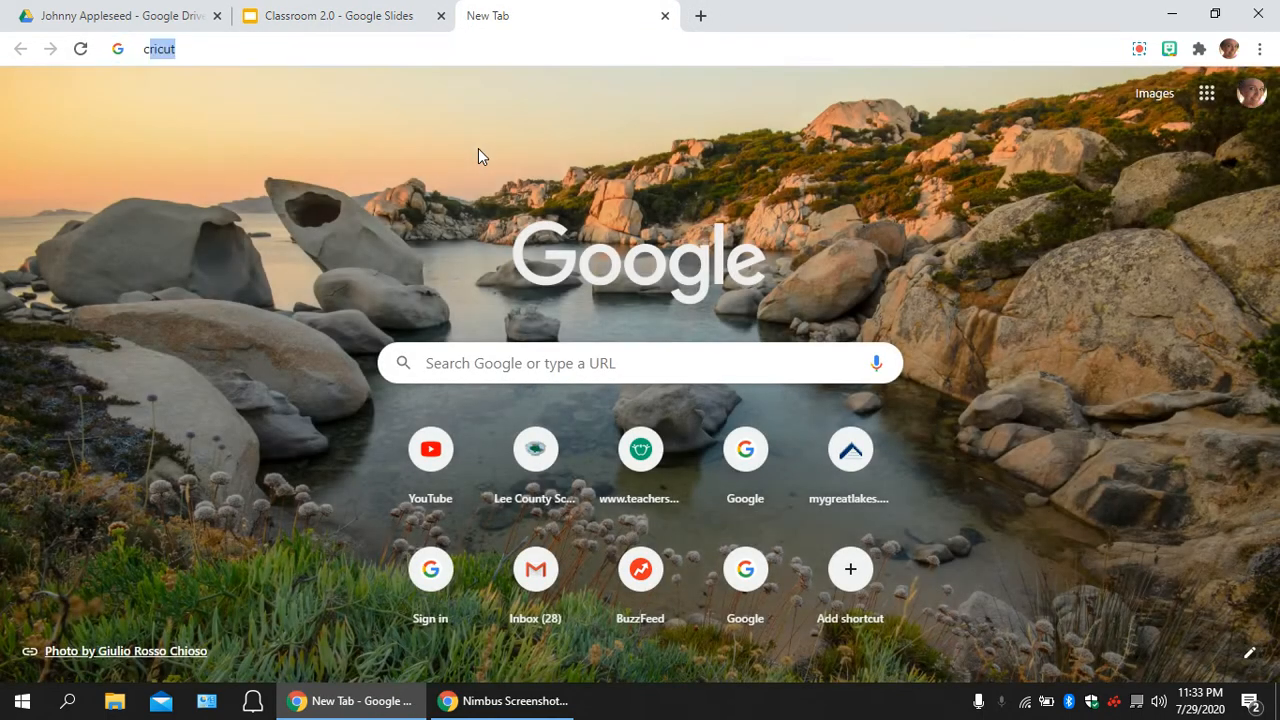
text(ch)
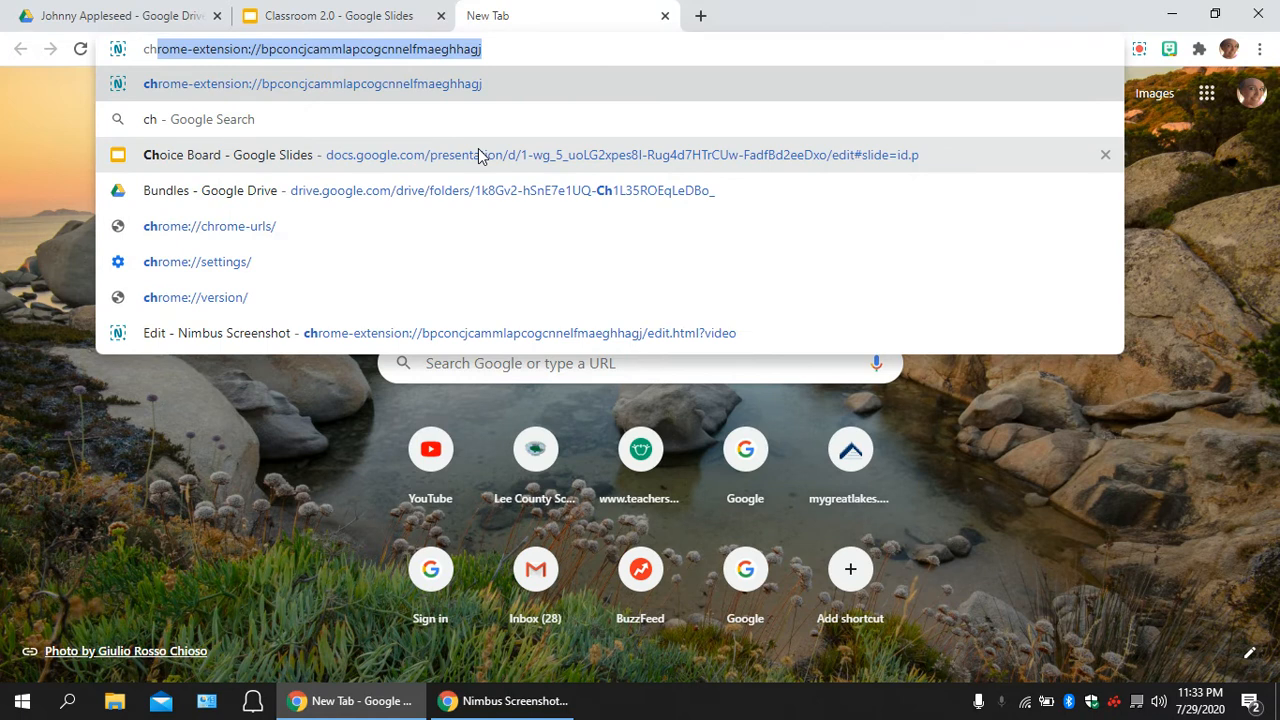
text(chrome)
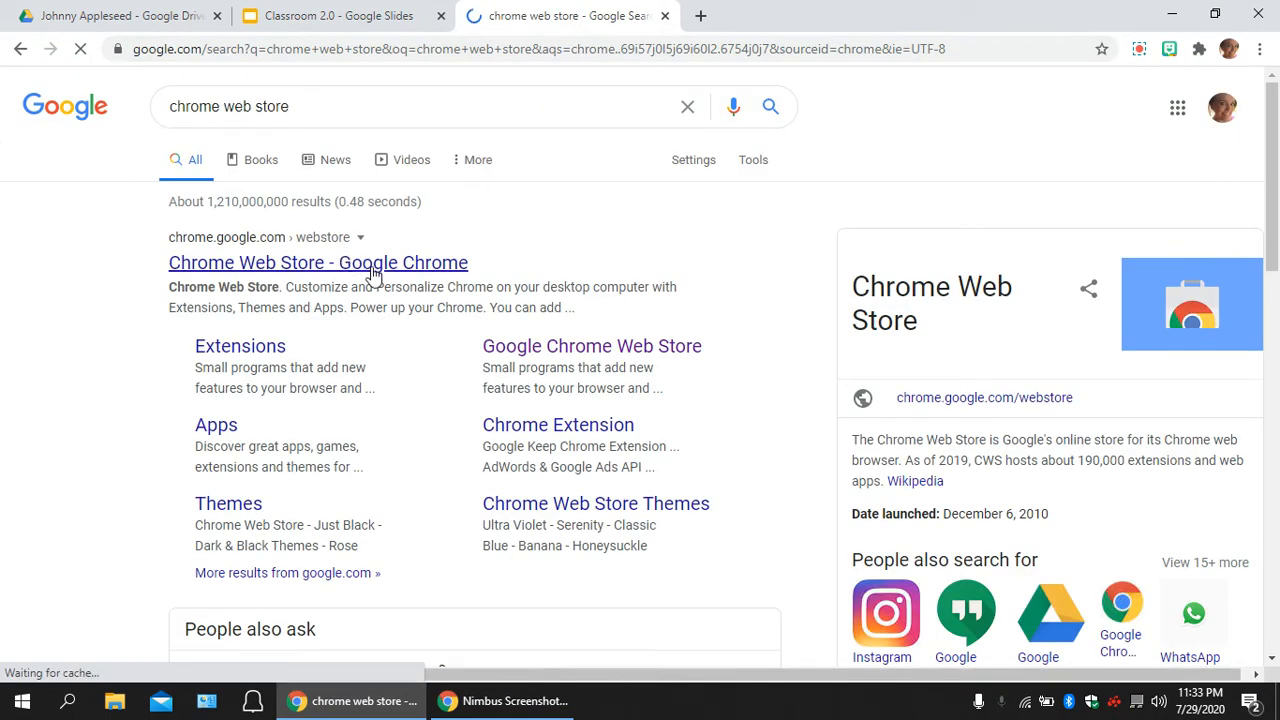
click(317, 262)
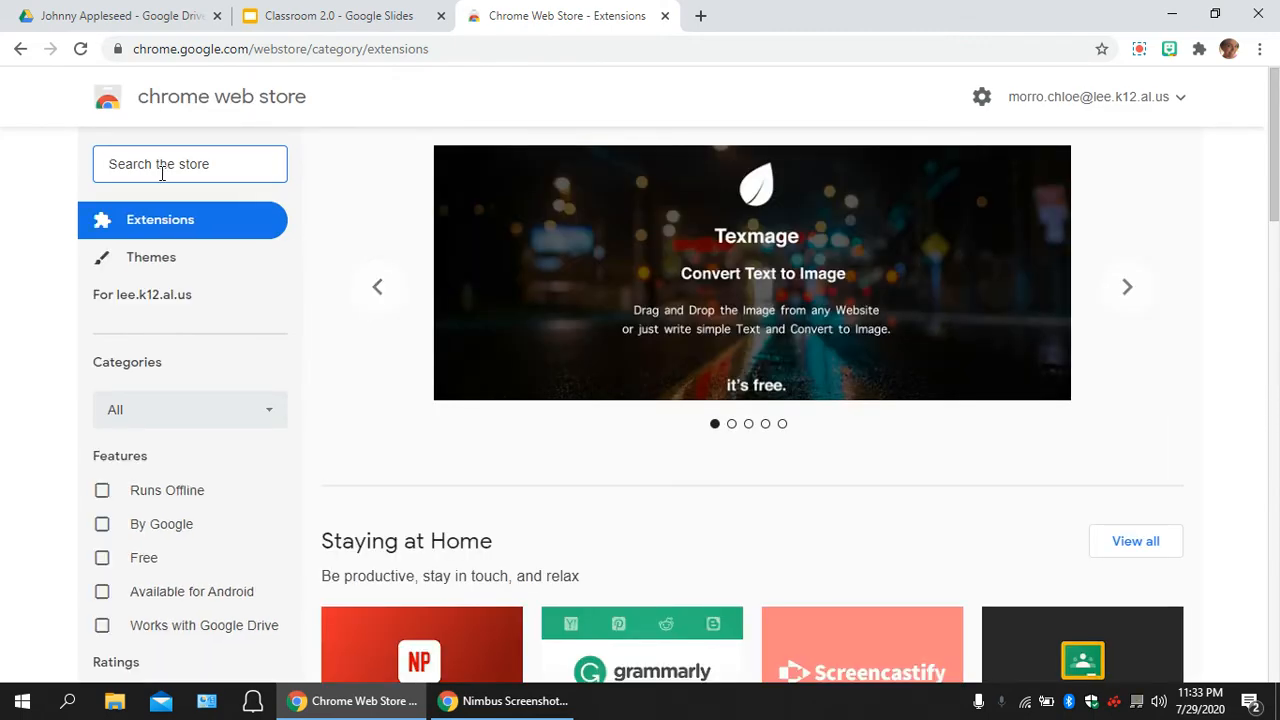
text(bitmoji)
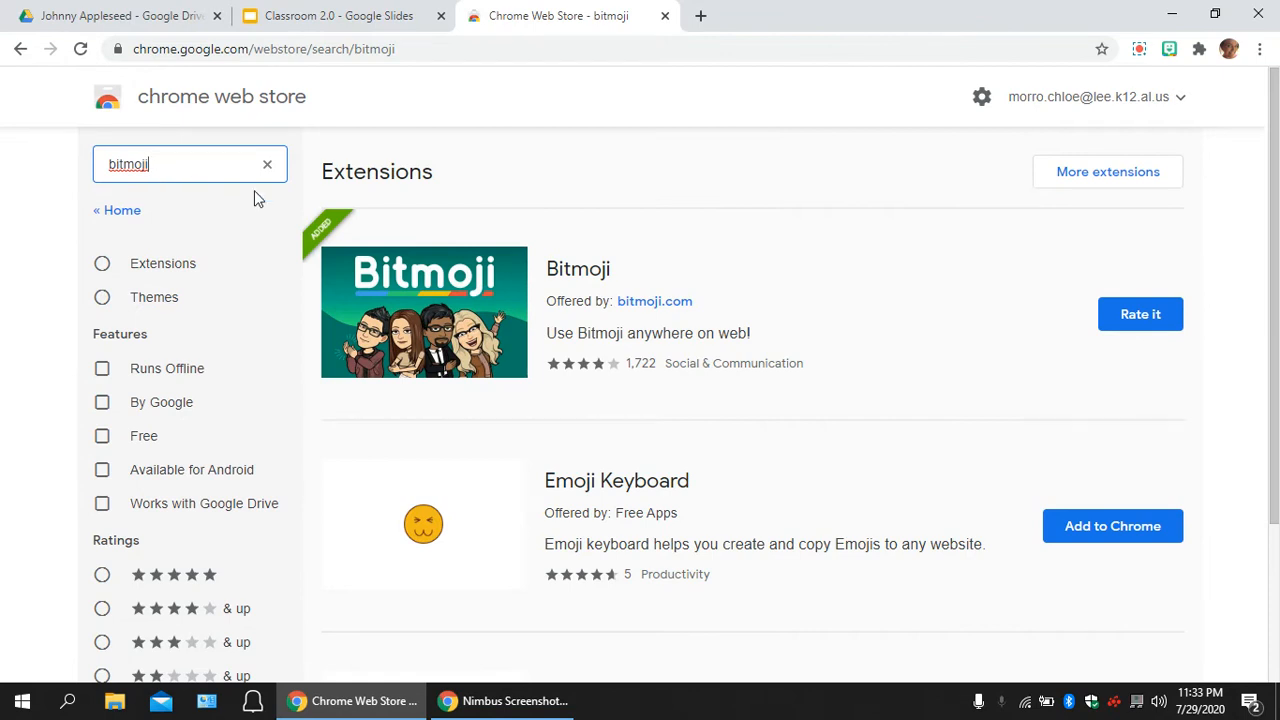
mouse_move(1107, 330)
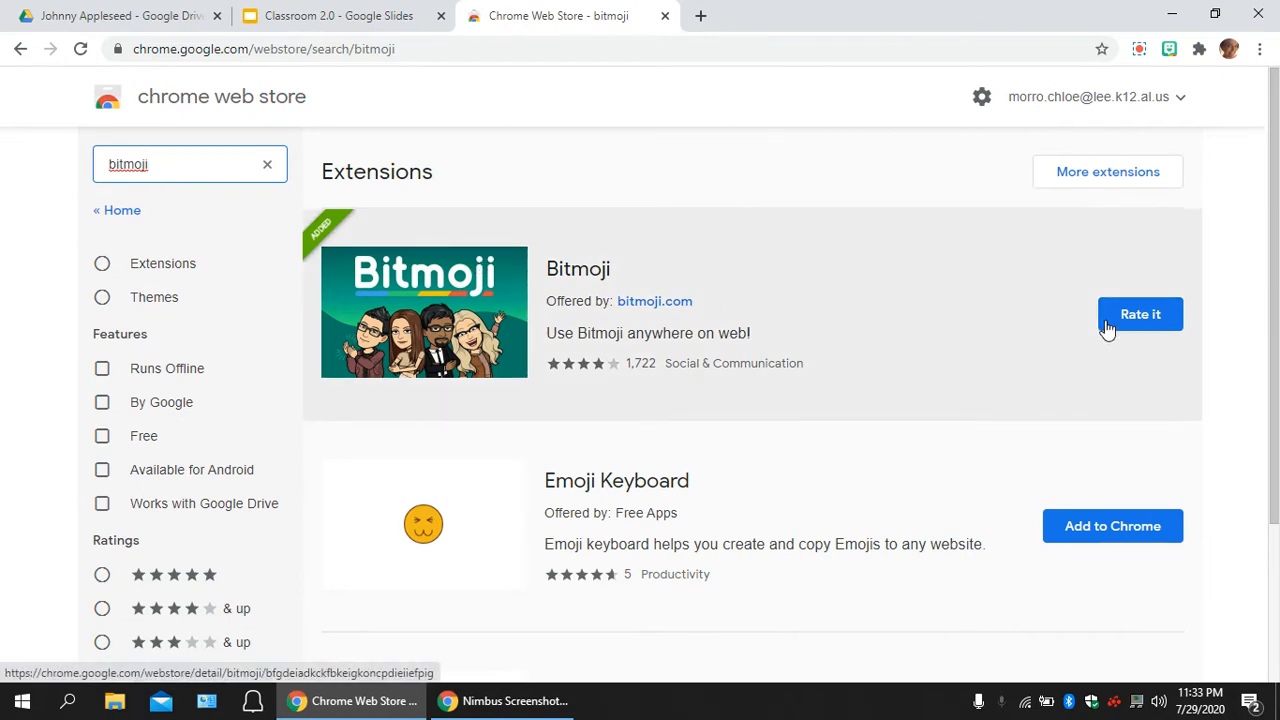
mouse_move(864, 349)
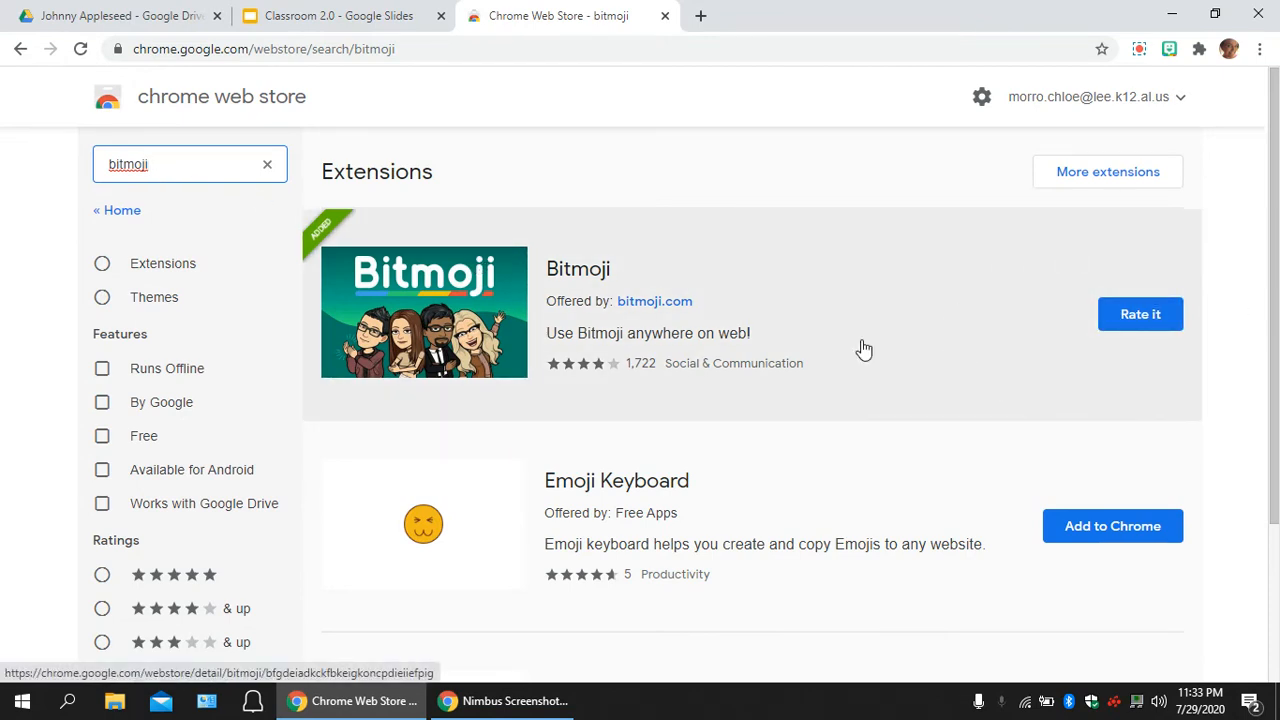
mouse_move(874, 344)
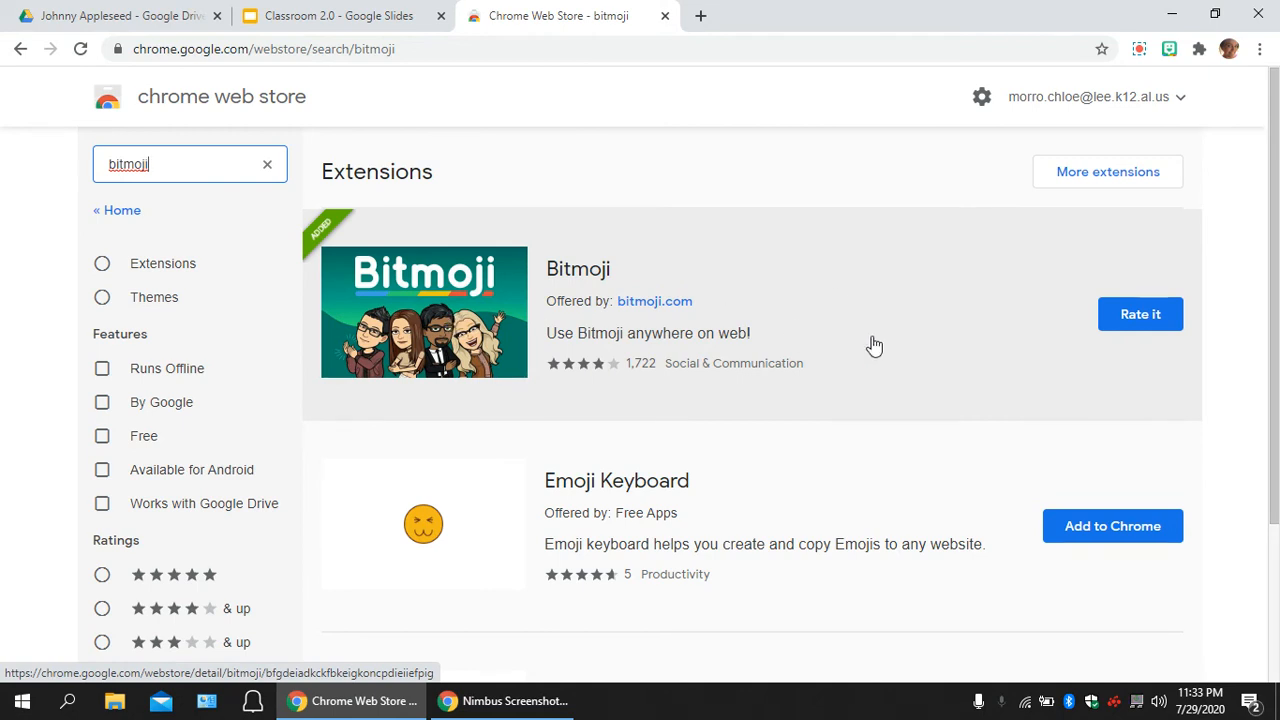
mouse_move(885, 82)
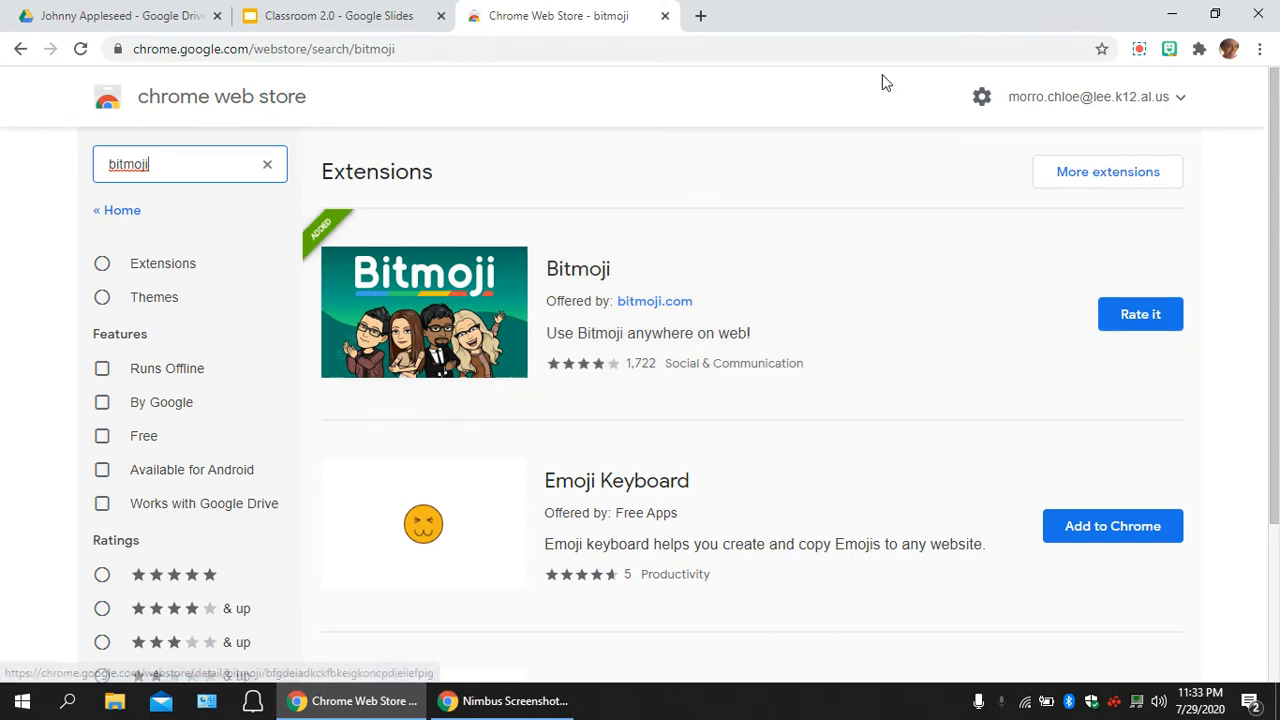
Return to the classroom presentation and show Chrome's installed-extensions list with Bitmoji pinned
click(665, 16)
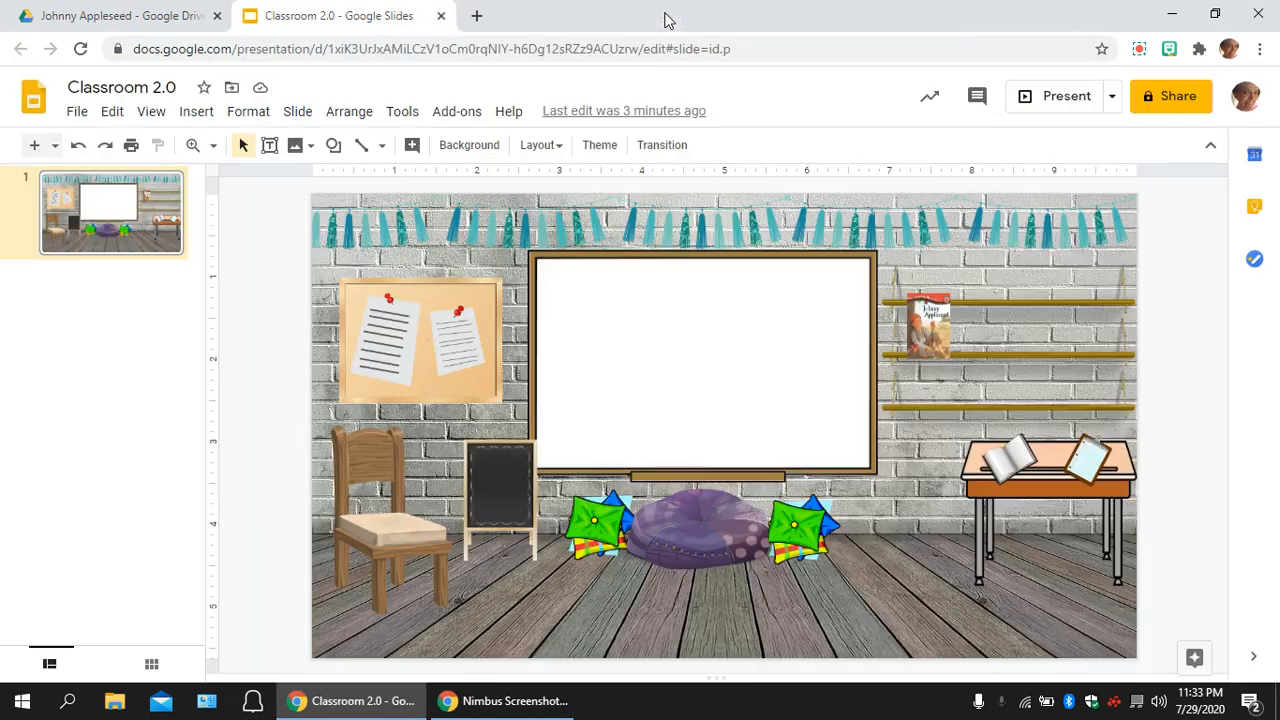
mouse_move(887, 17)
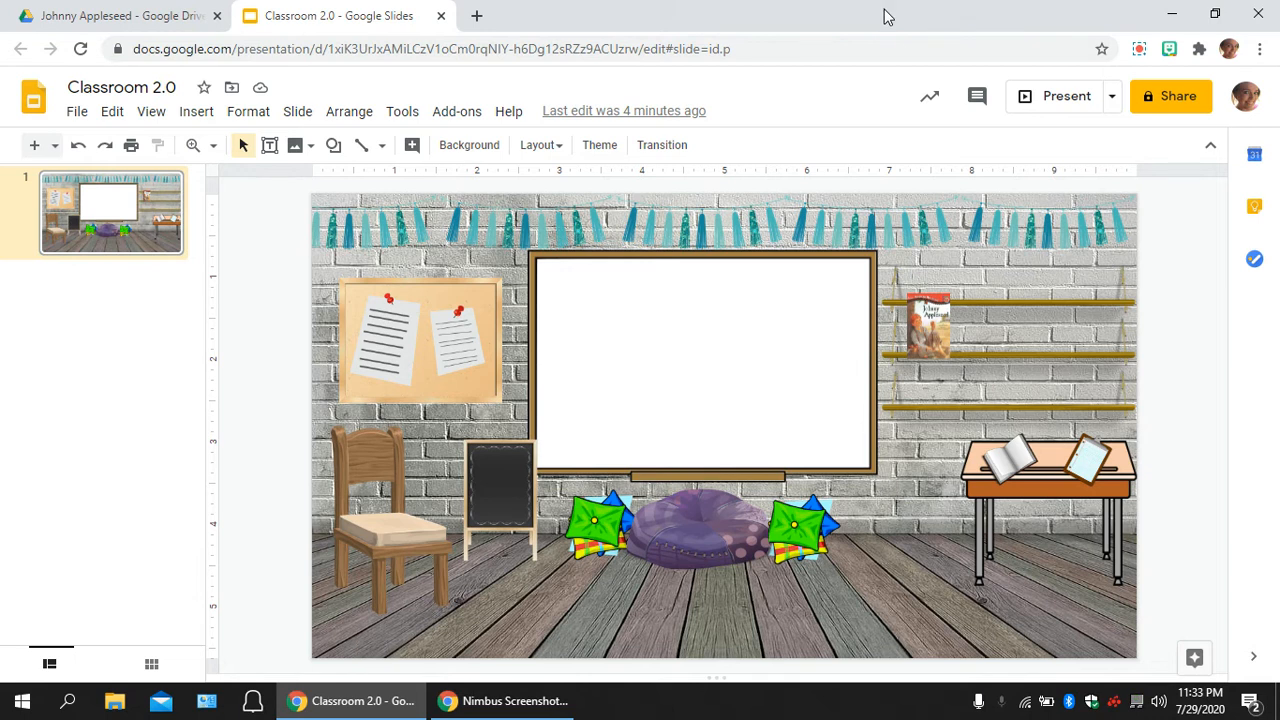
mouse_move(1180, 96)
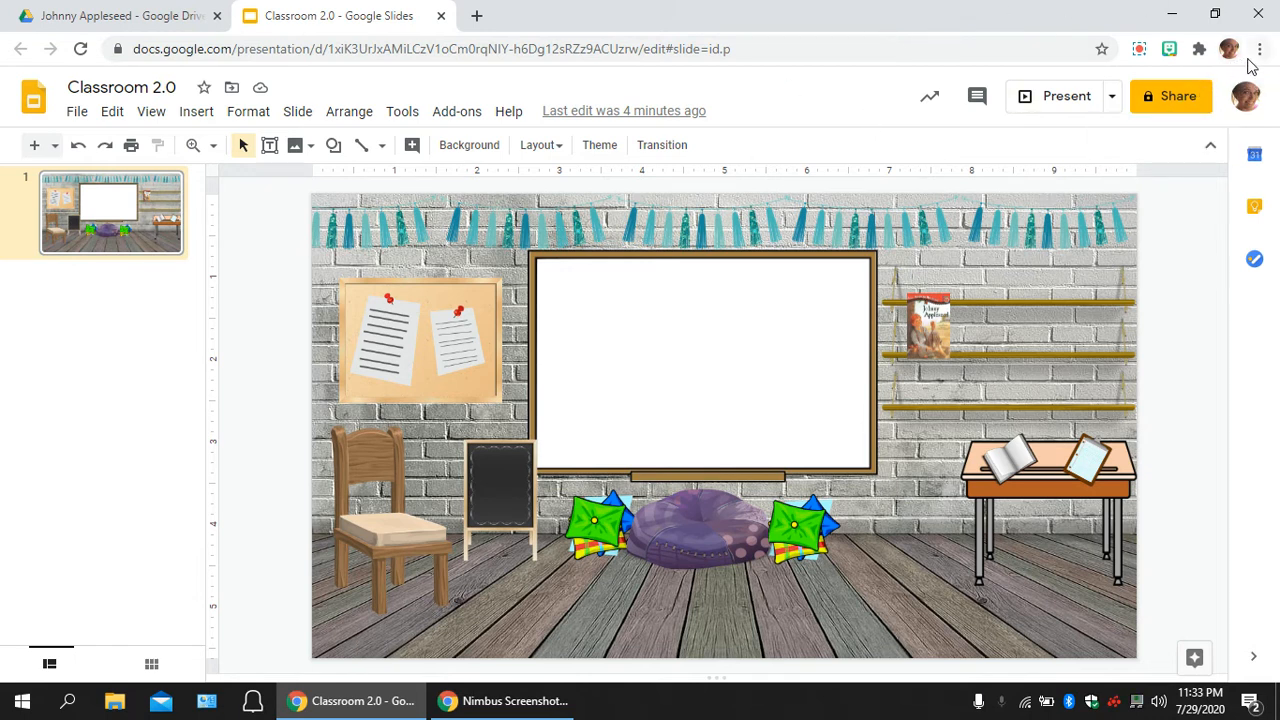
mouse_move(1259, 48)
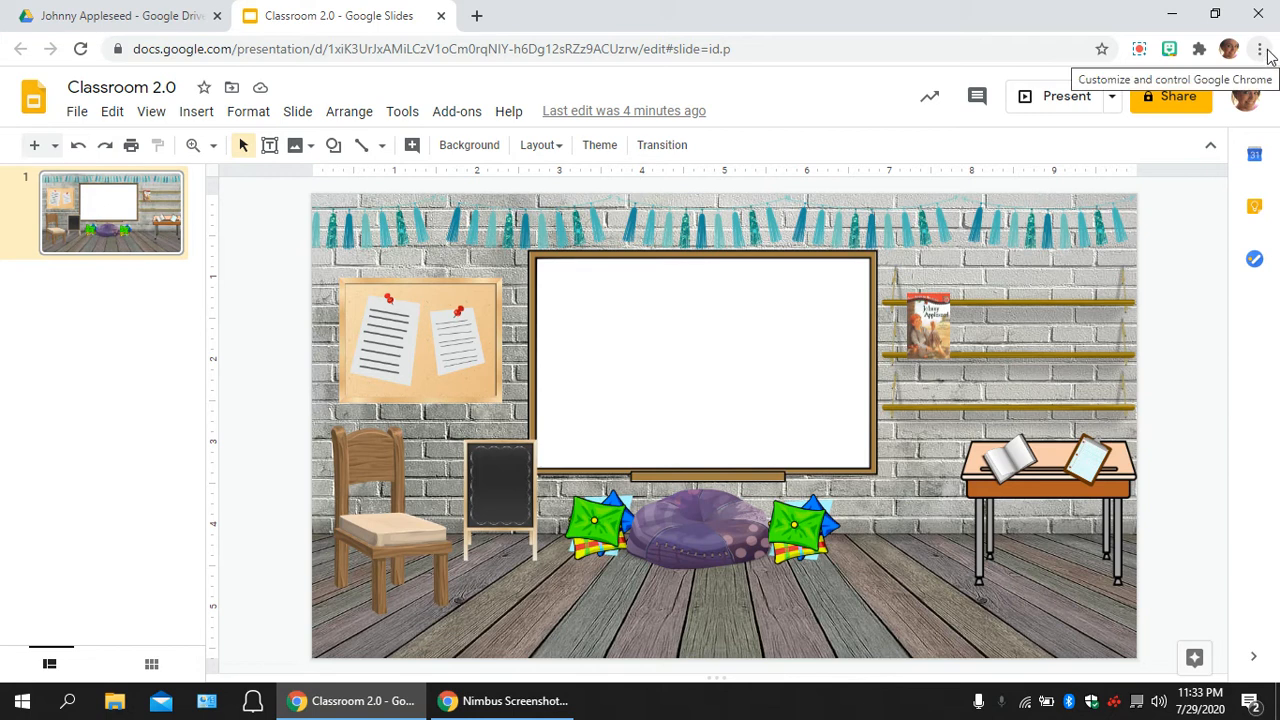
click(1263, 47)
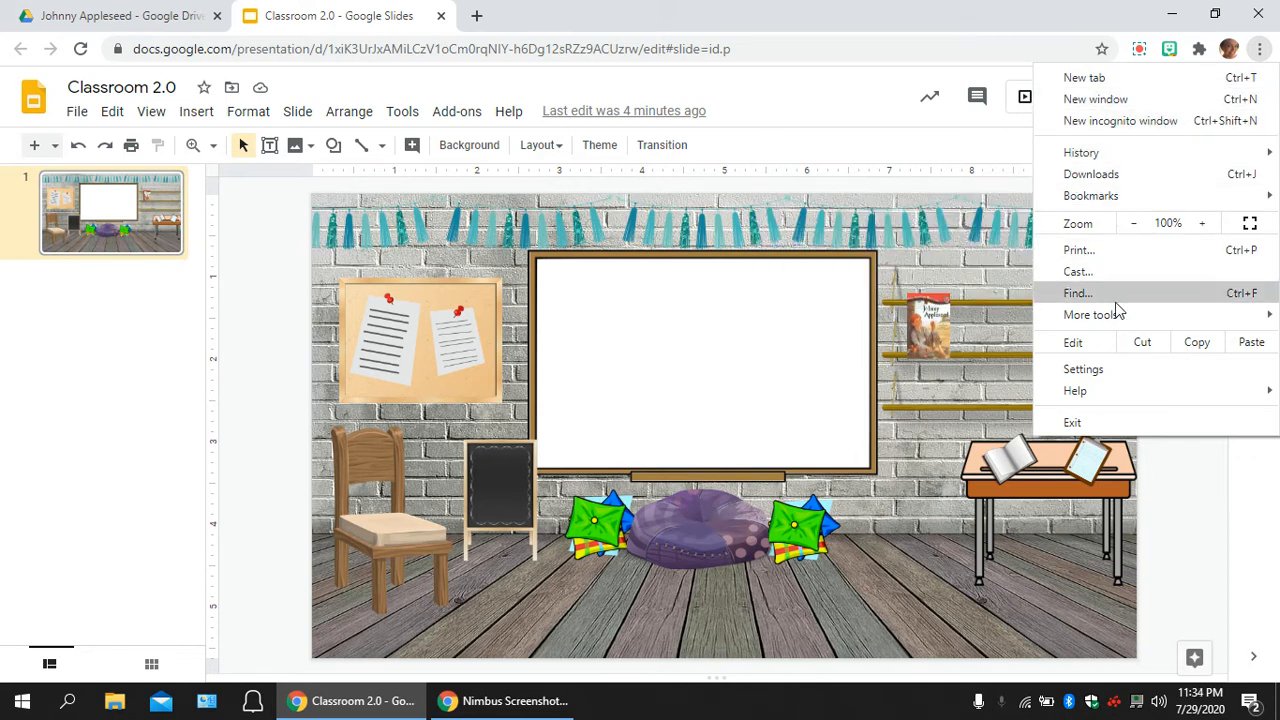
mouse_move(980, 168)
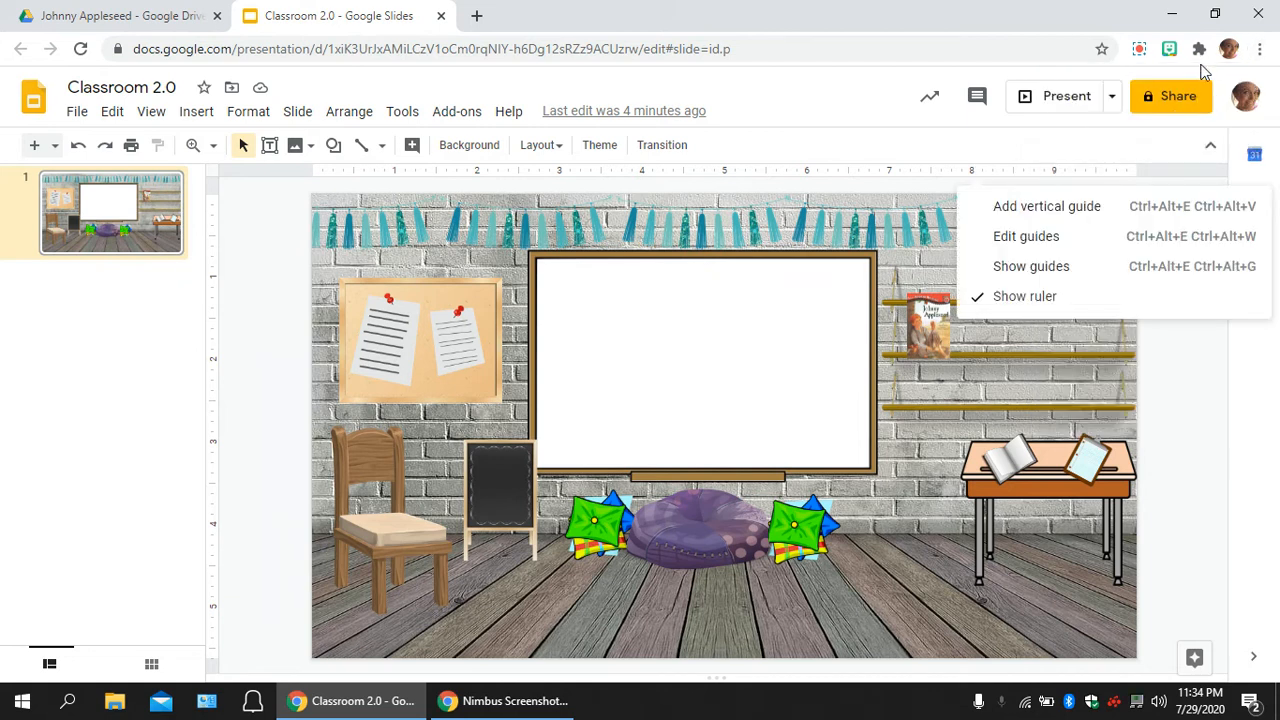
click(1200, 48)
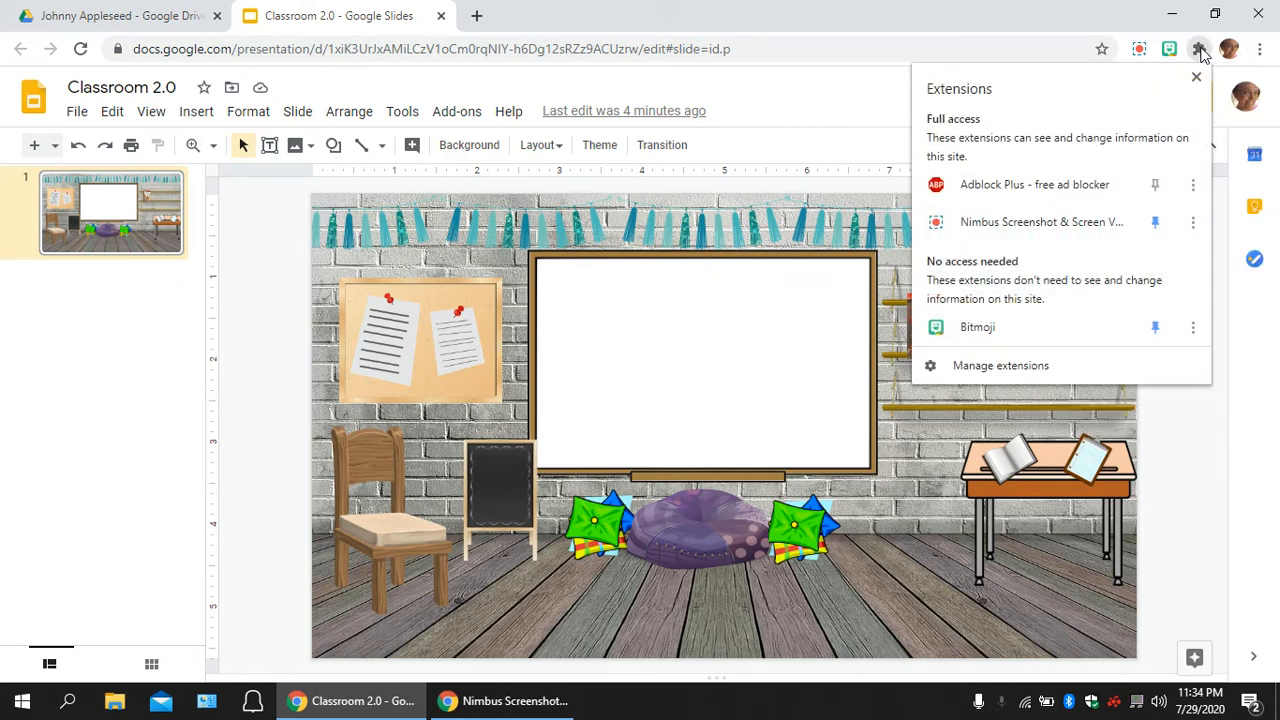
mouse_move(1072, 330)
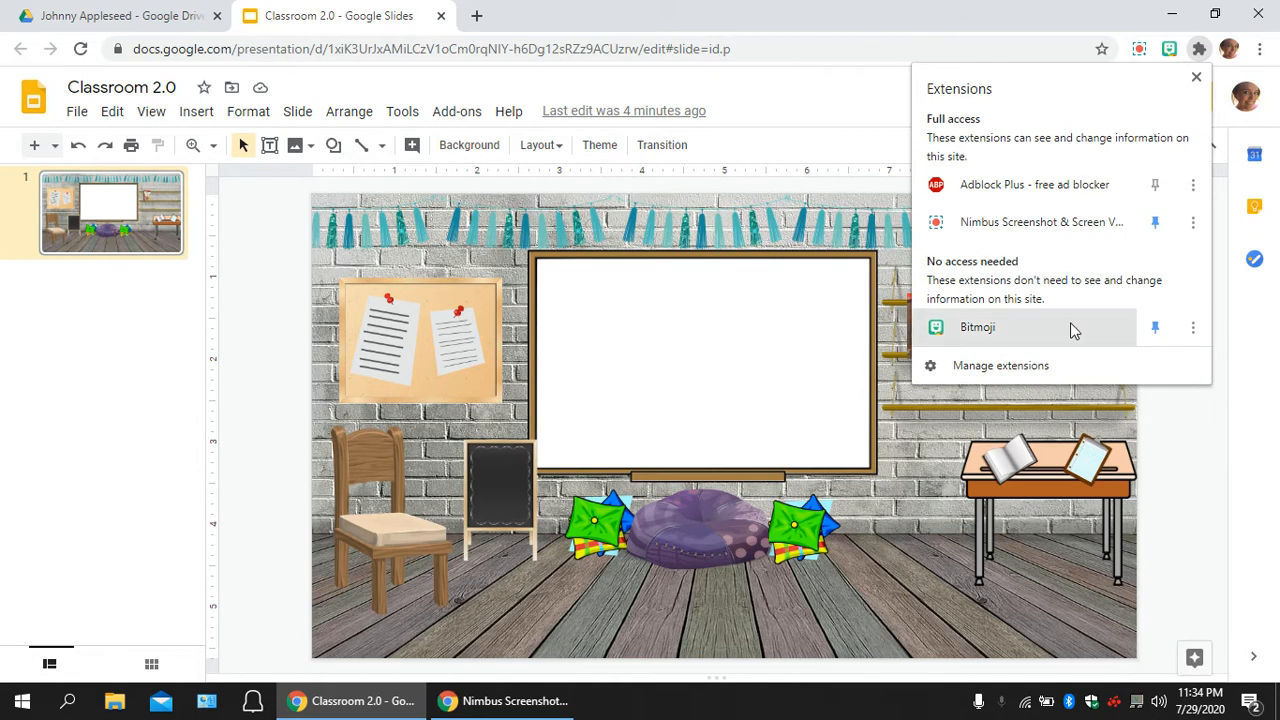
mouse_move(1042, 184)
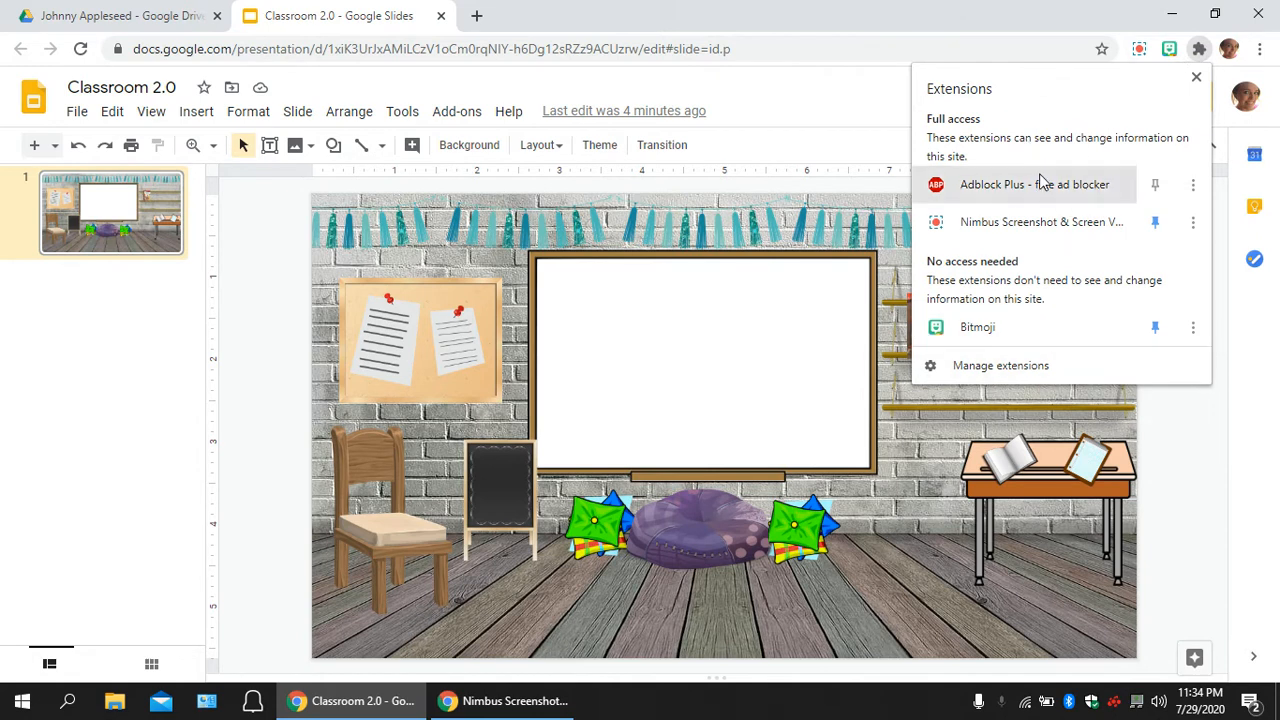
mouse_move(1023, 227)
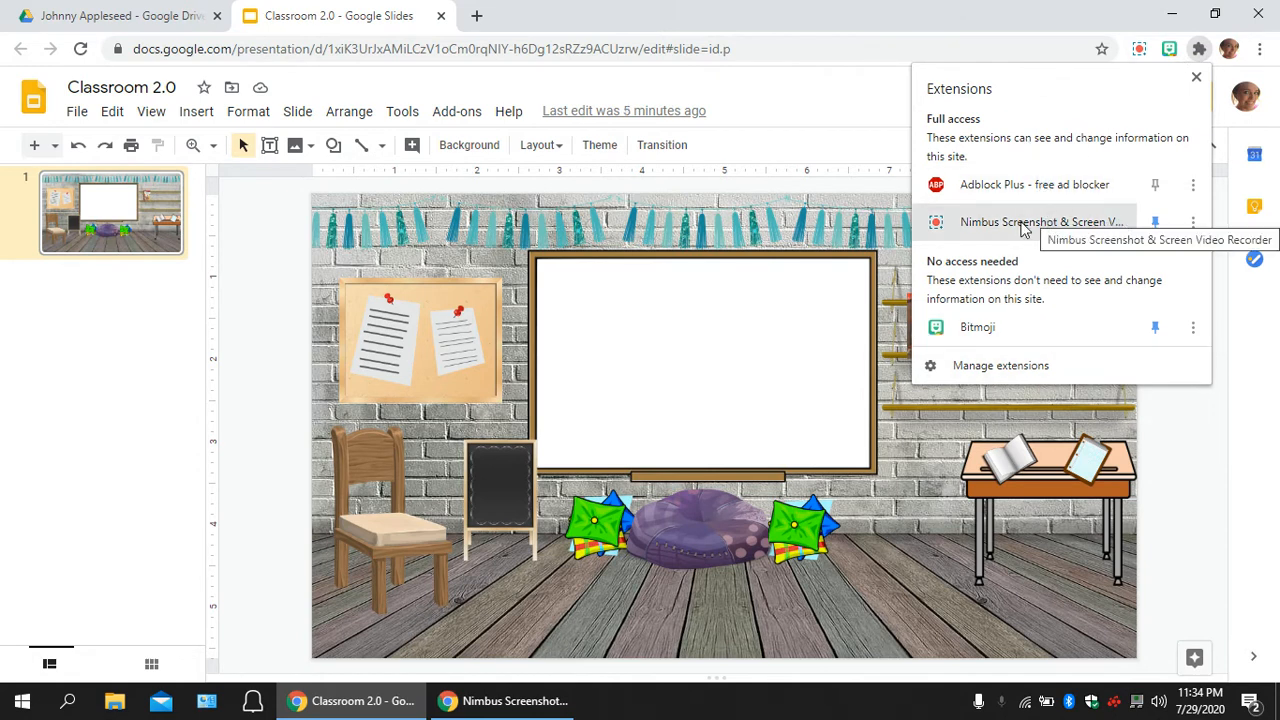
mouse_move(1005, 188)
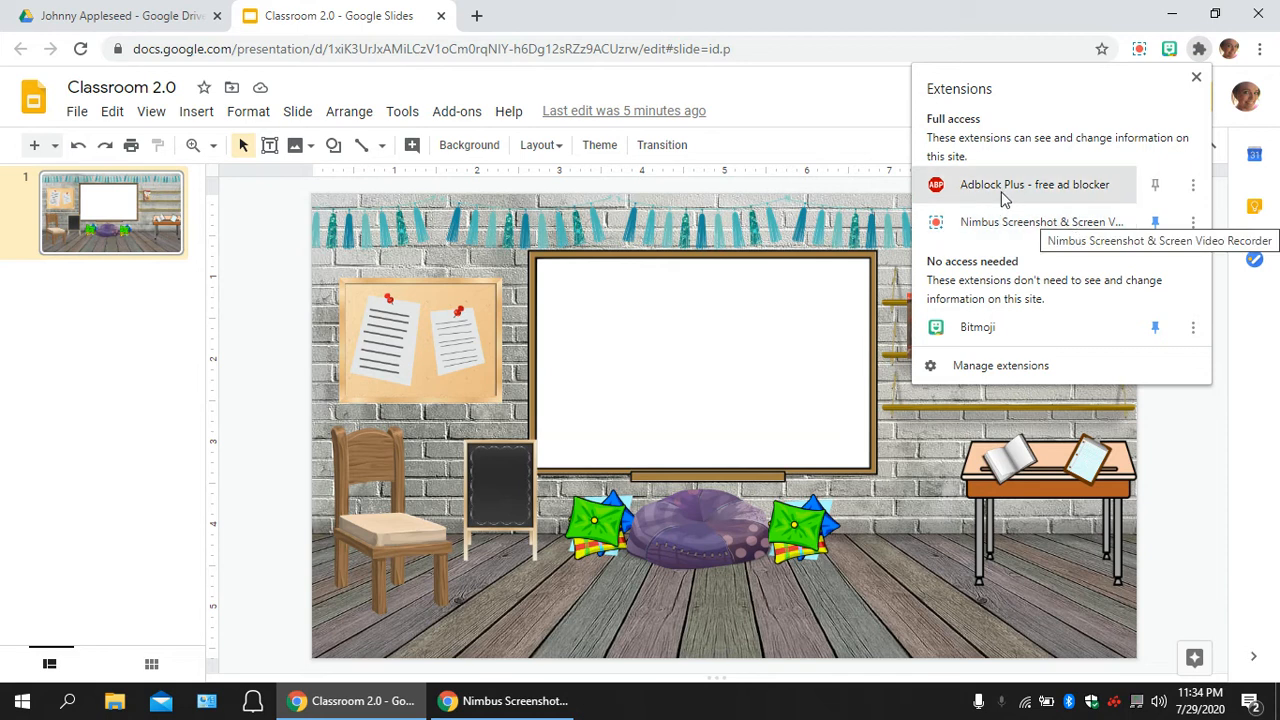
mouse_move(1007, 327)
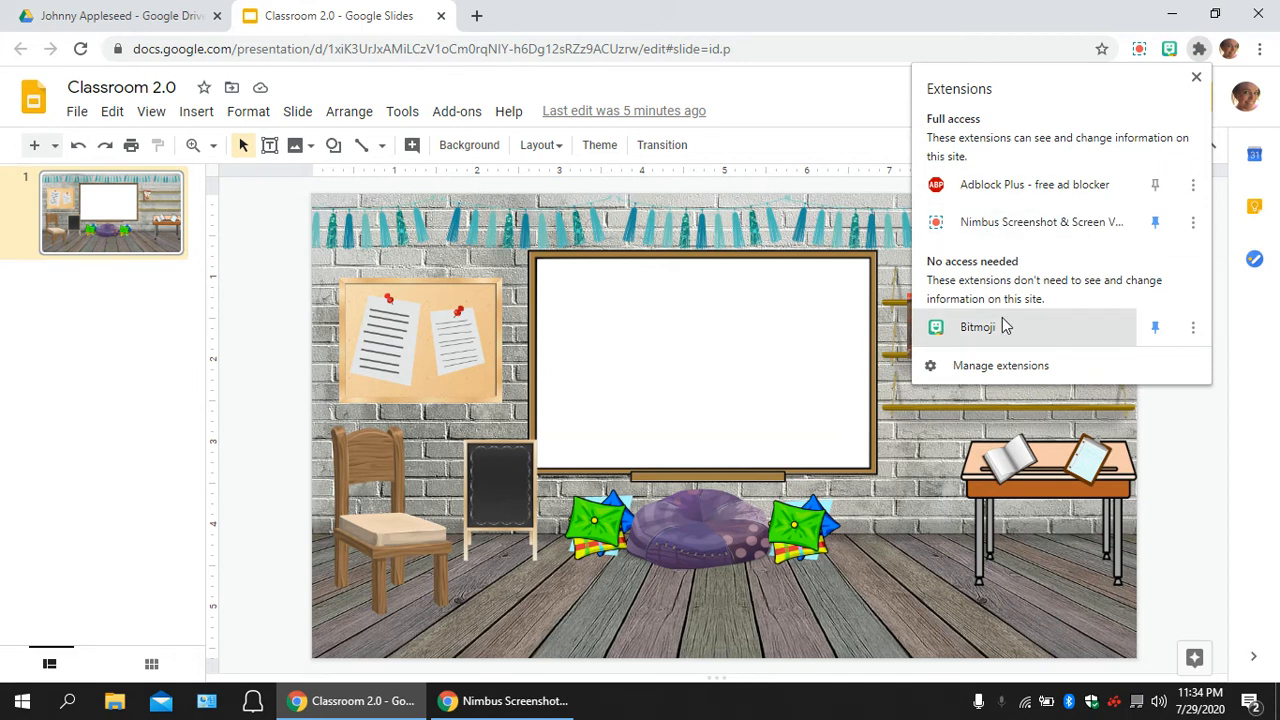
mouse_move(1155, 327)
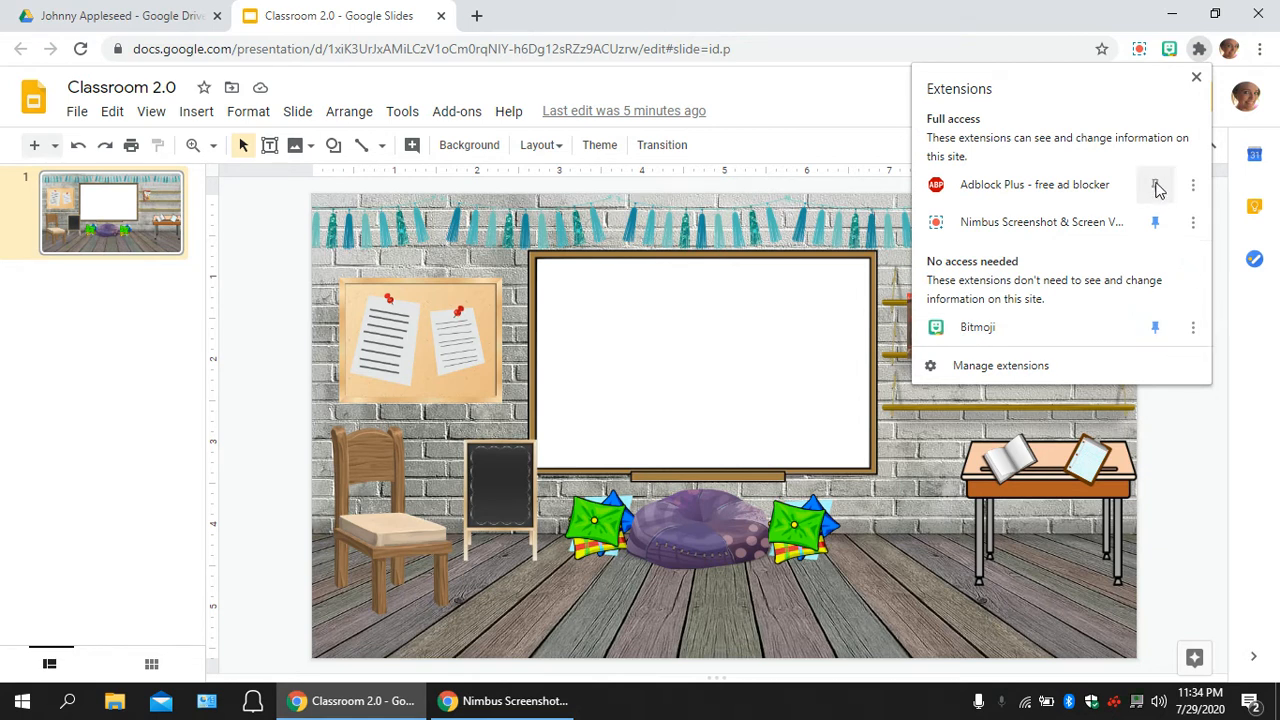
click(1155, 185)
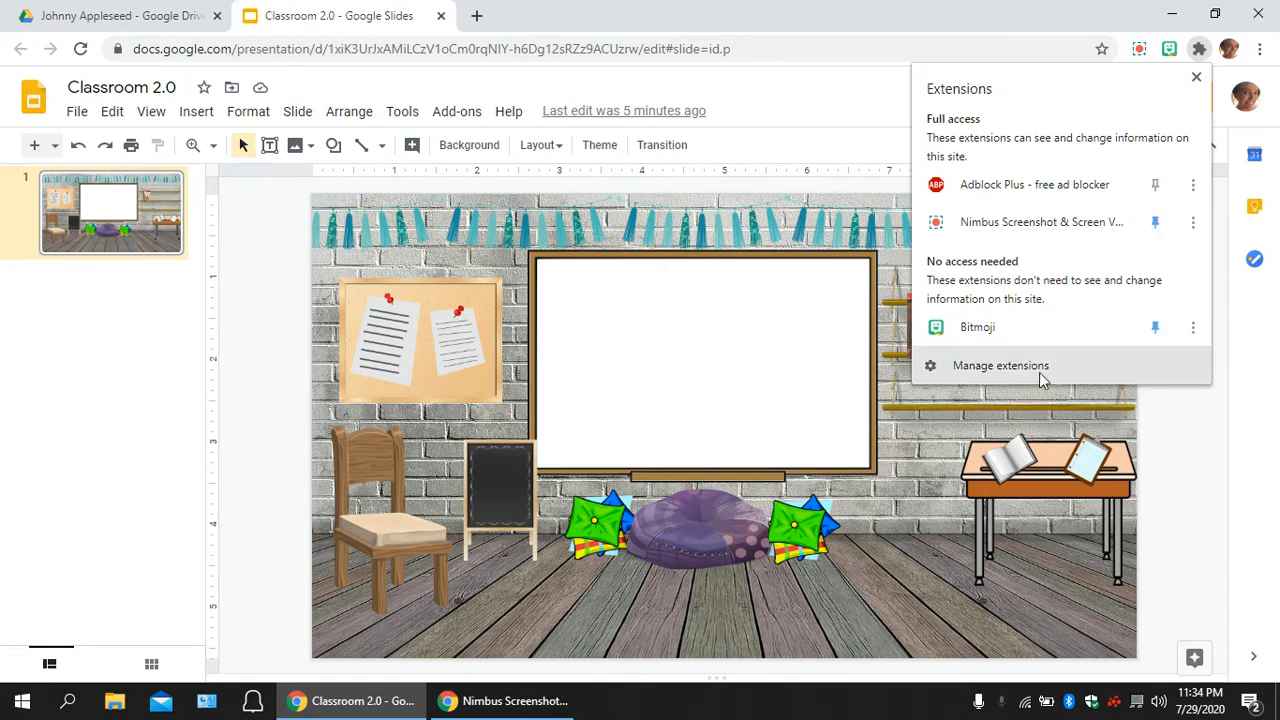
View the Manage extensions page with Bitmoji enabled, then close it
click(1000, 365)
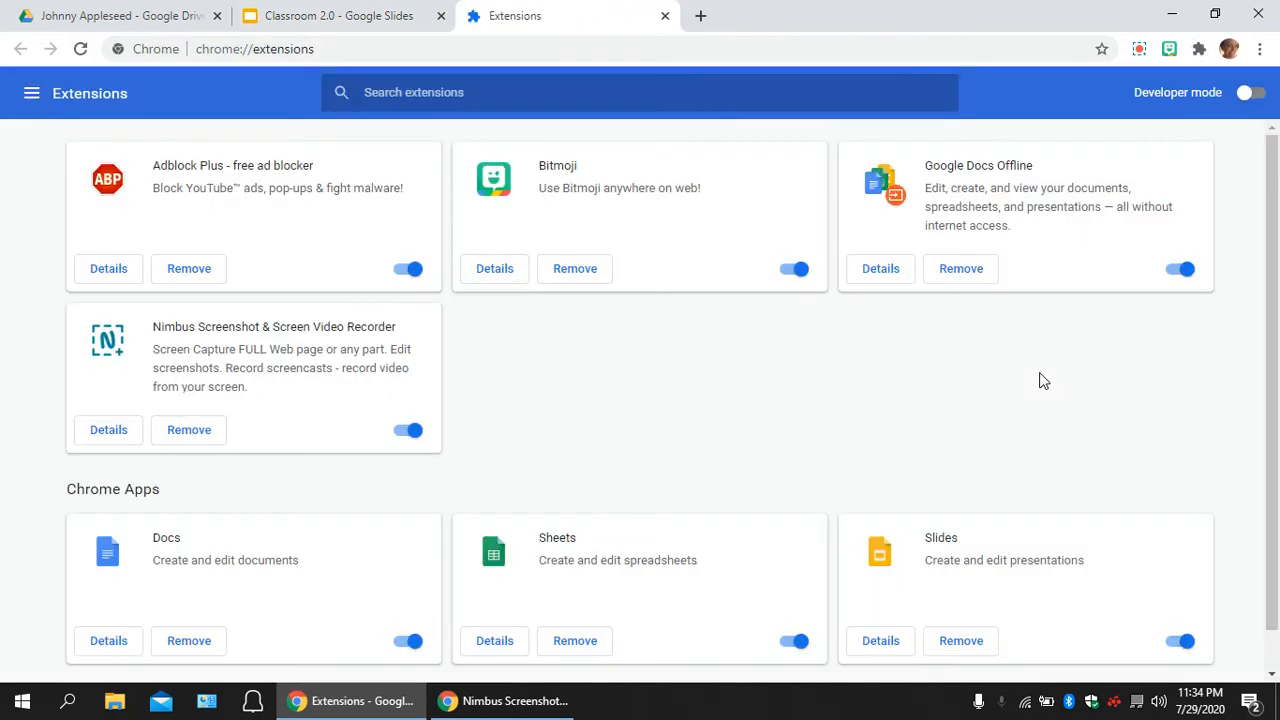
mouse_move(628, 383)
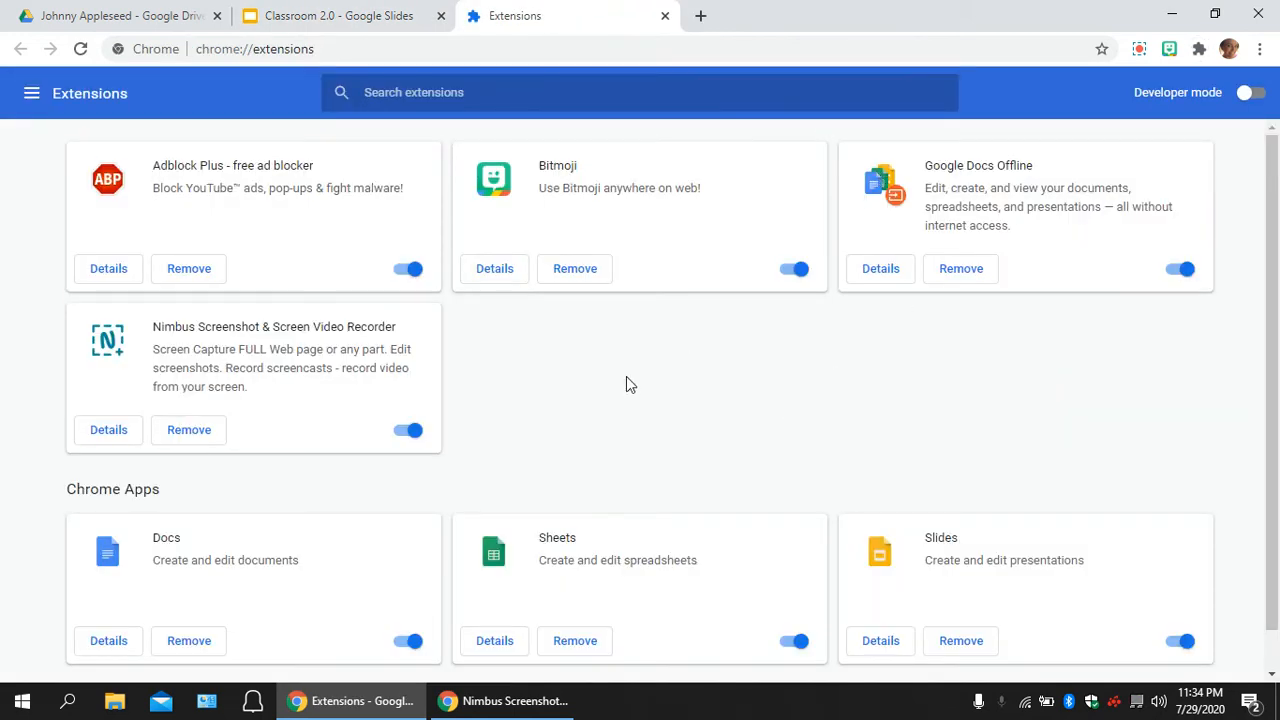
mouse_move(777, 286)
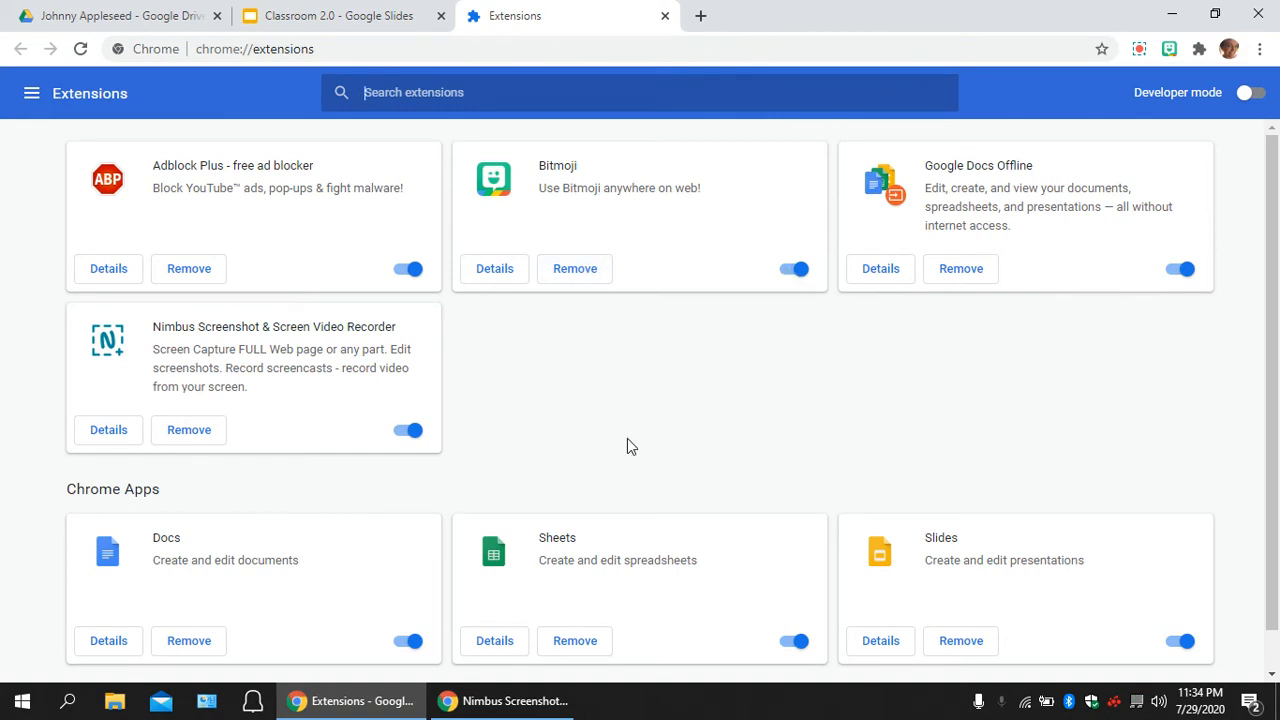
mouse_move(661, 13)
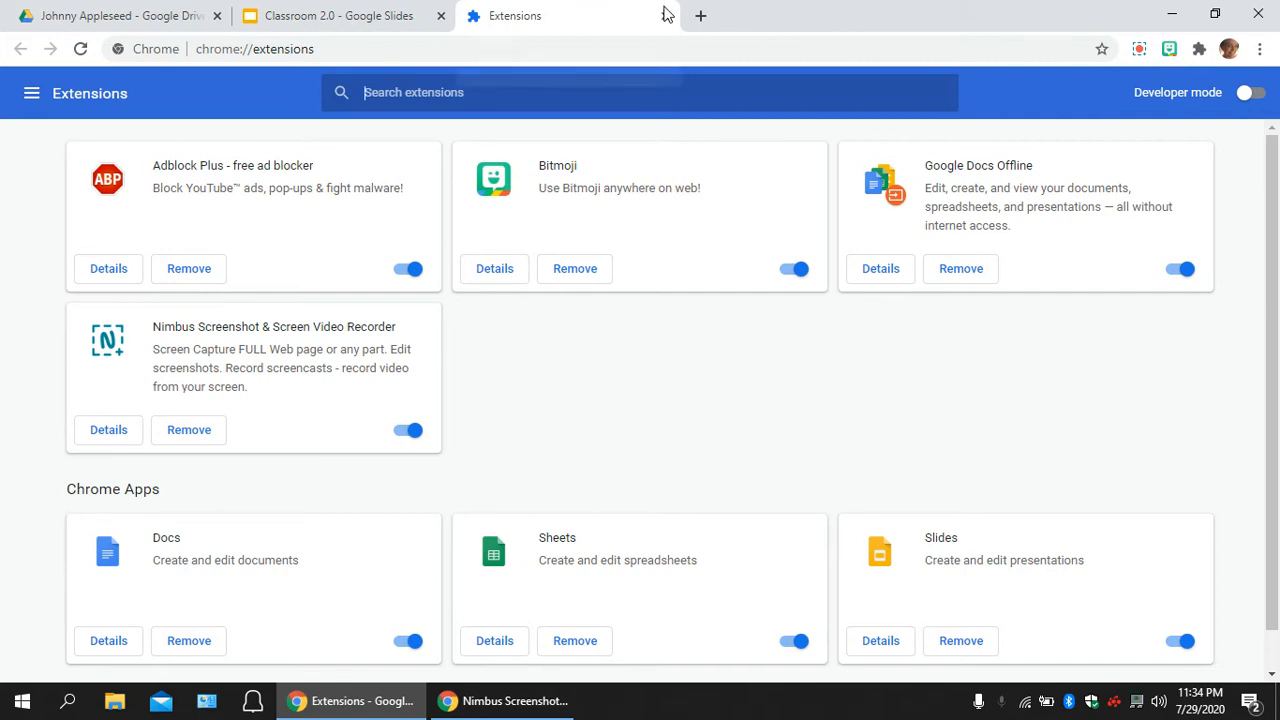
click(355, 15)
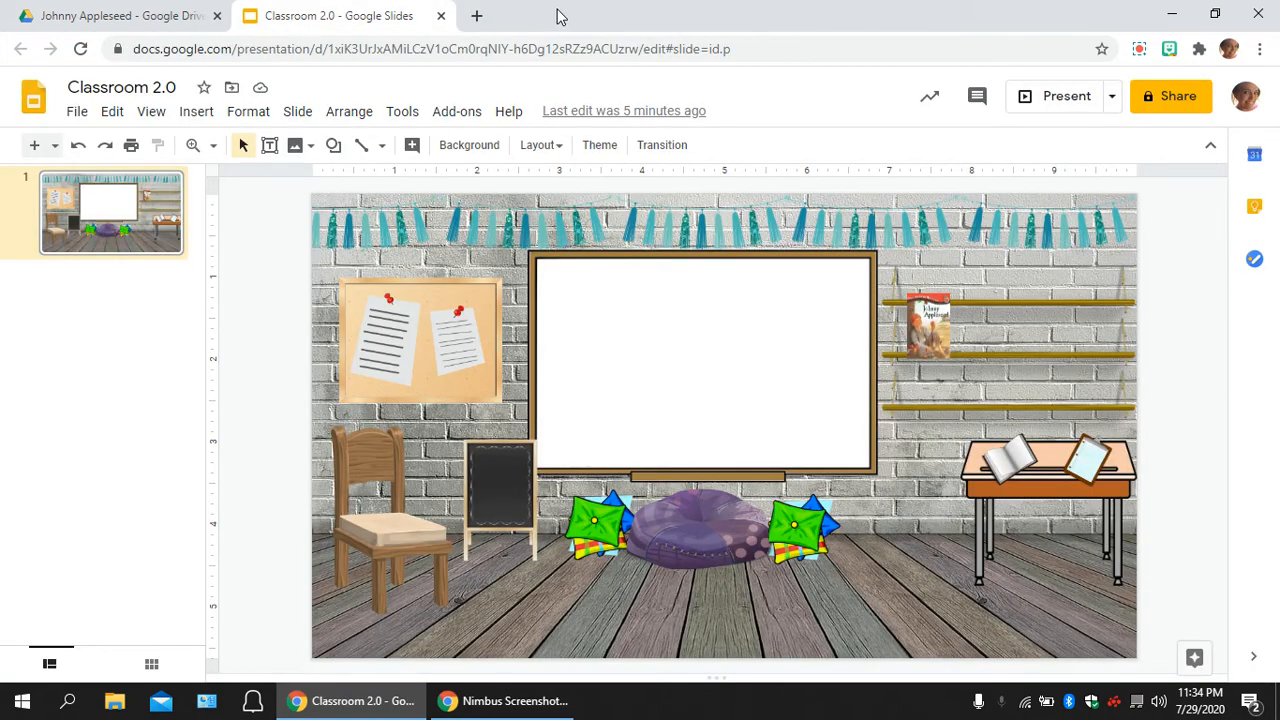
Reach the Chrome Web Store extensions page via a 'chrome extensions' search, browse it, then close the tab
click(483, 15)
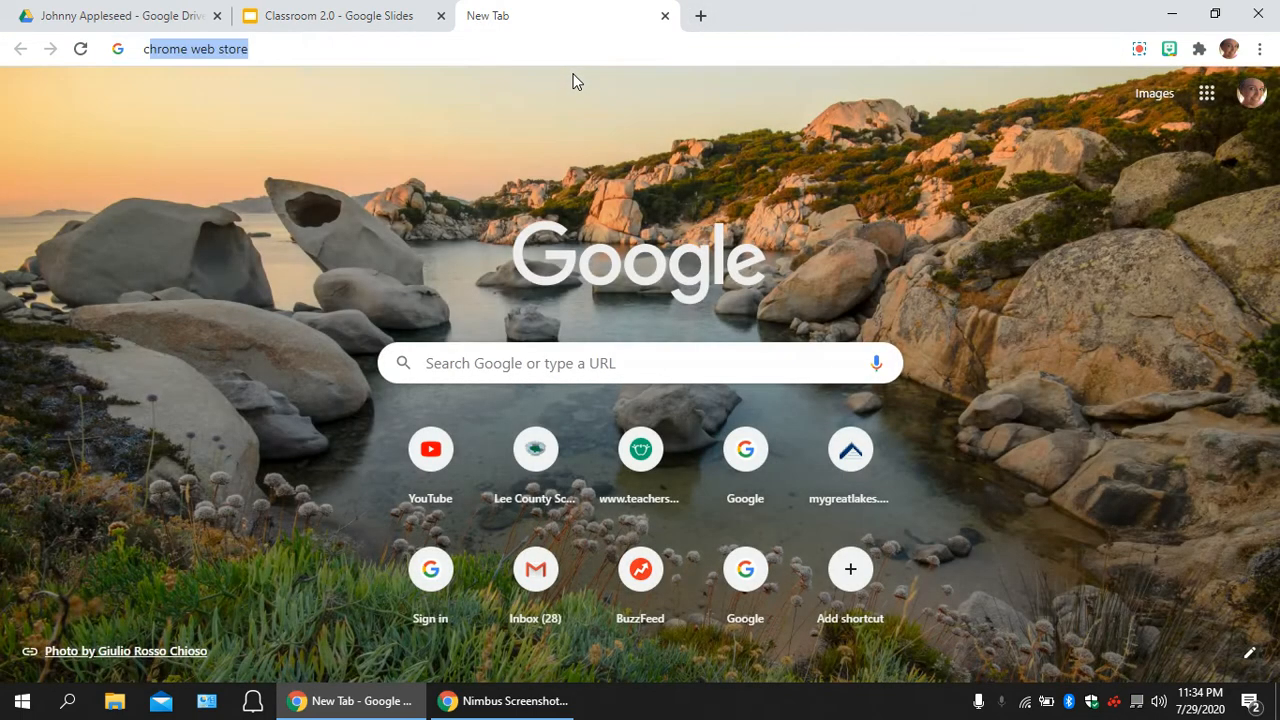
text(chromw)
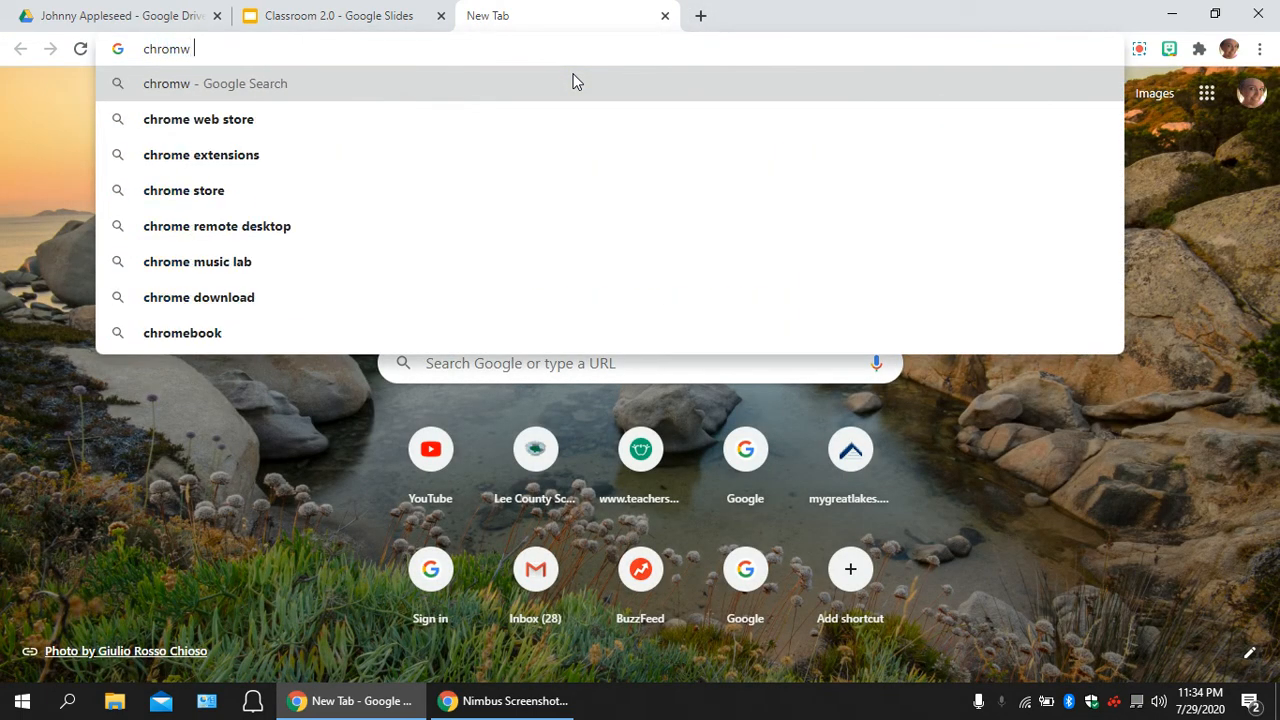
text(chrome e)
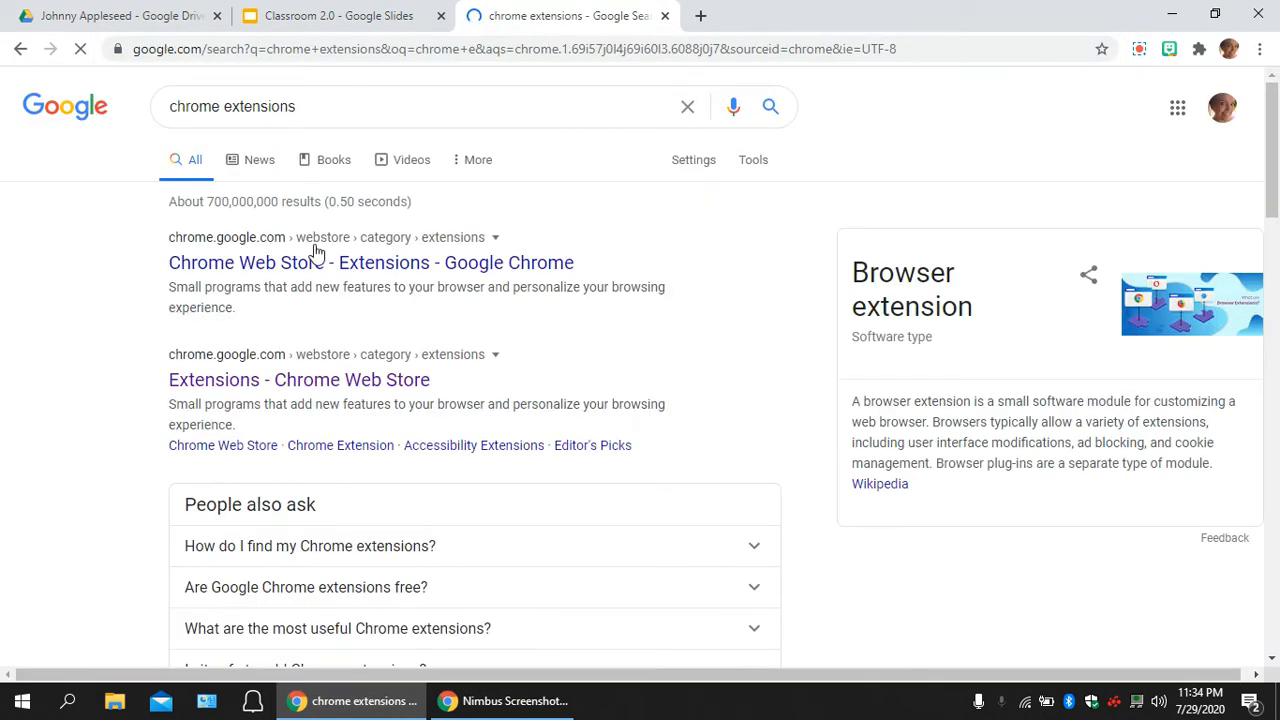
click(242, 262)
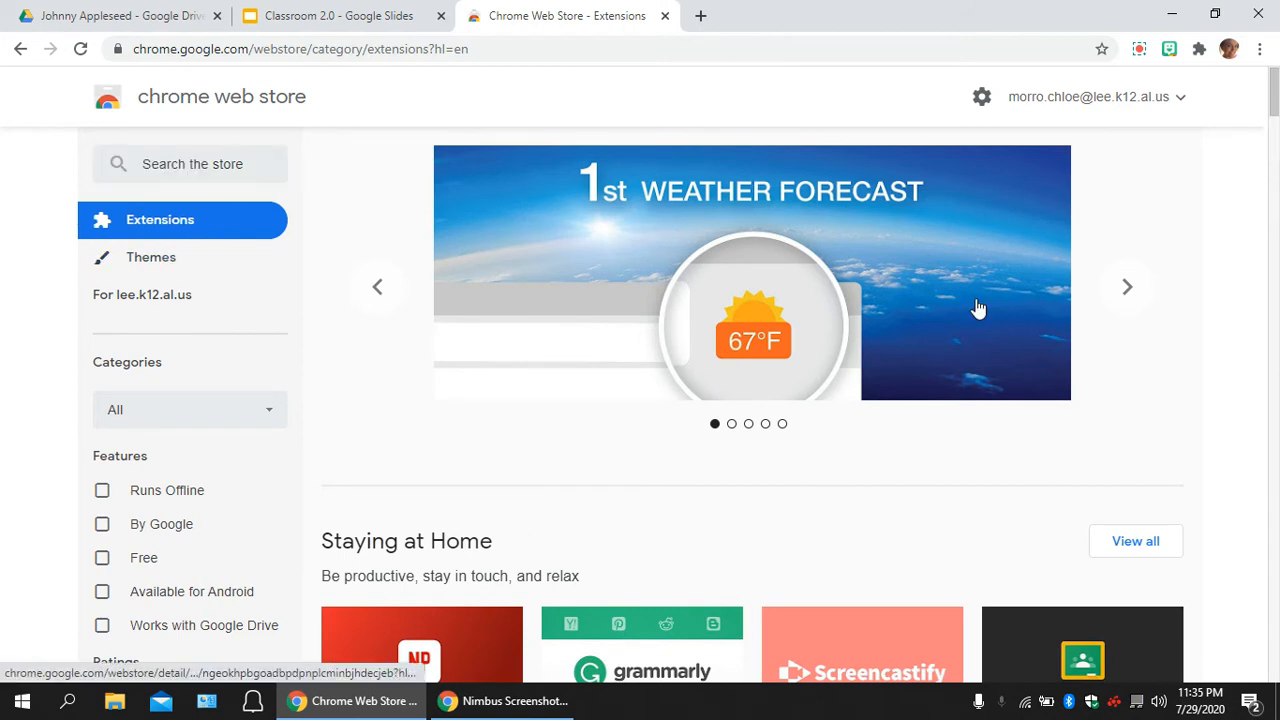
scroll(down, 3)
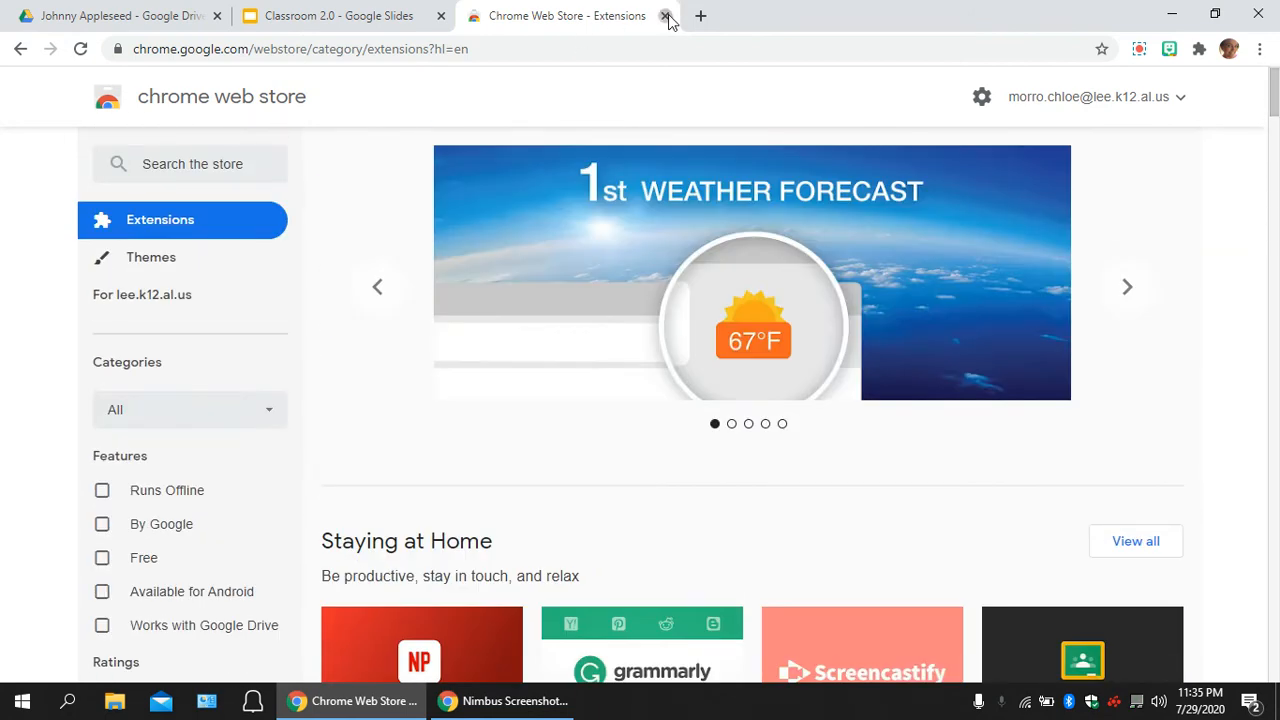
click(663, 16)
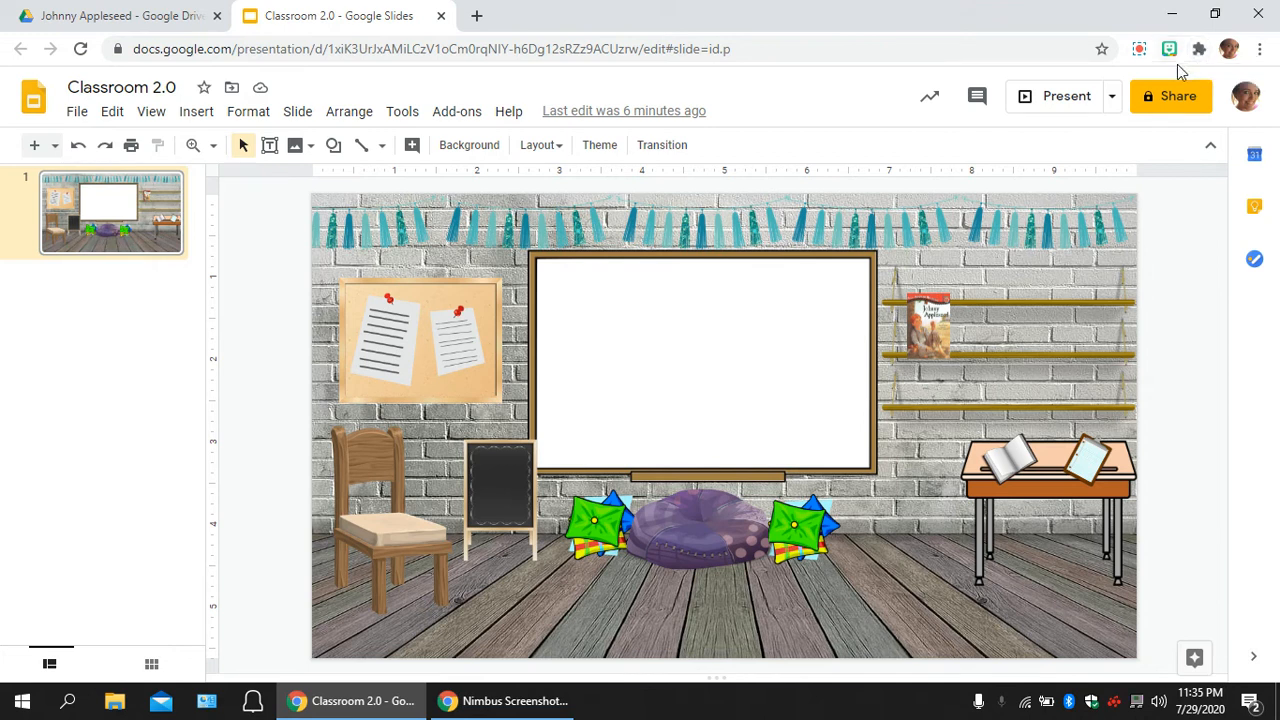
mouse_move(1169, 48)
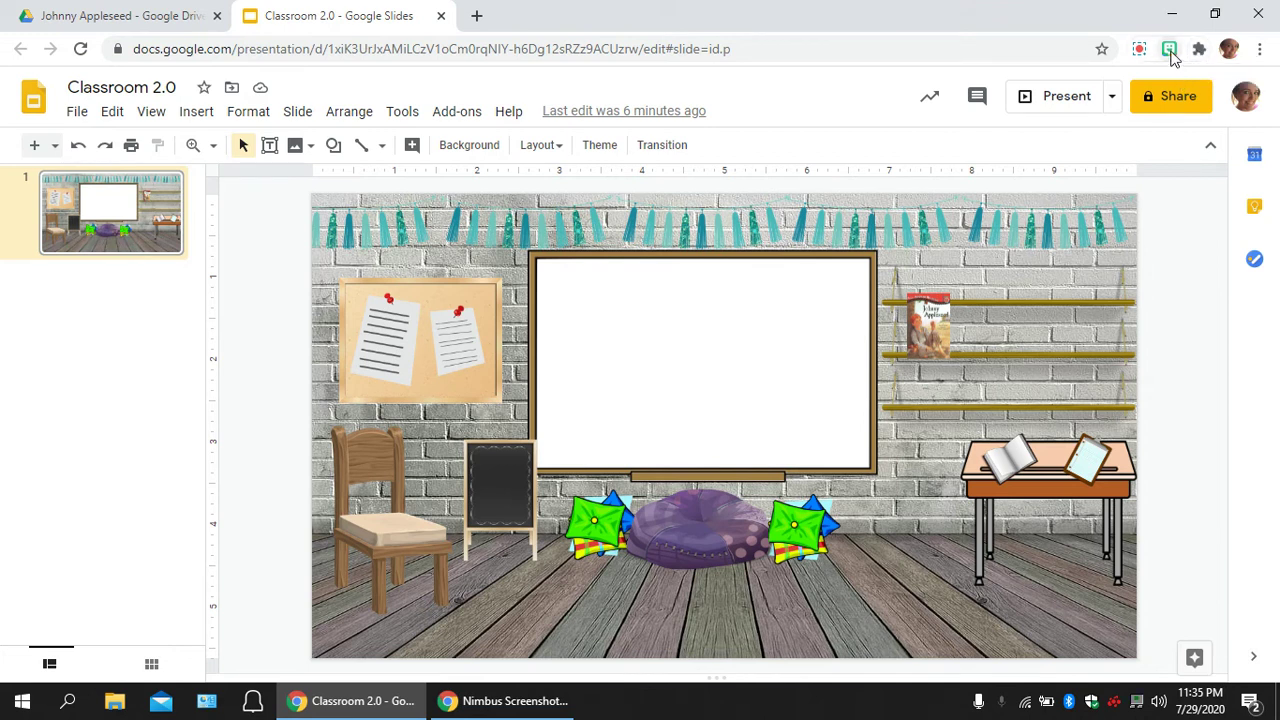
mouse_move(1170, 49)
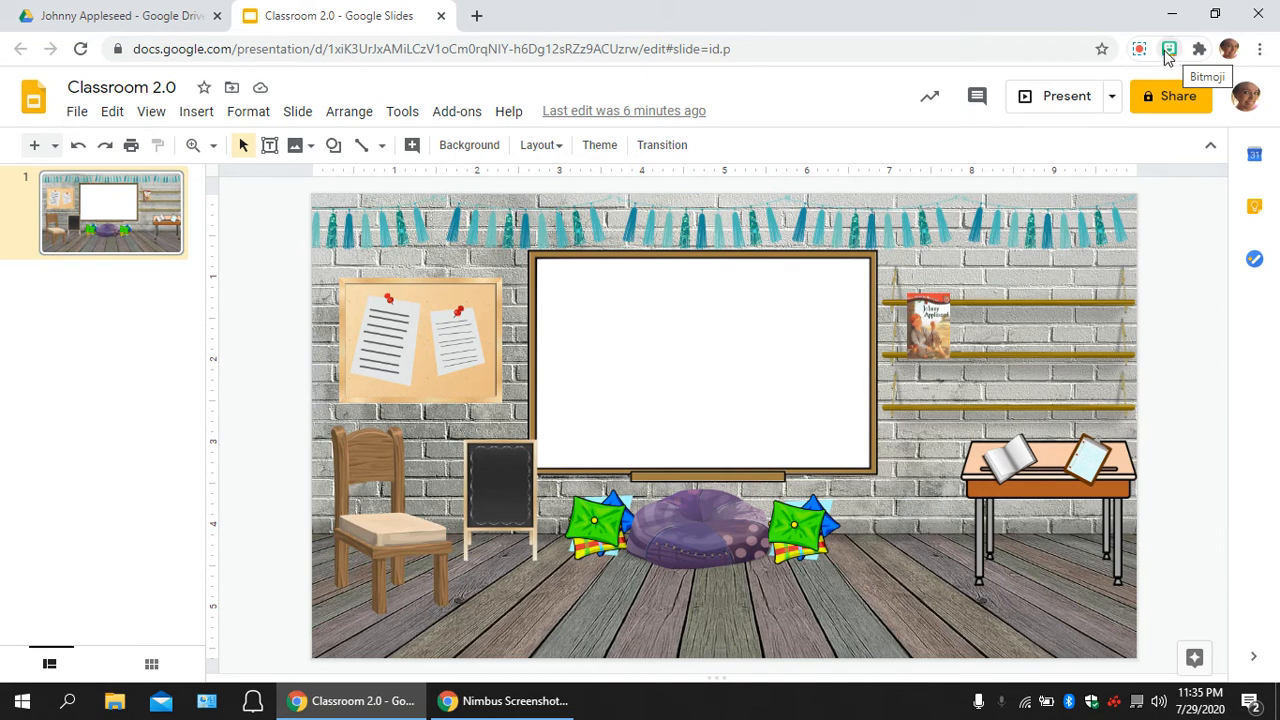
Launch the Bitmoji extension panel from the Chrome toolbar
click(1168, 48)
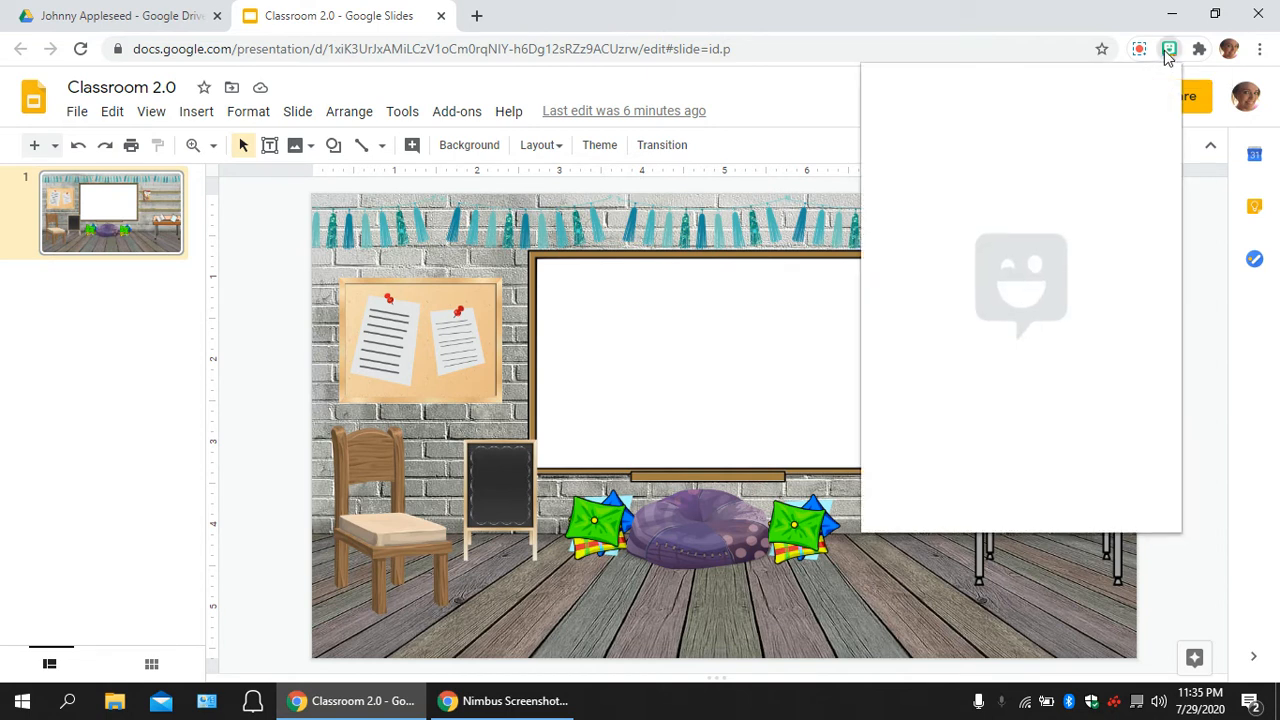
Search Bitmoji stickers for 'pose' then 'sit' and copy a sitting Bitmoji
click(1169, 48)
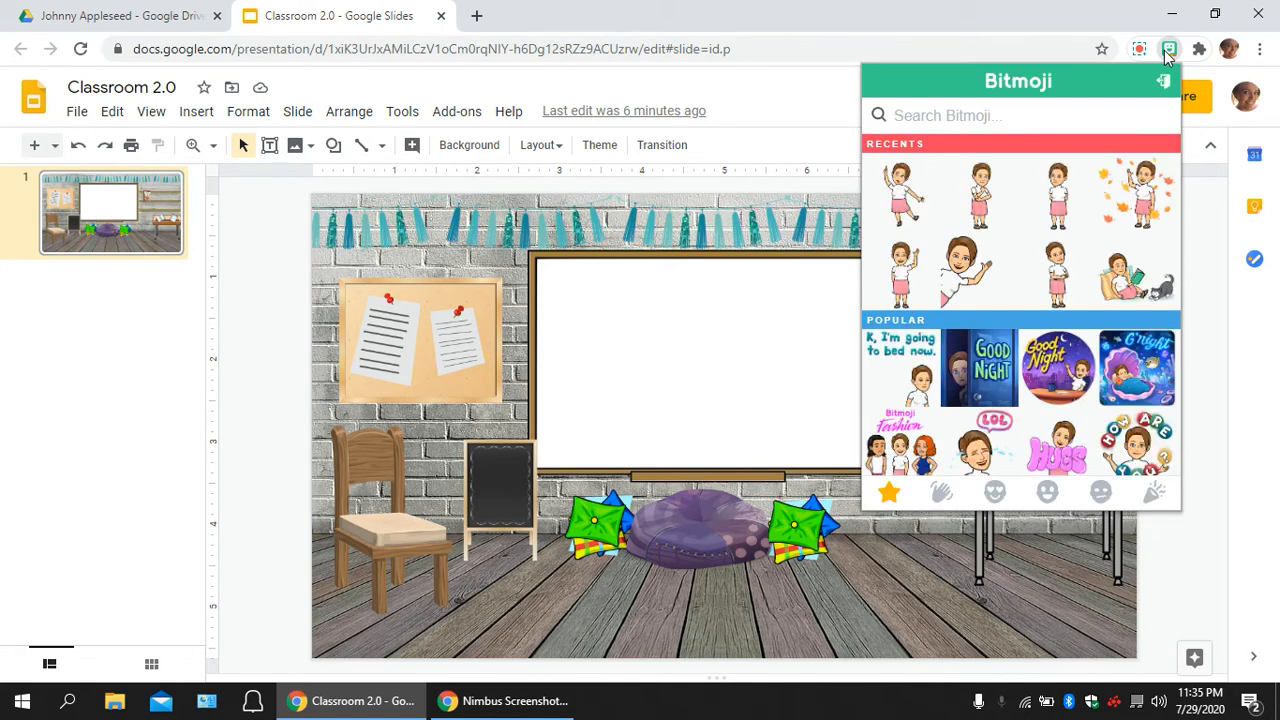
mouse_move(927, 229)
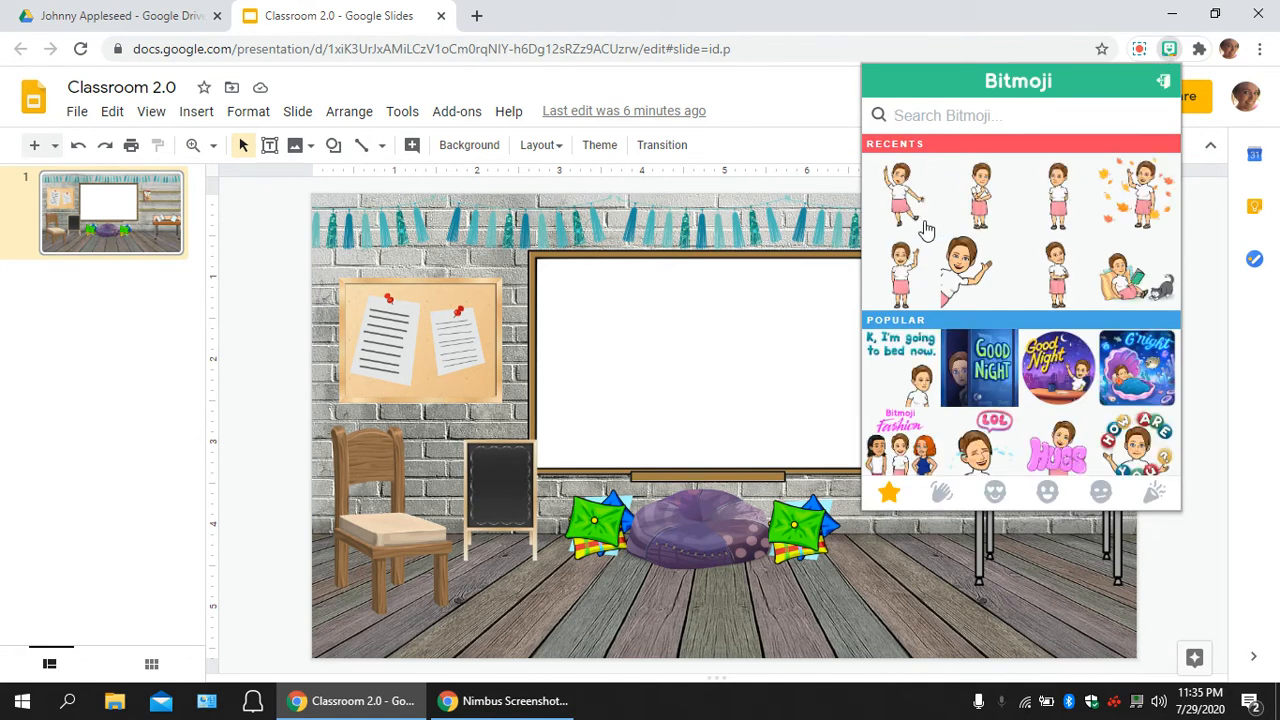
mouse_move(1102, 264)
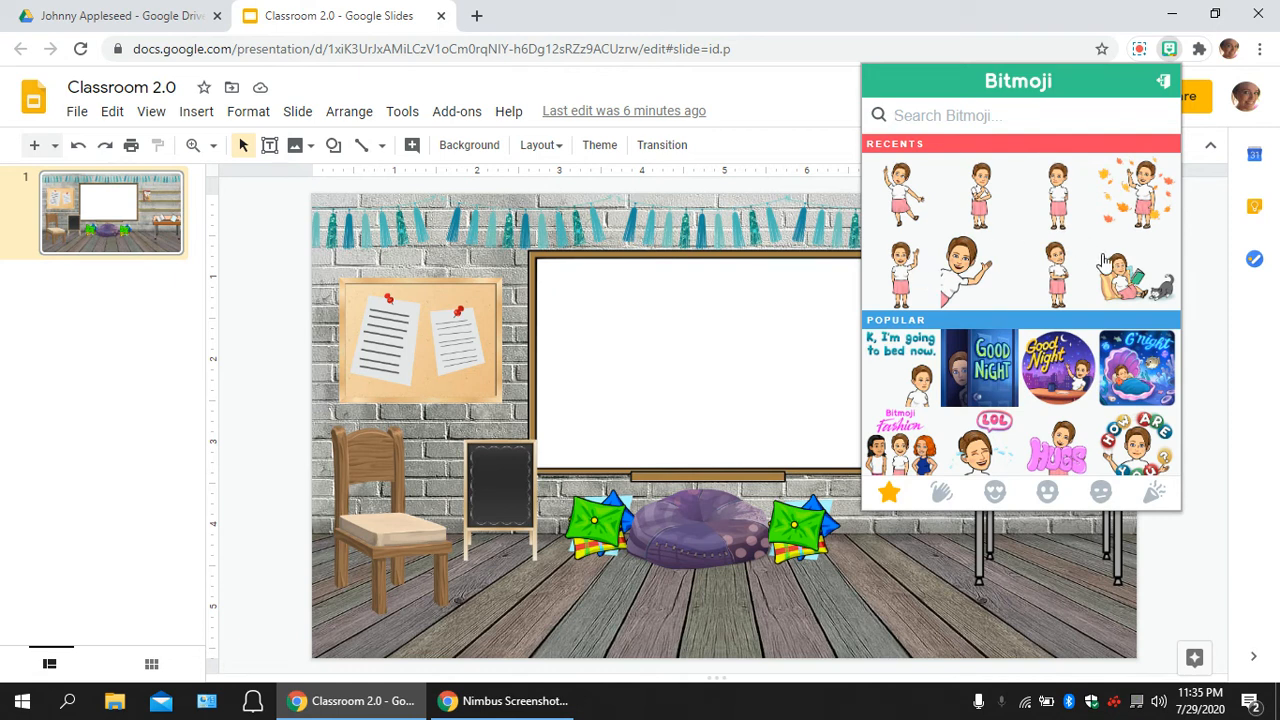
click(990, 115)
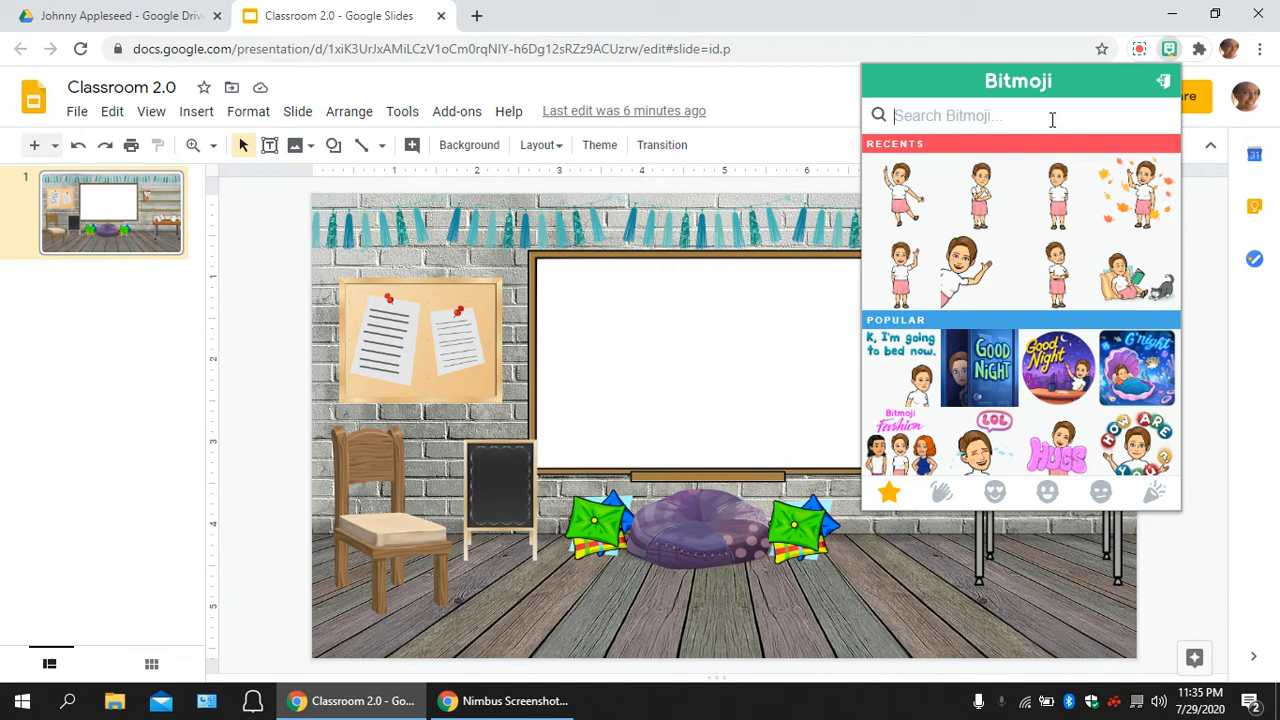
text(pose)
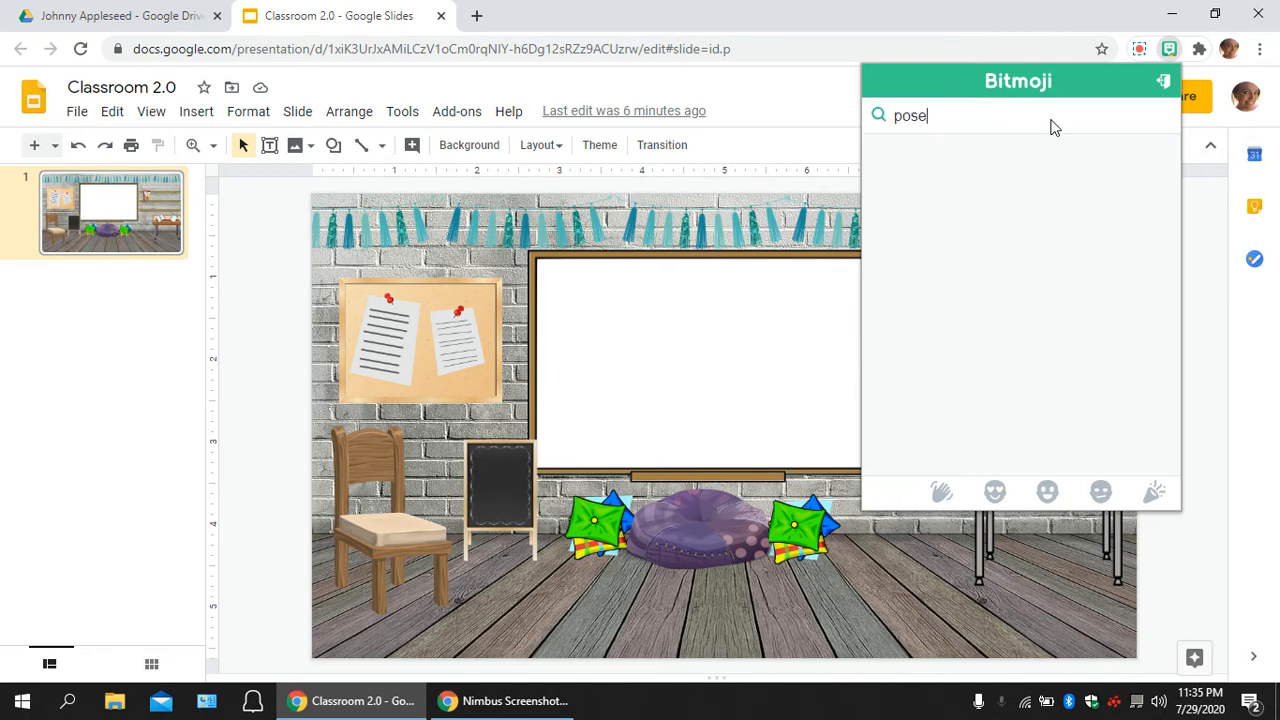
key(Enter)
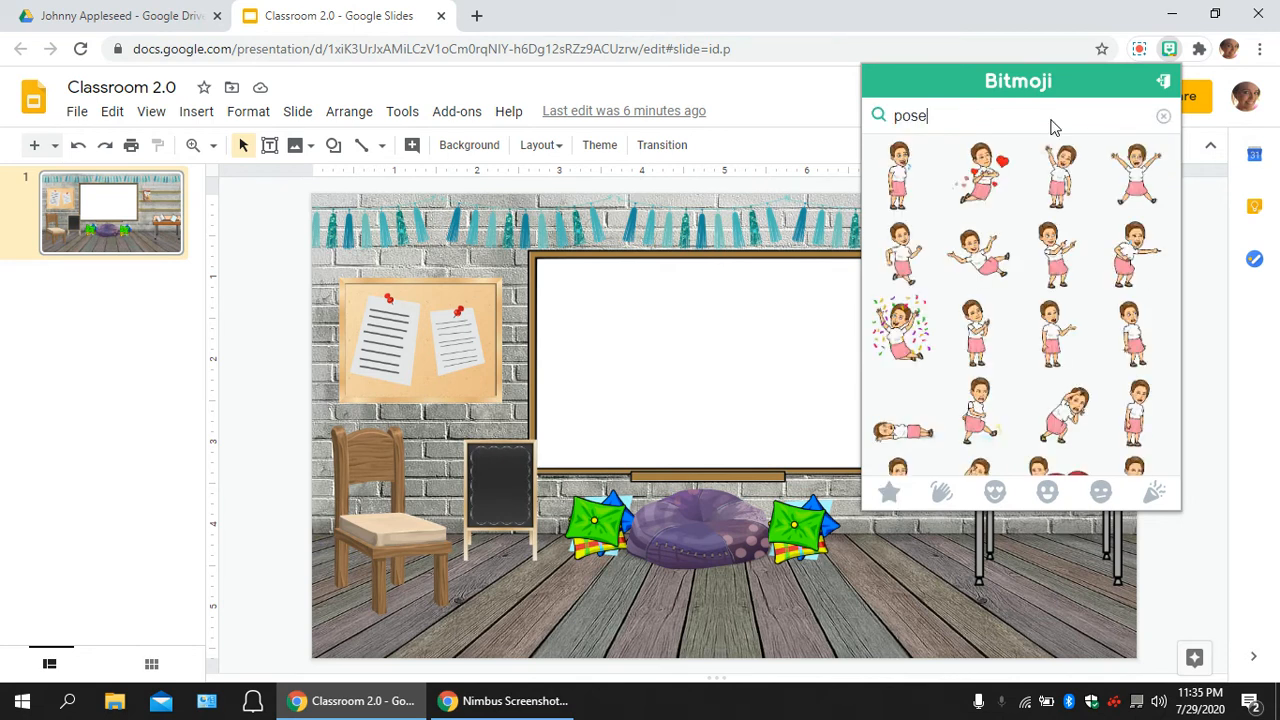
mouse_move(1108, 330)
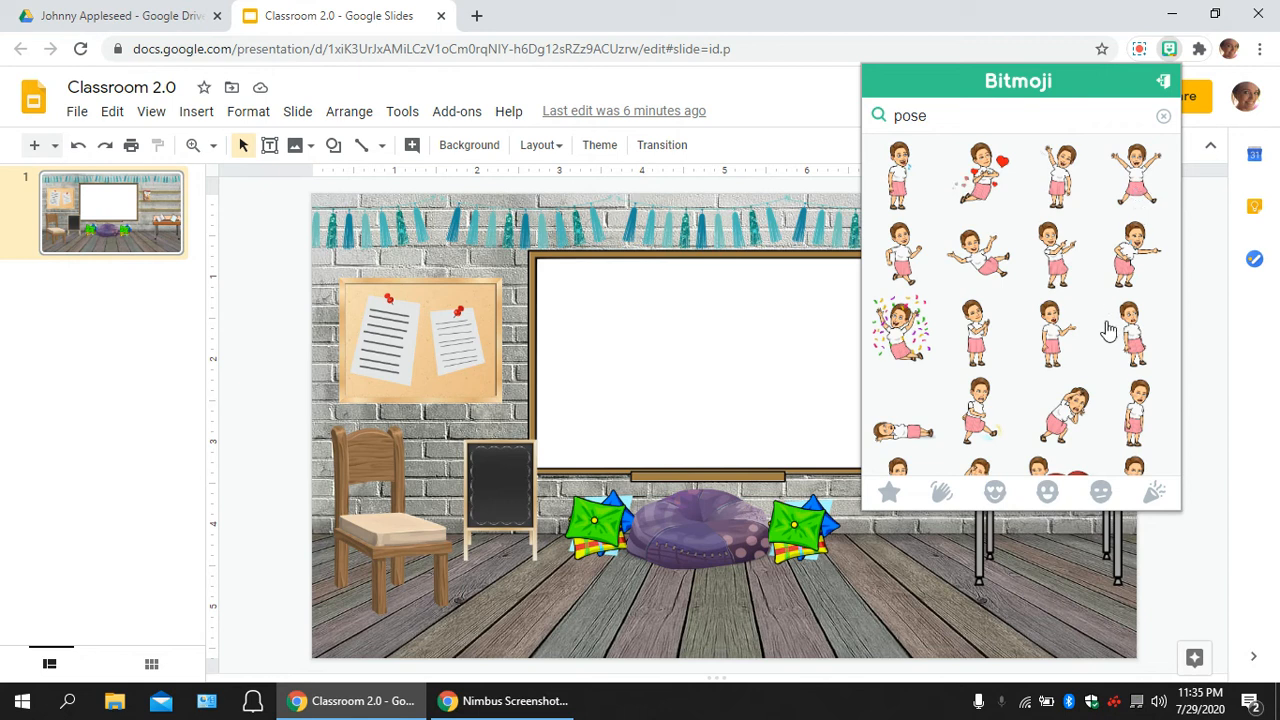
mouse_move(1114, 414)
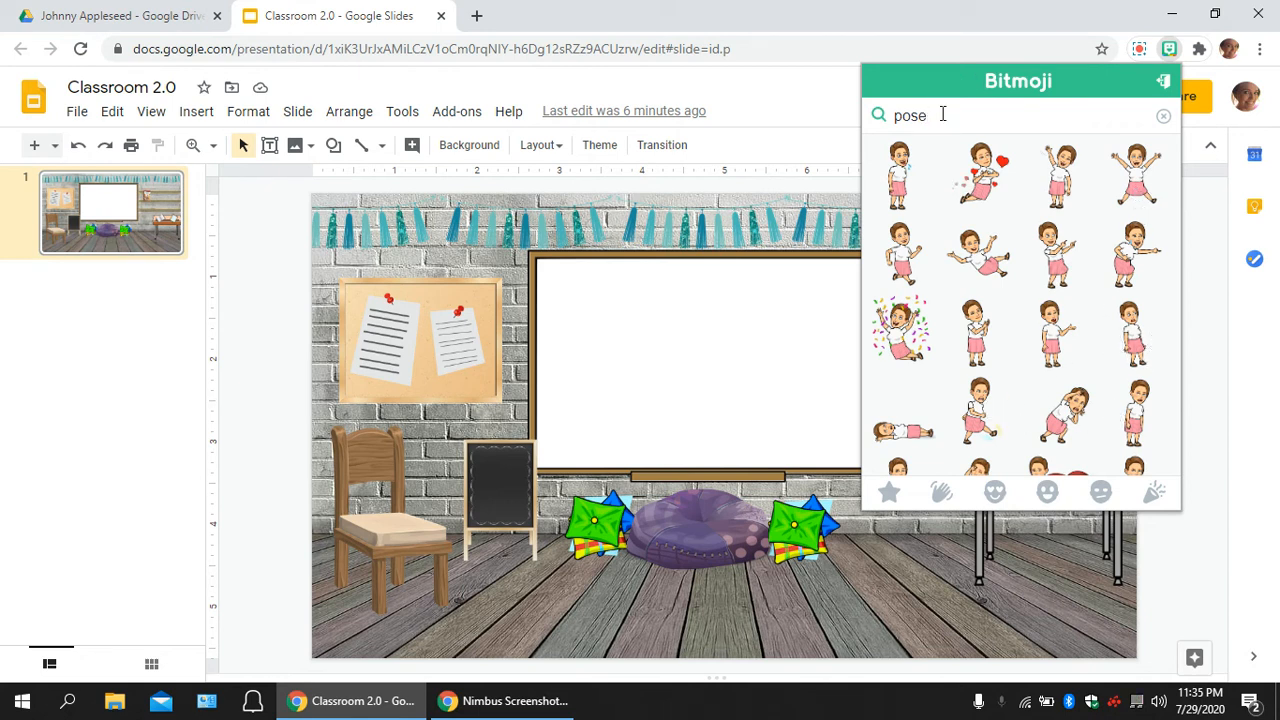
click(1163, 115)
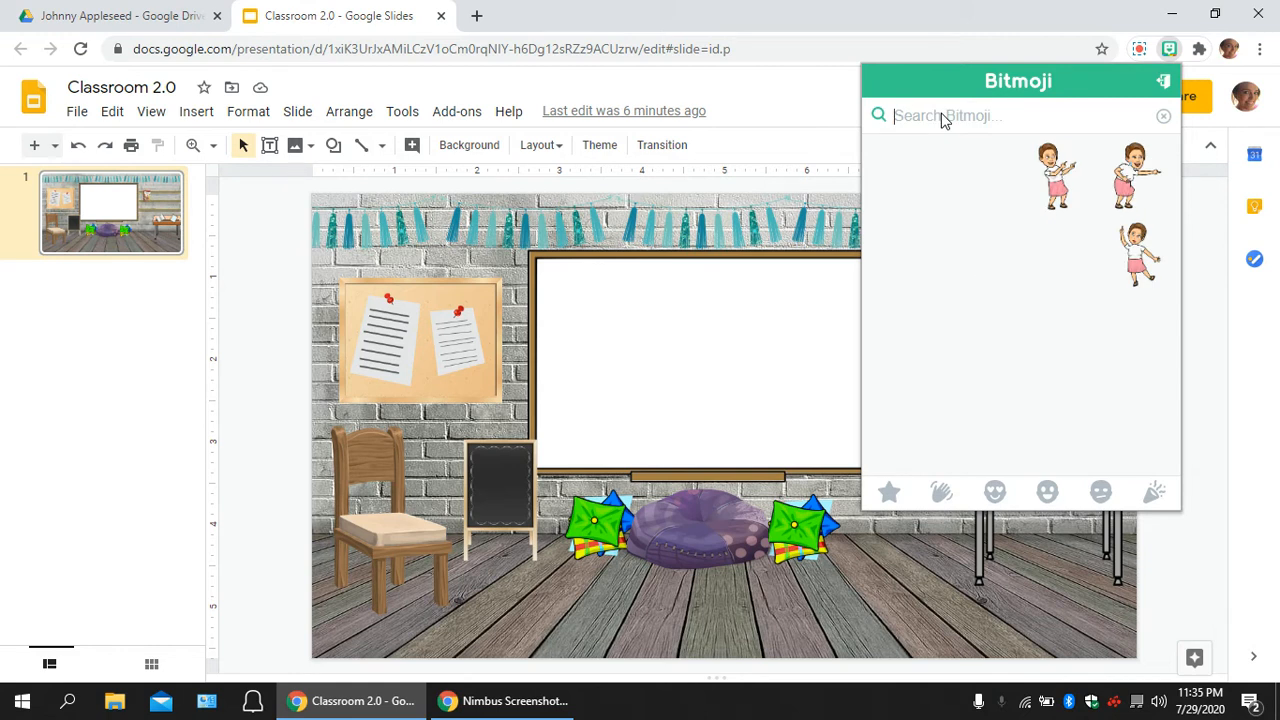
text(sit)
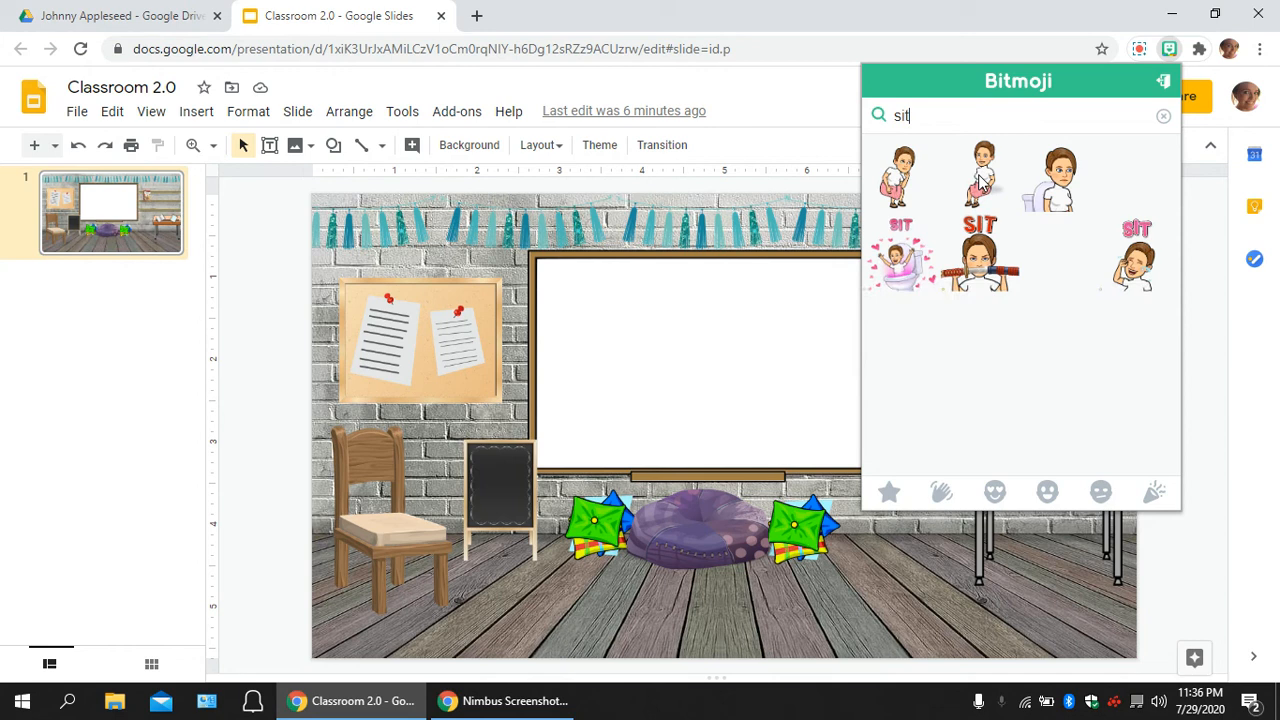
right_click(978, 175)
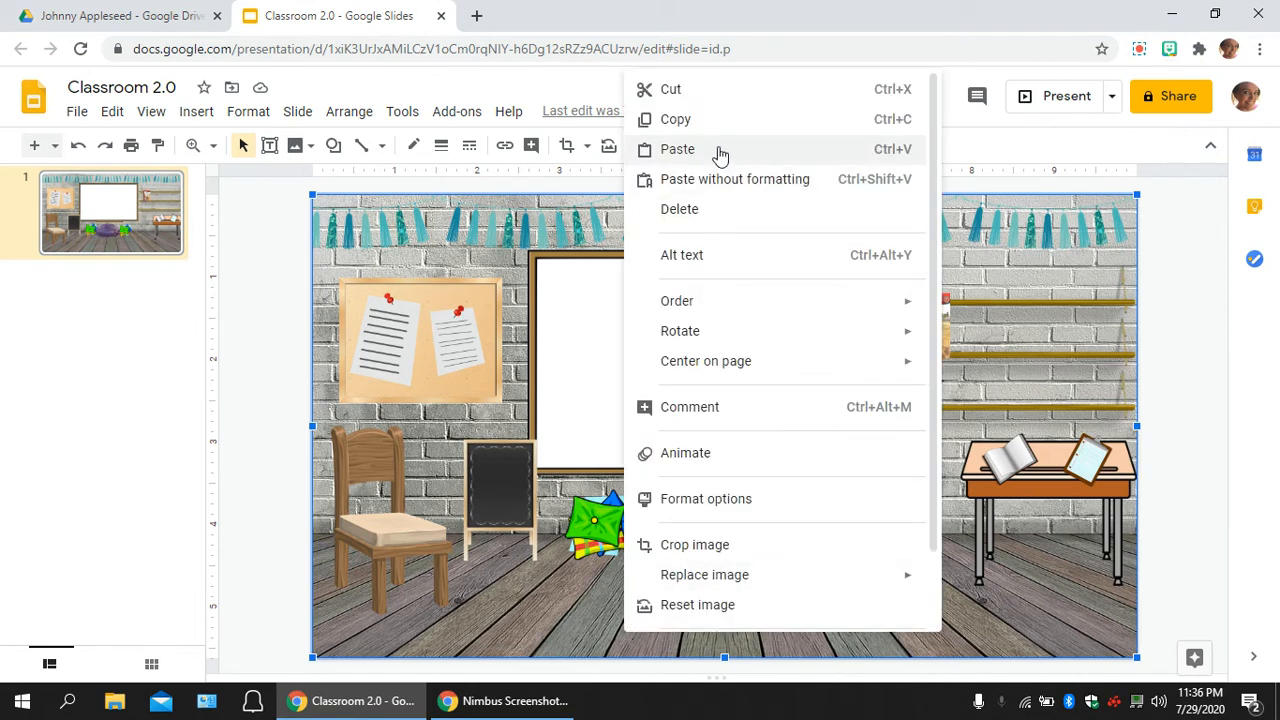
Paste the sitting Bitmoji, seat it on the wooden chair at left, and bring up its Format options
click(678, 149)
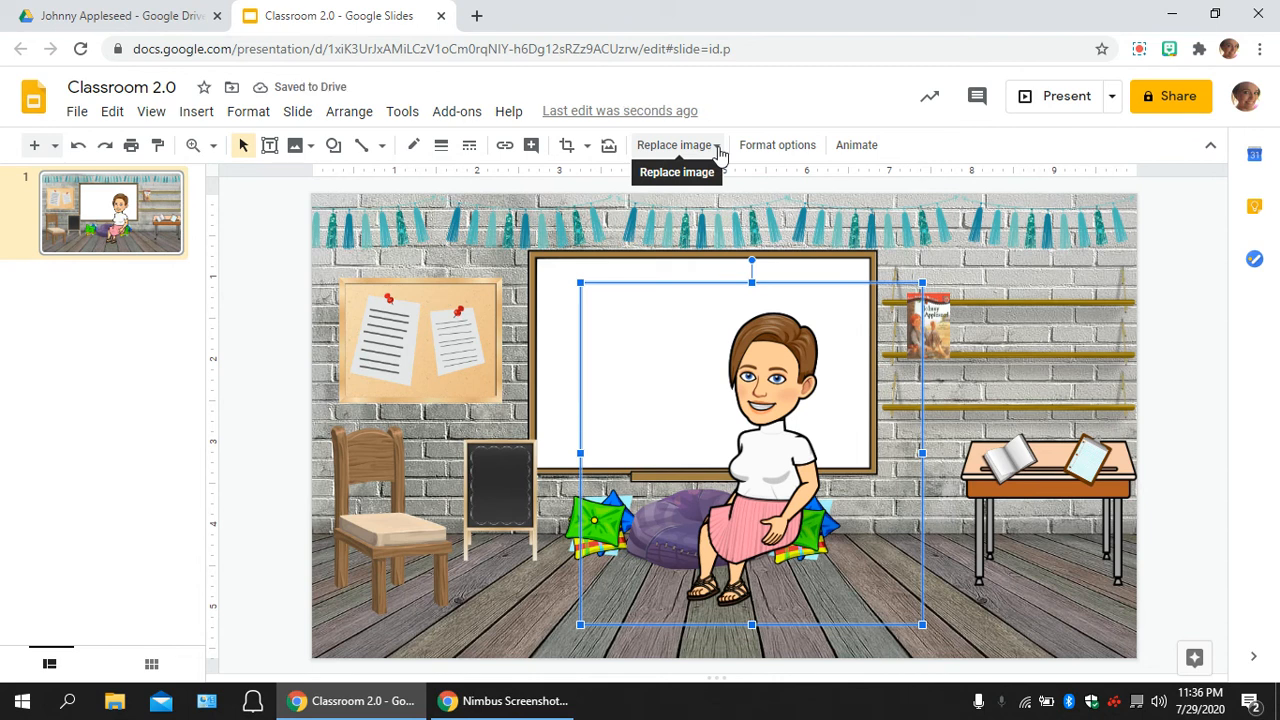
mouse_move(923, 283)
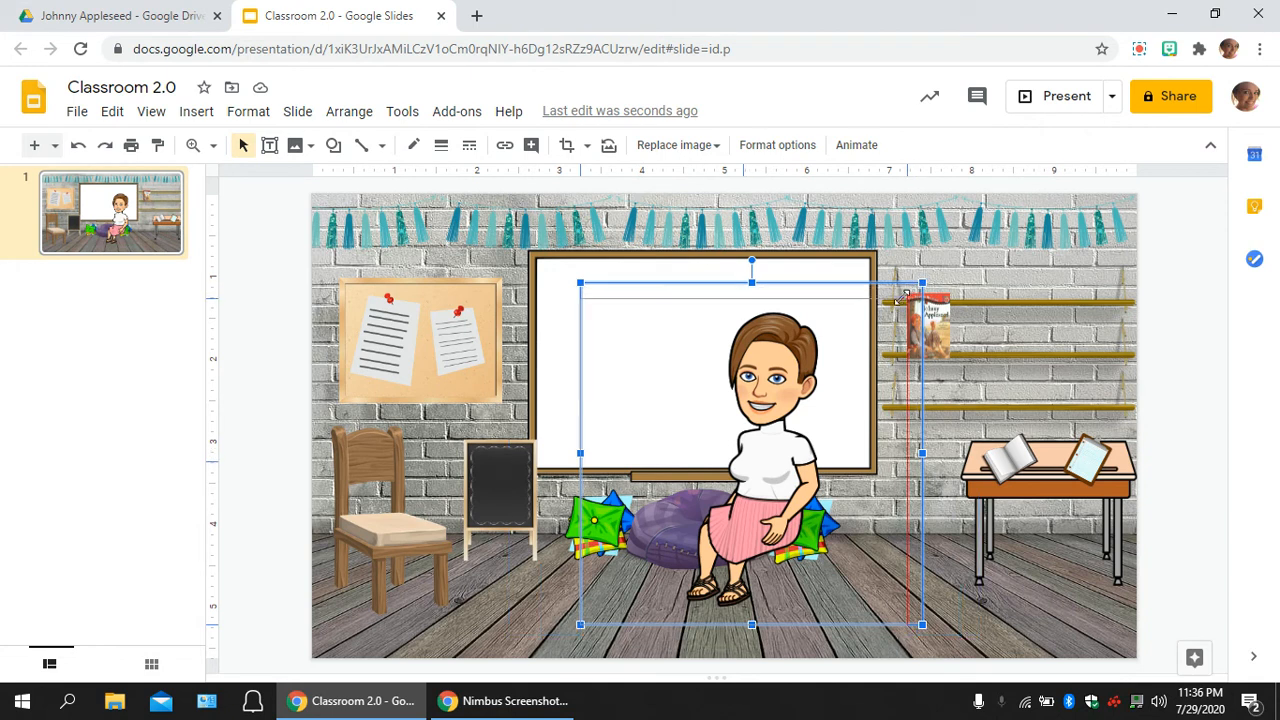
drag(921, 283, 903, 301)
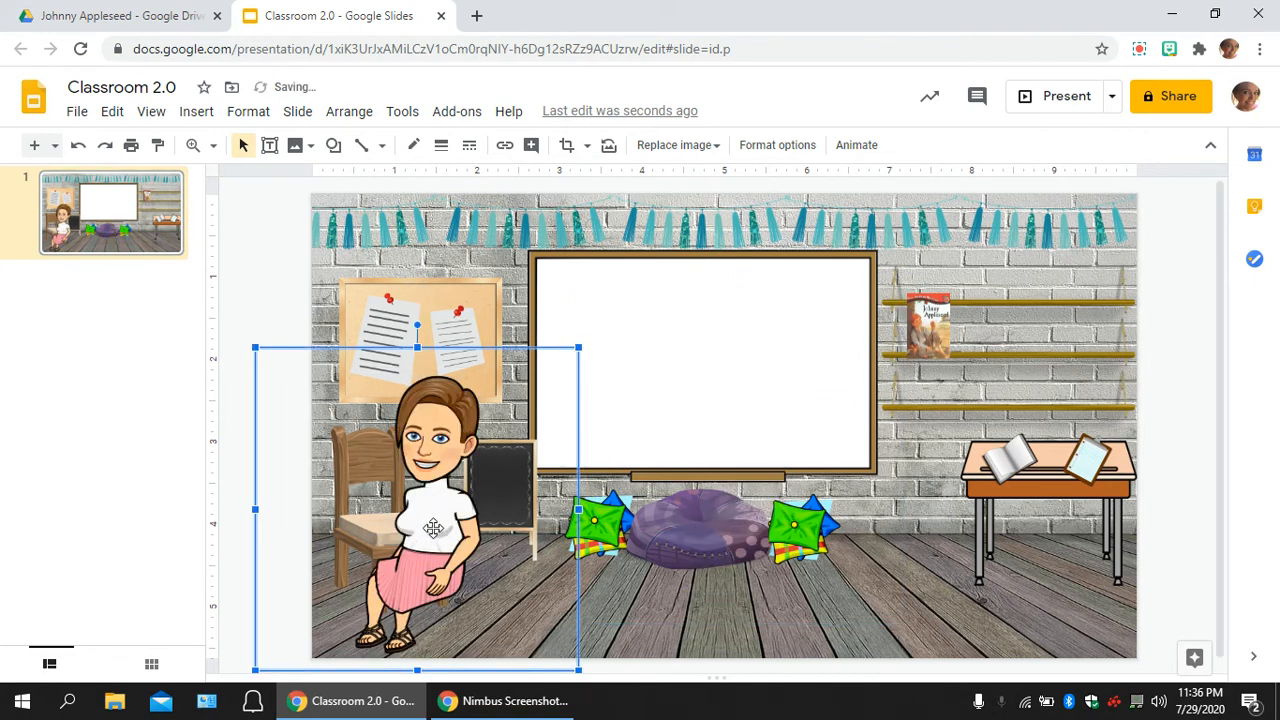
drag(435, 528, 385, 498)
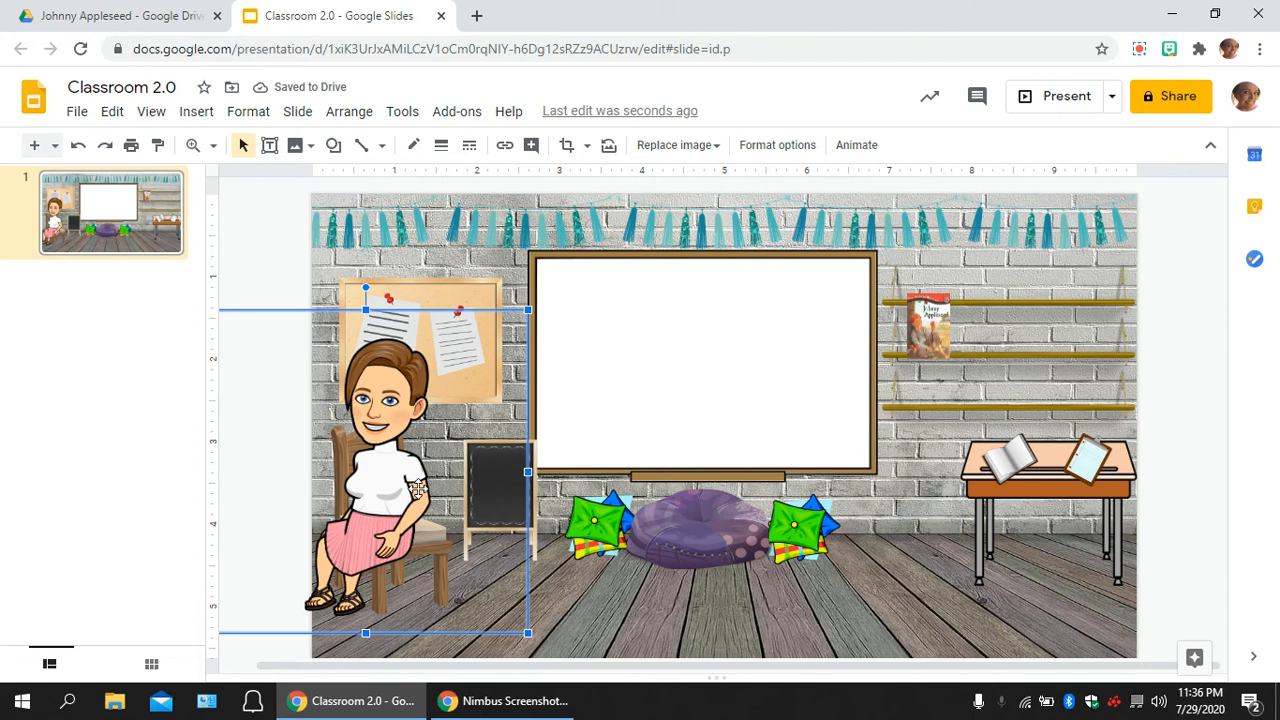
mouse_move(348, 111)
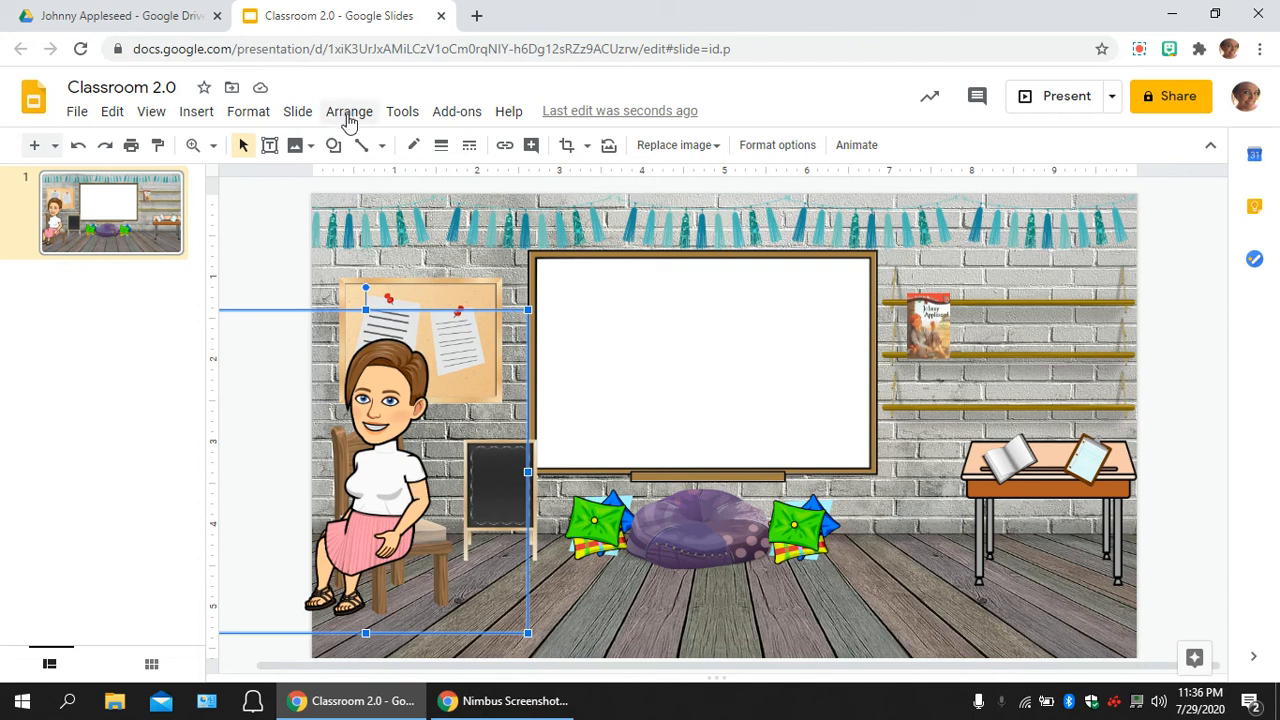
click(349, 111)
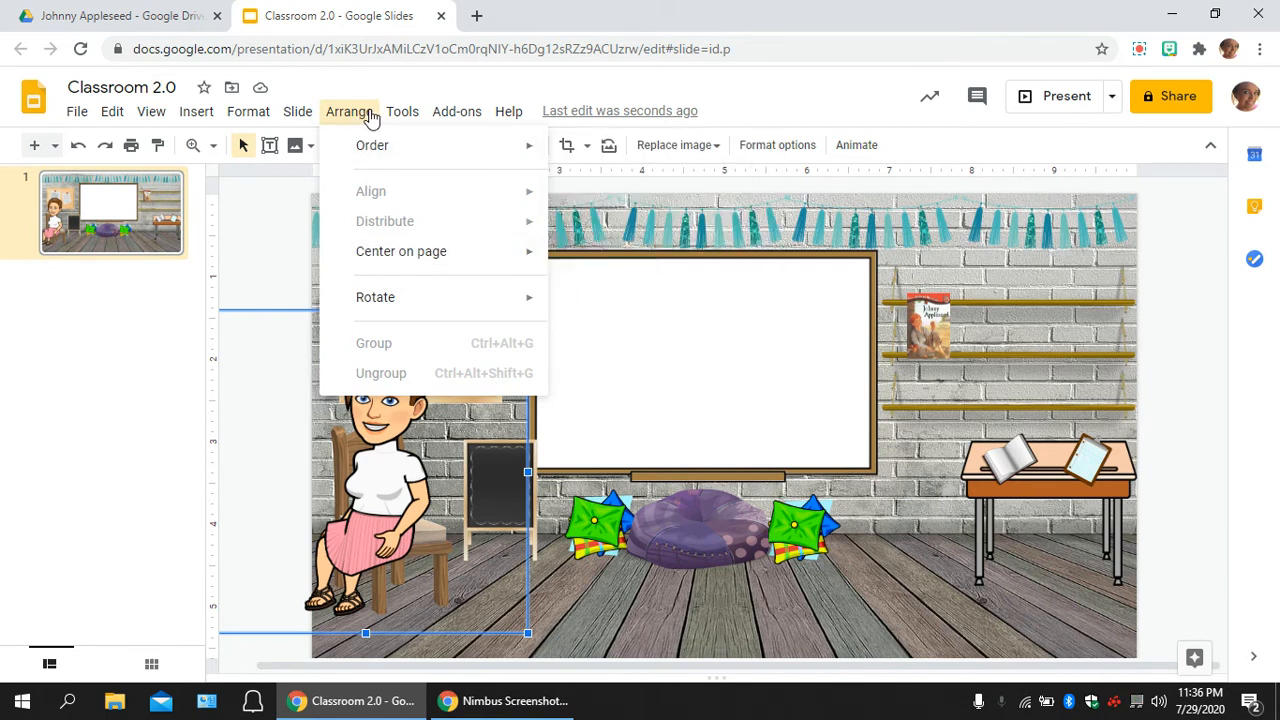
mouse_move(422, 100)
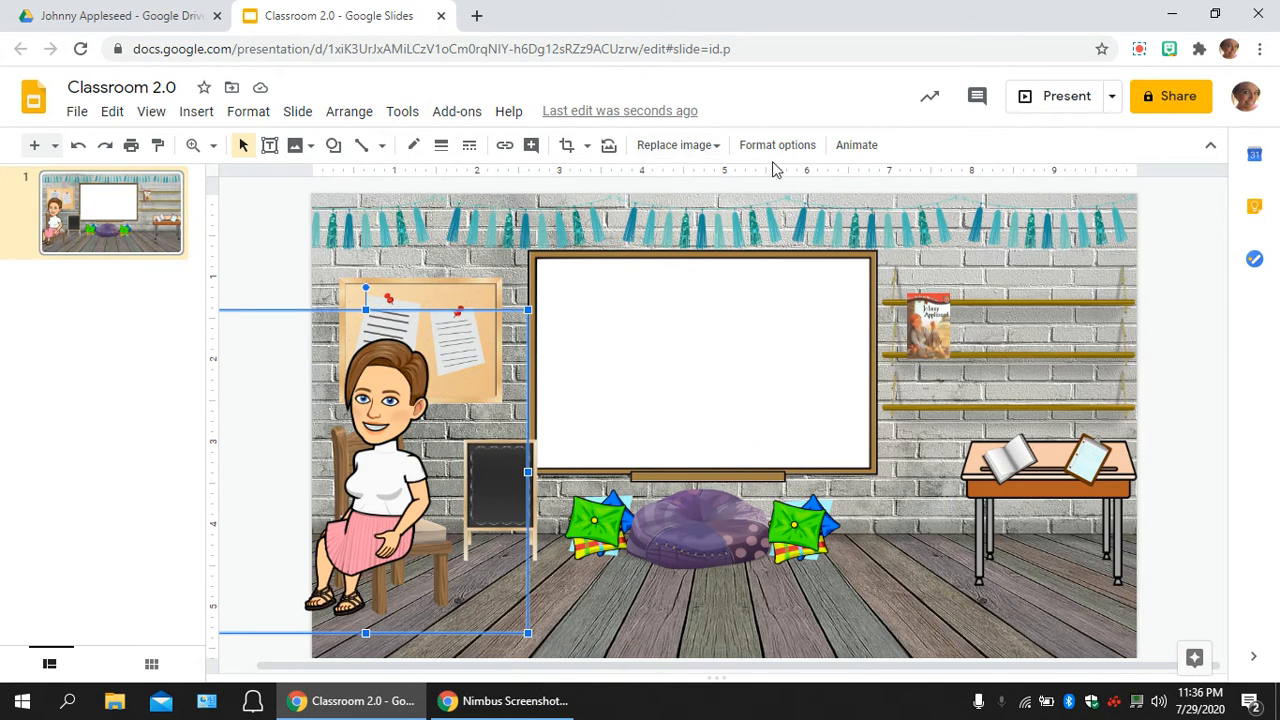
click(777, 144)
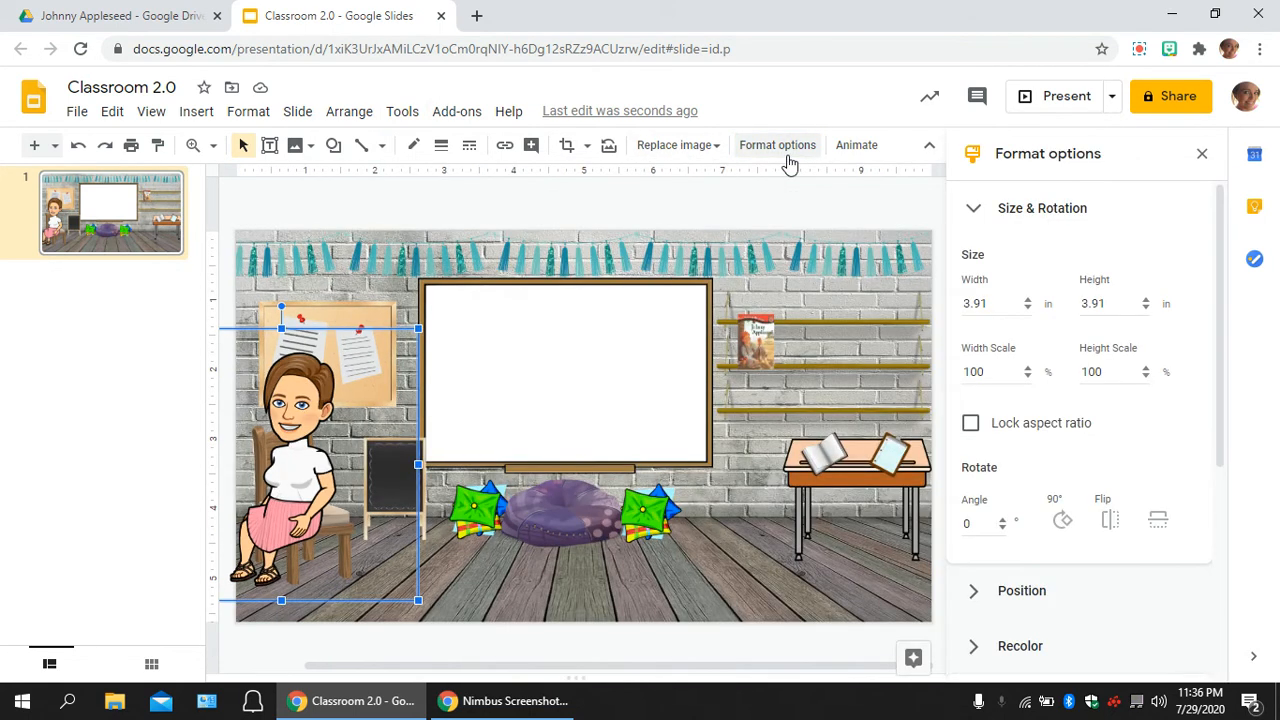
mouse_move(786, 158)
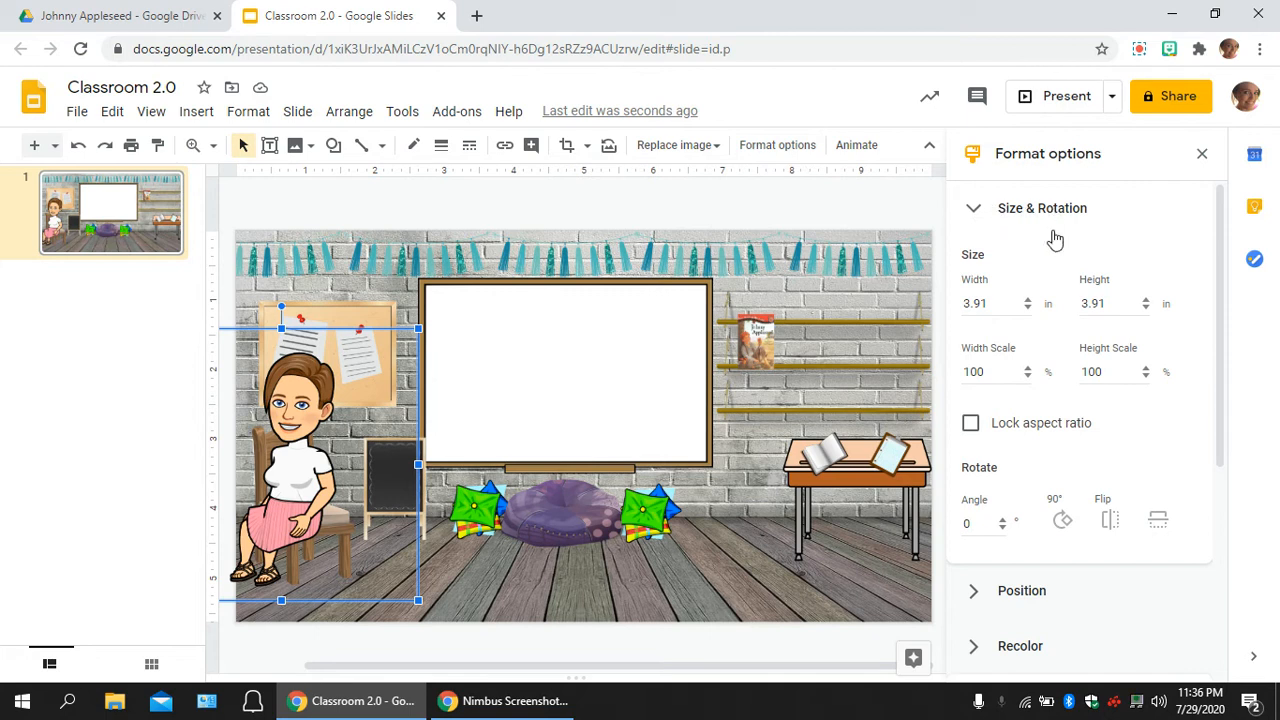
mouse_move(1110, 519)
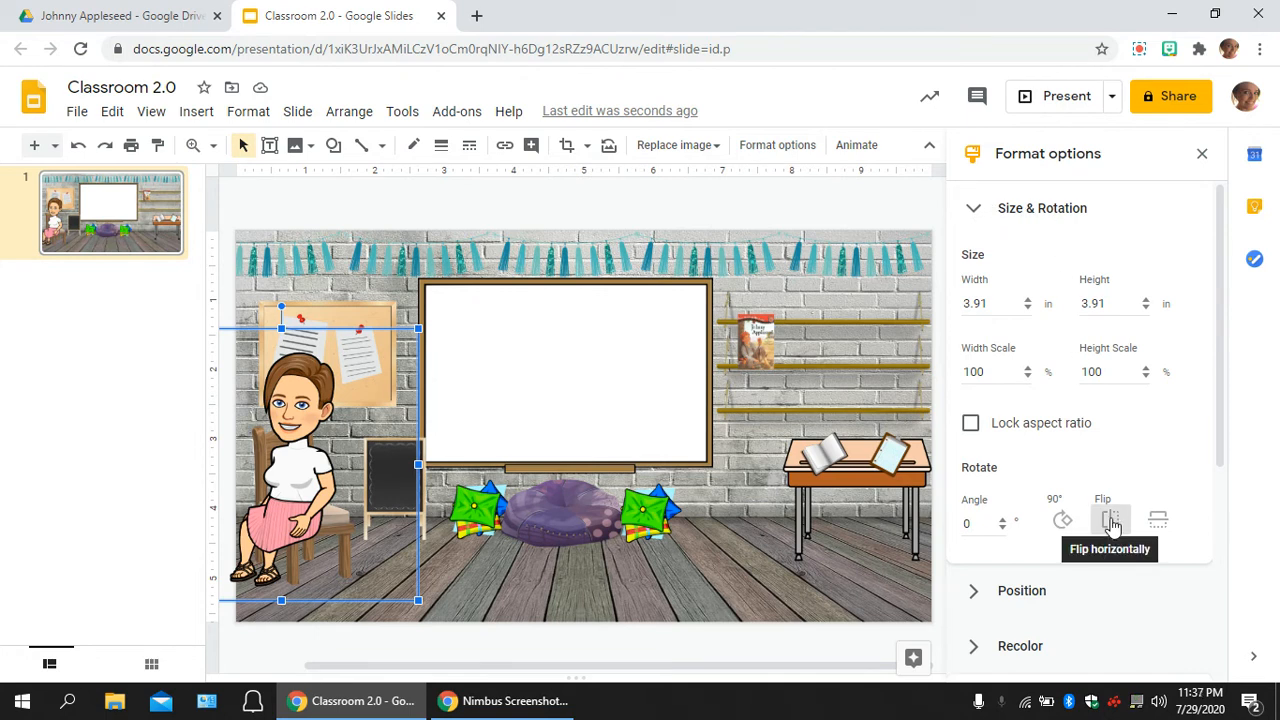
Flip the Bitmoji horizontally and reseat it on the chair facing into the classroom
click(1110, 521)
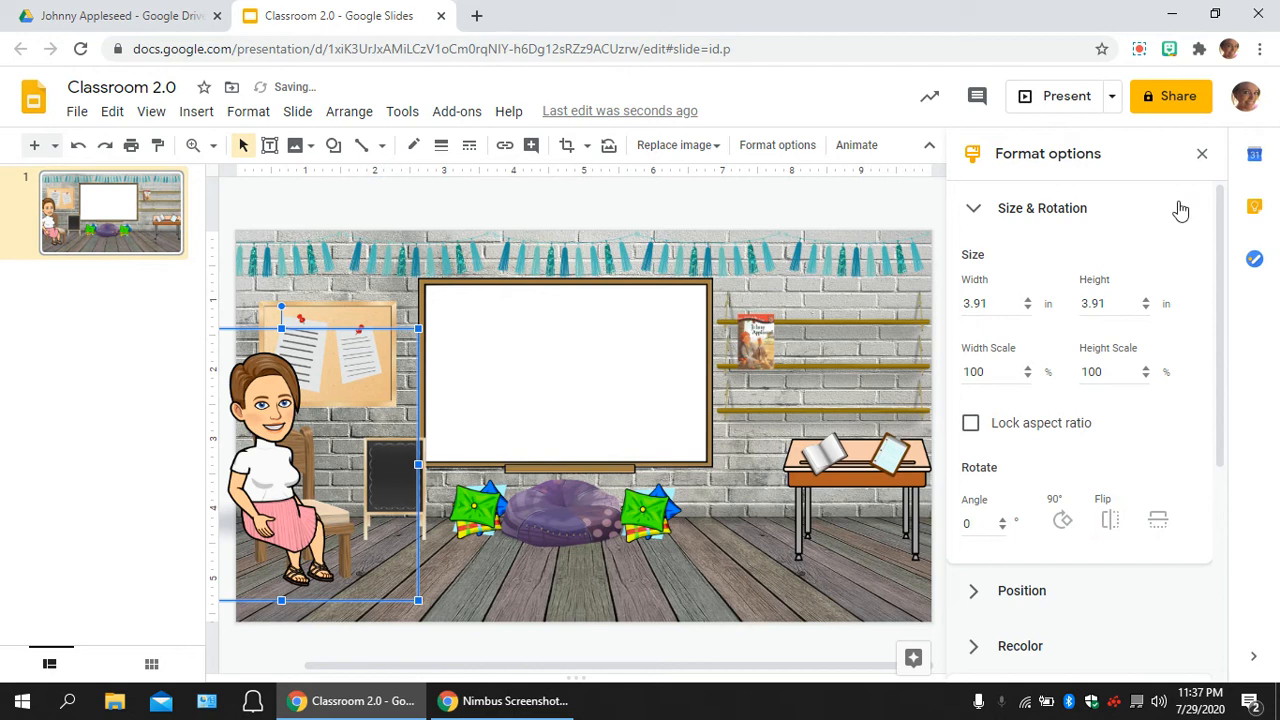
click(1202, 153)
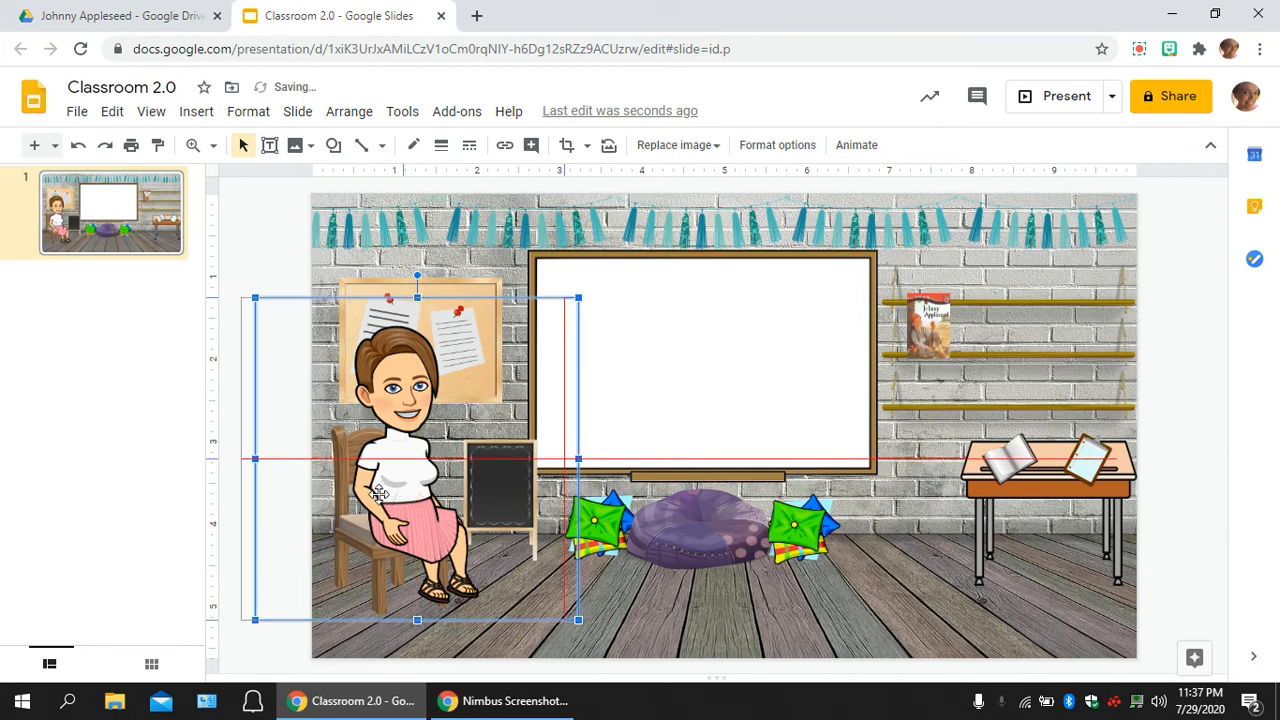
drag(415, 460, 390, 455)
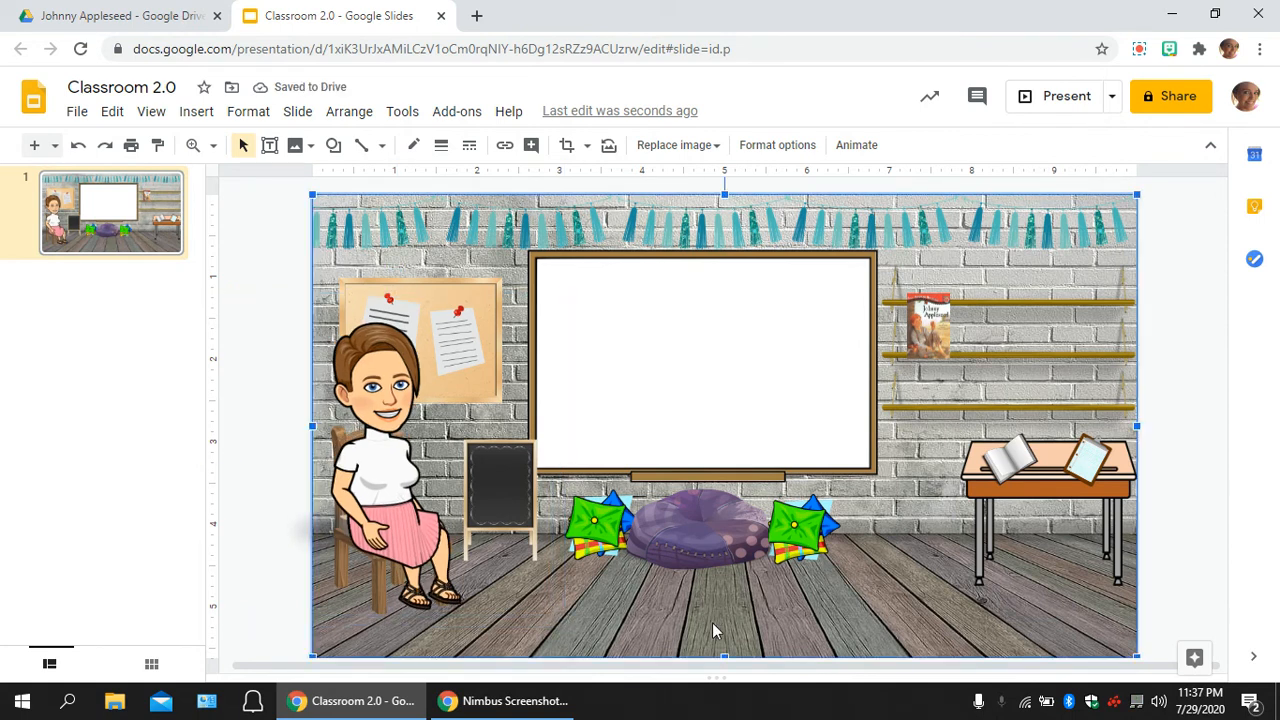
click(147, 355)
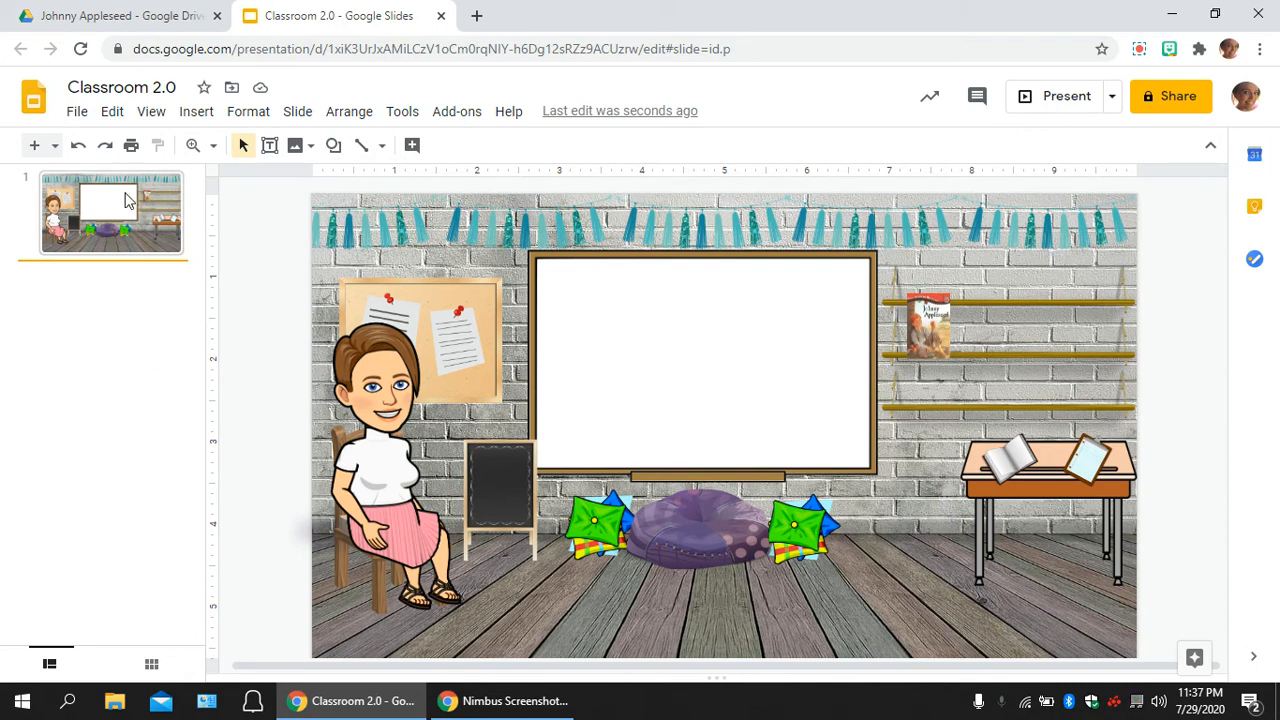
Duplicate the classroom slide and delete the sitting Bitmoji from slide 2
right_click(110, 213)
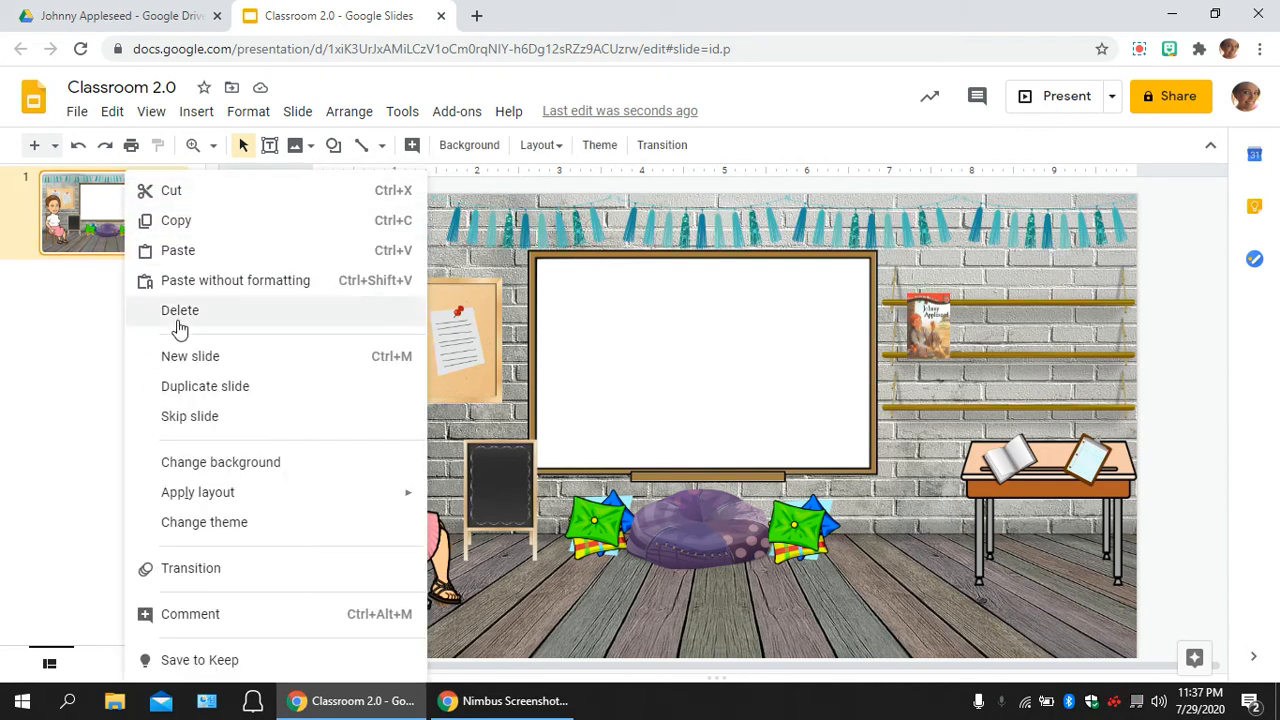
click(204, 386)
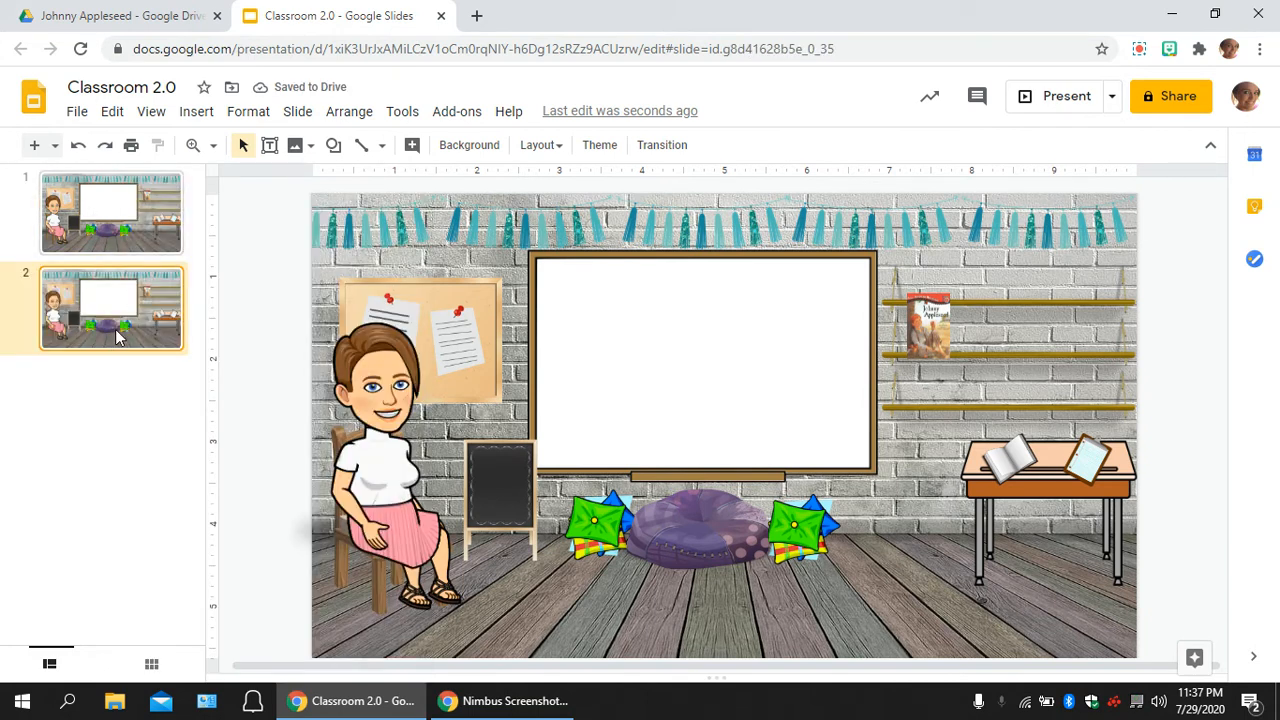
click(375, 415)
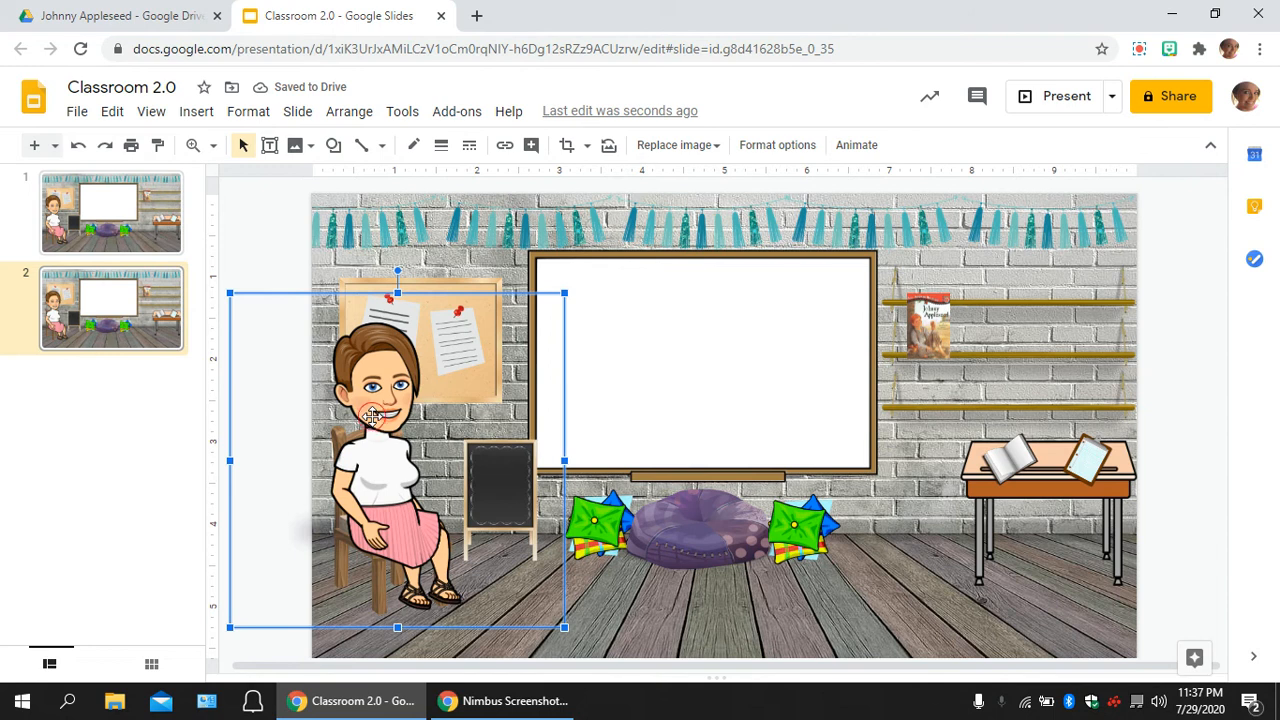
key(Delete)
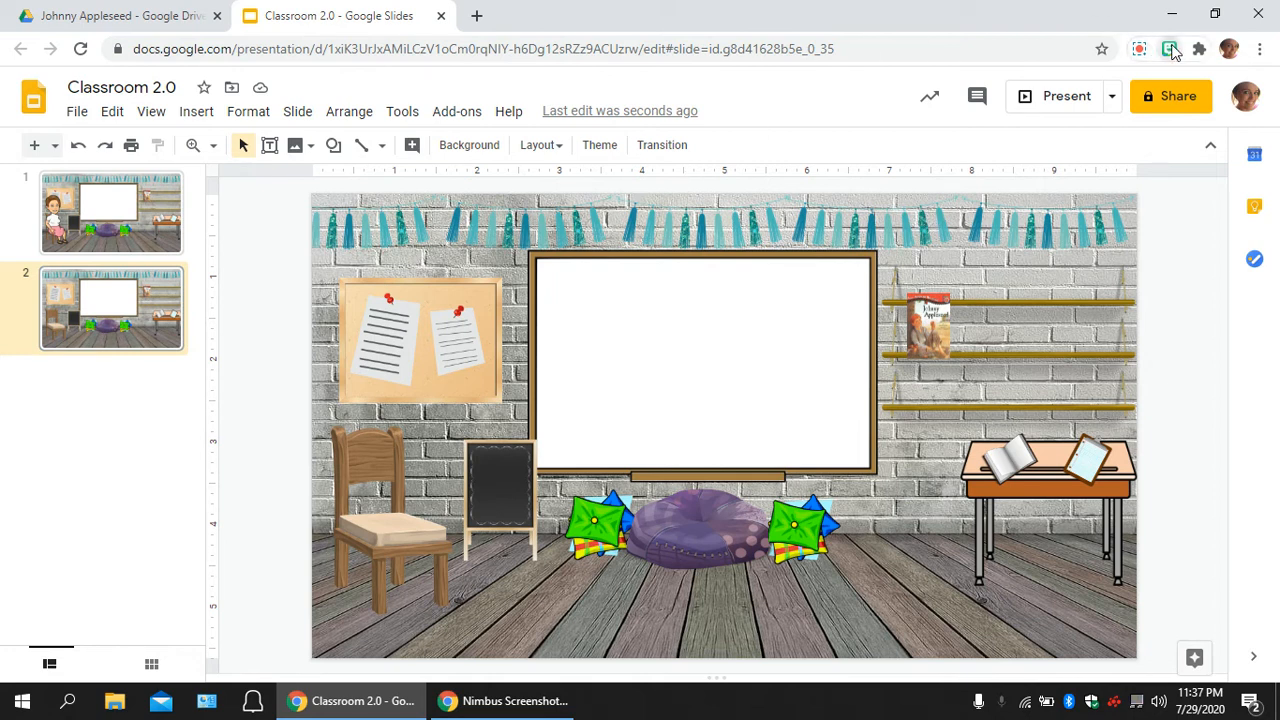
click(1169, 48)
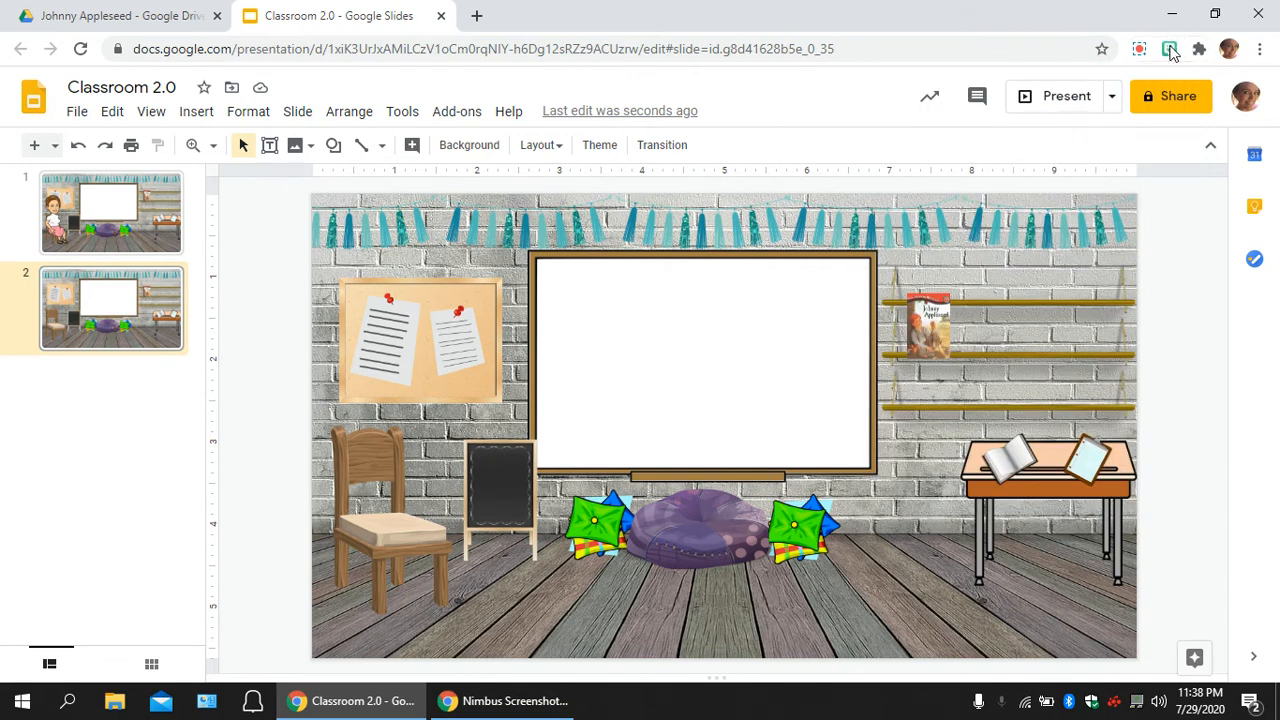
Search Bitmoji for 'pointing', copy one and paste it onto slide 2 beside the whiteboard
click(1169, 49)
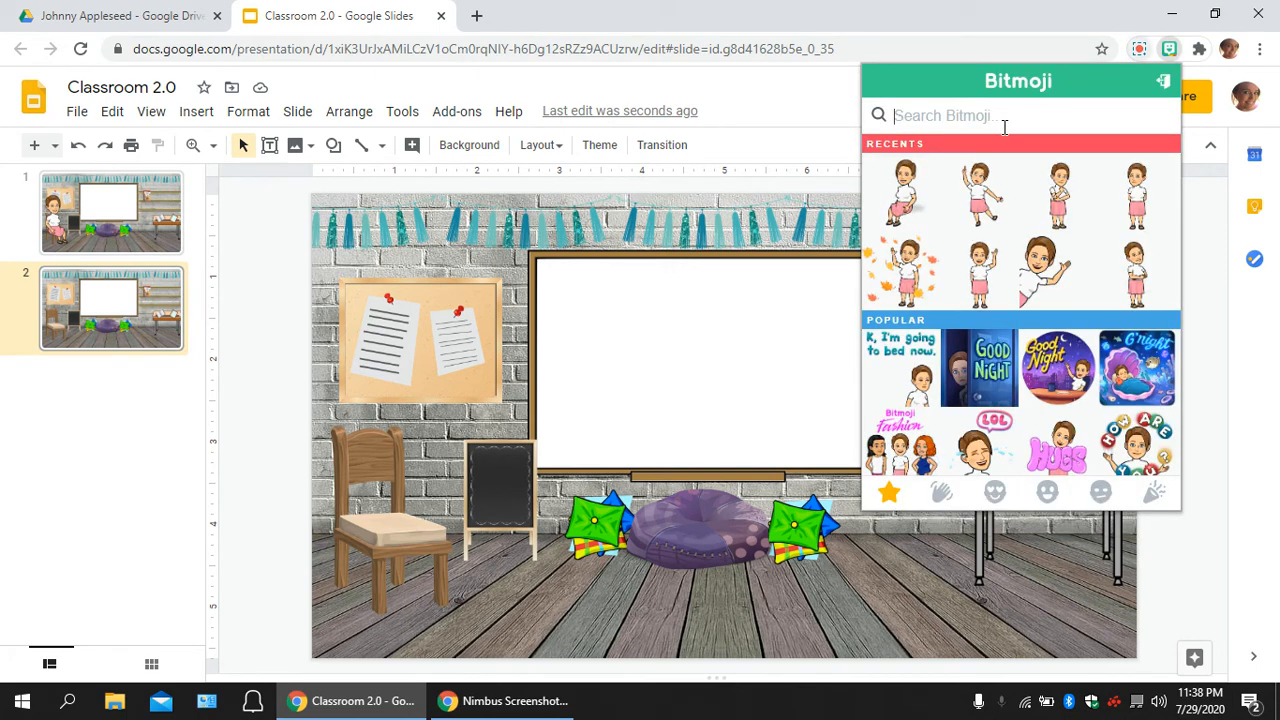
text(pointing)
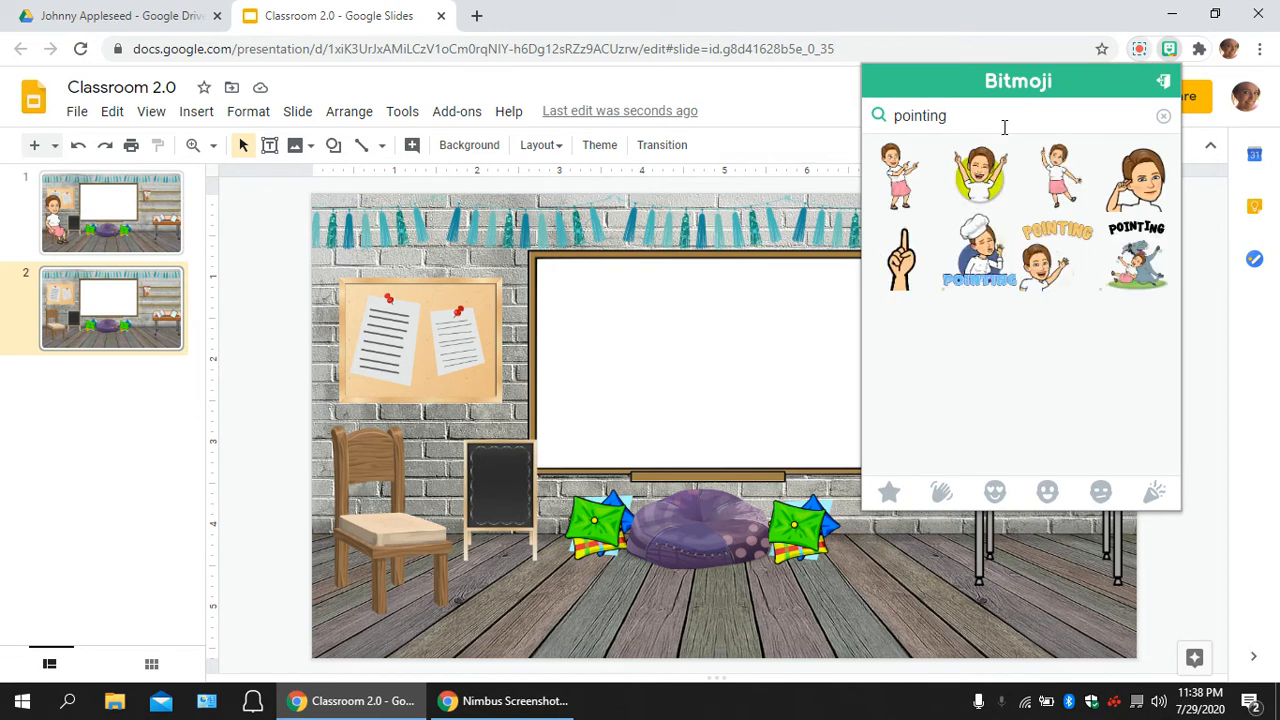
mouse_move(901, 175)
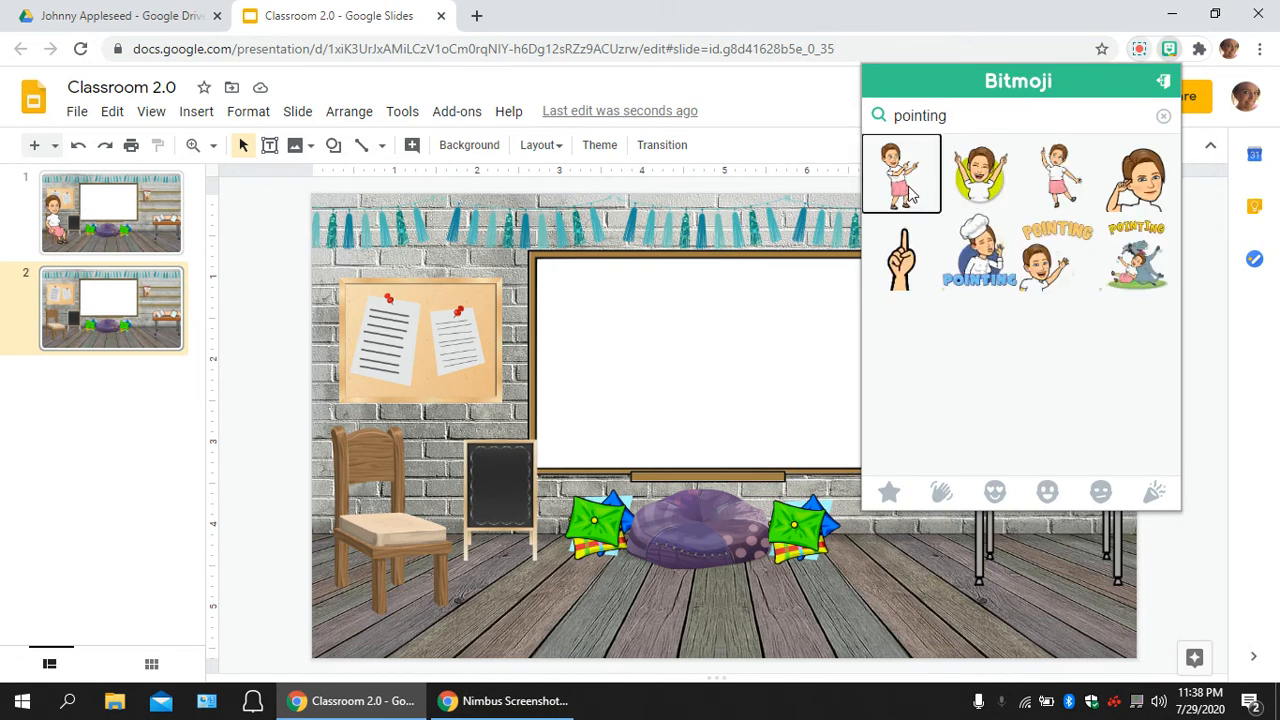
right_click(900, 175)
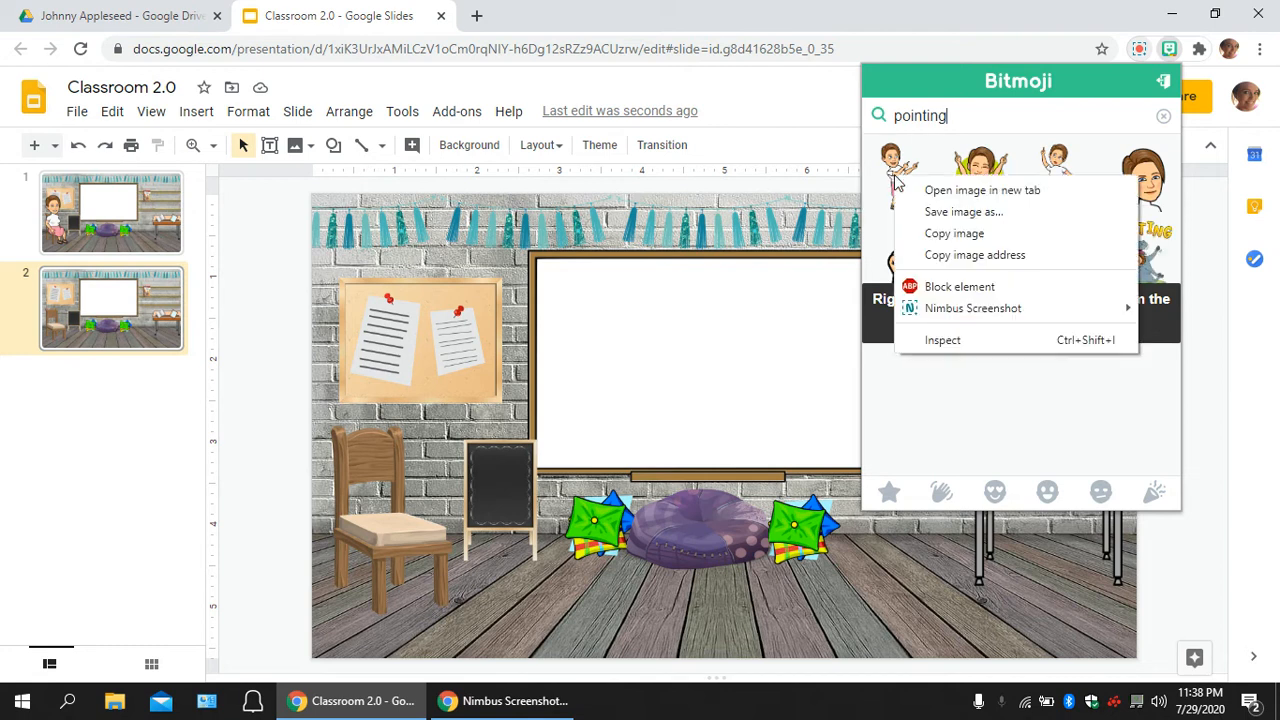
click(871, 445)
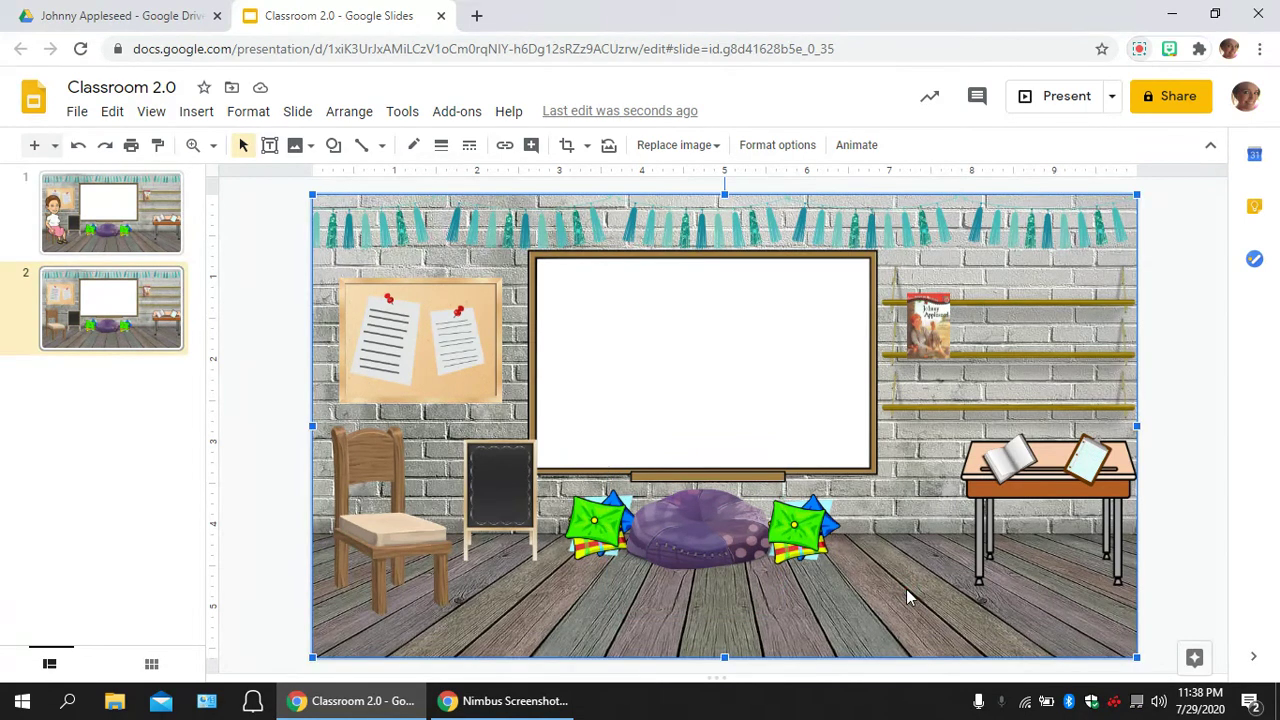
right_click(910, 597)
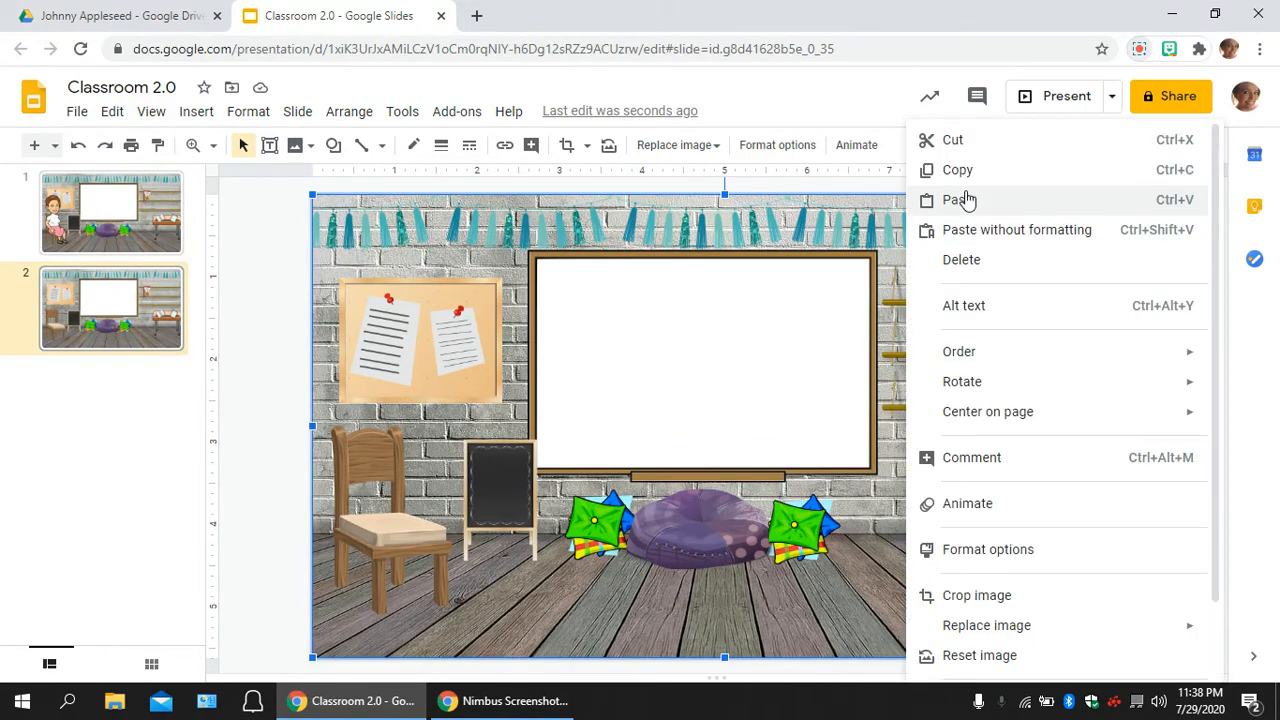
click(958, 200)
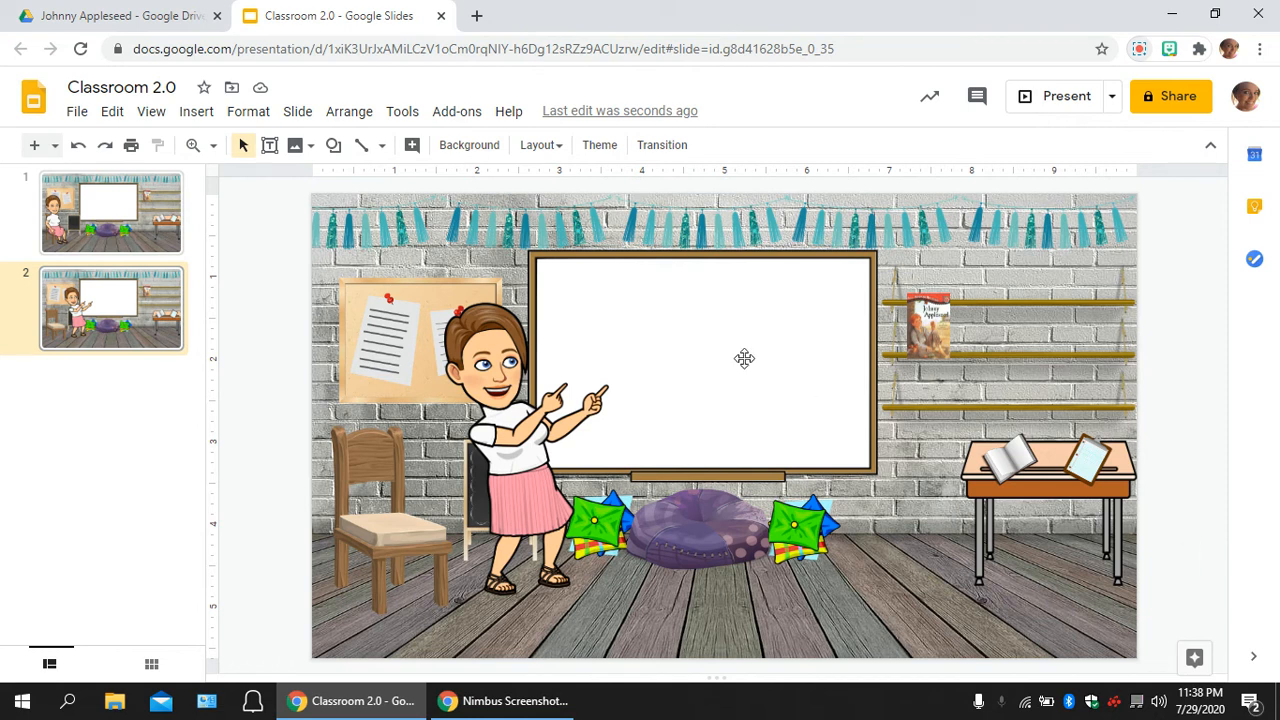
mouse_move(190, 135)
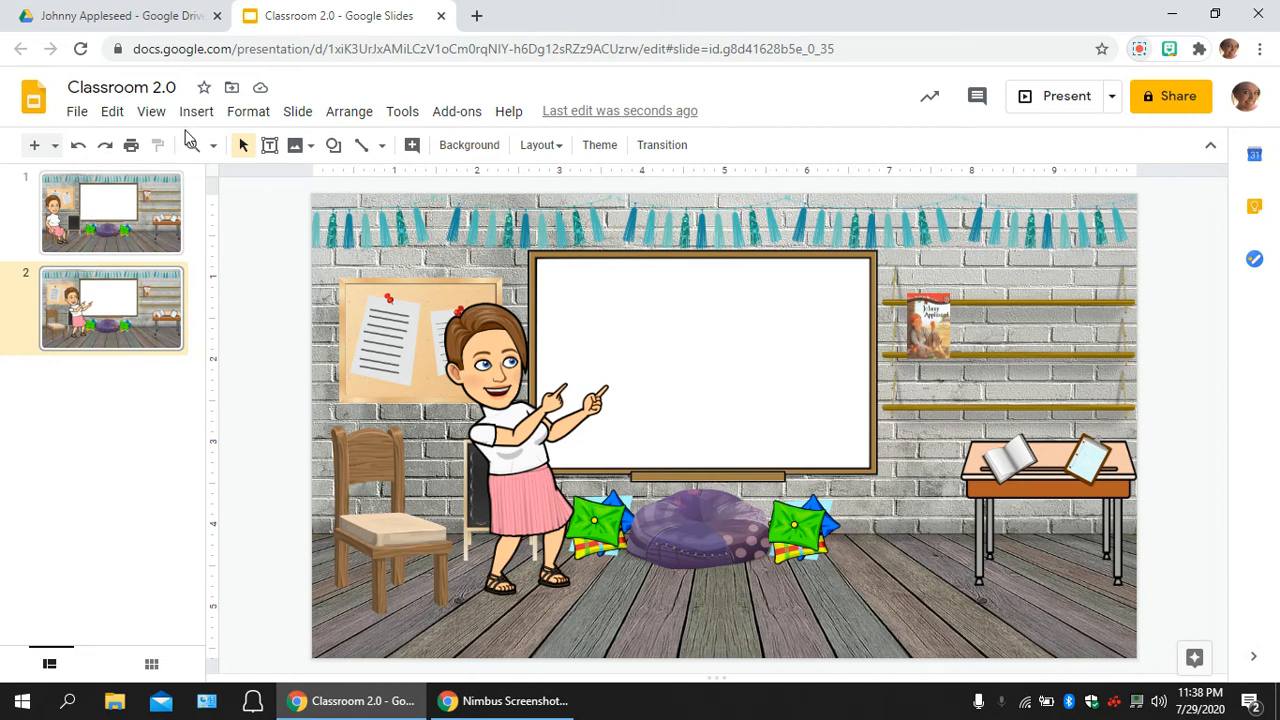
Add a new text box stretched to fill the whiteboard on slide 2
click(196, 111)
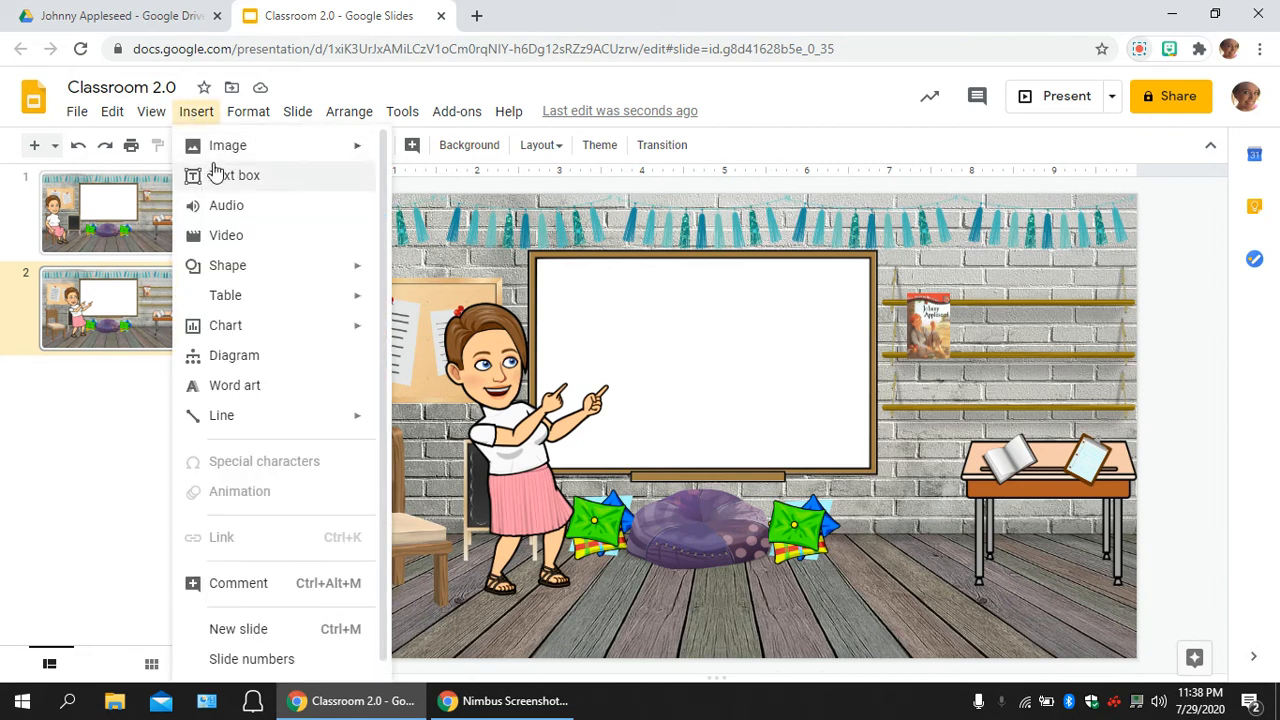
click(238, 175)
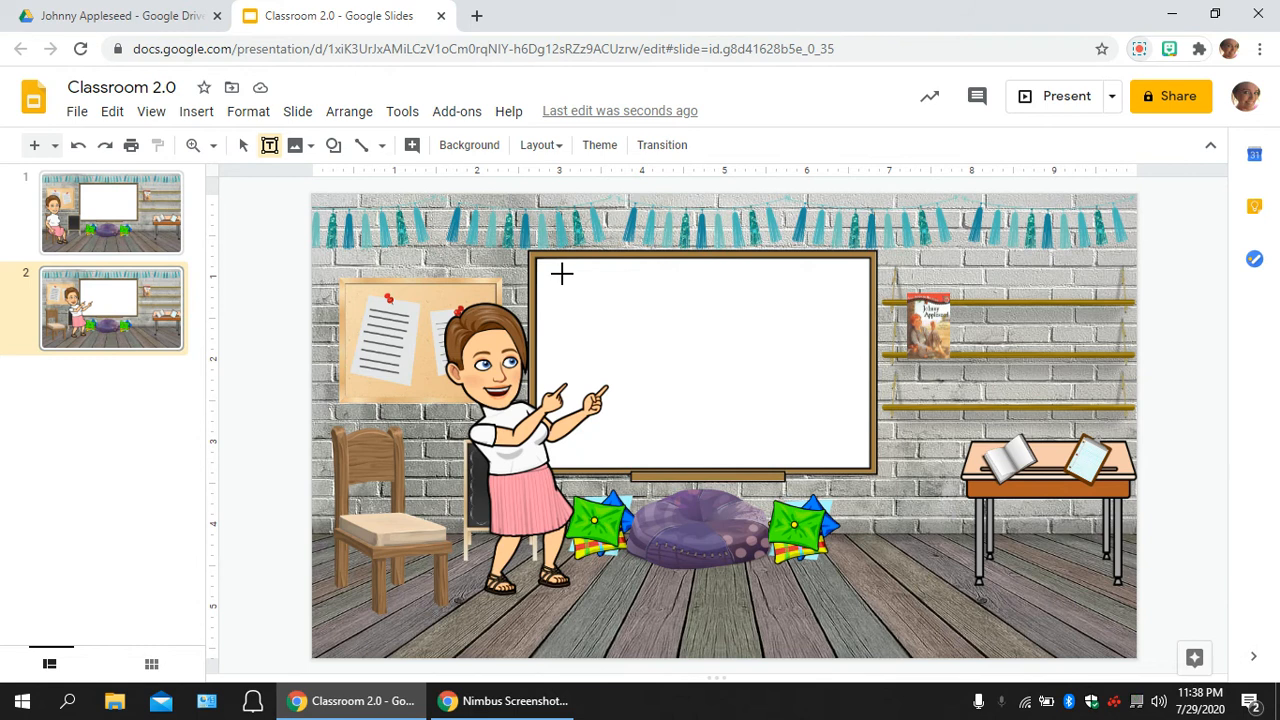
drag(560, 273, 805, 414)
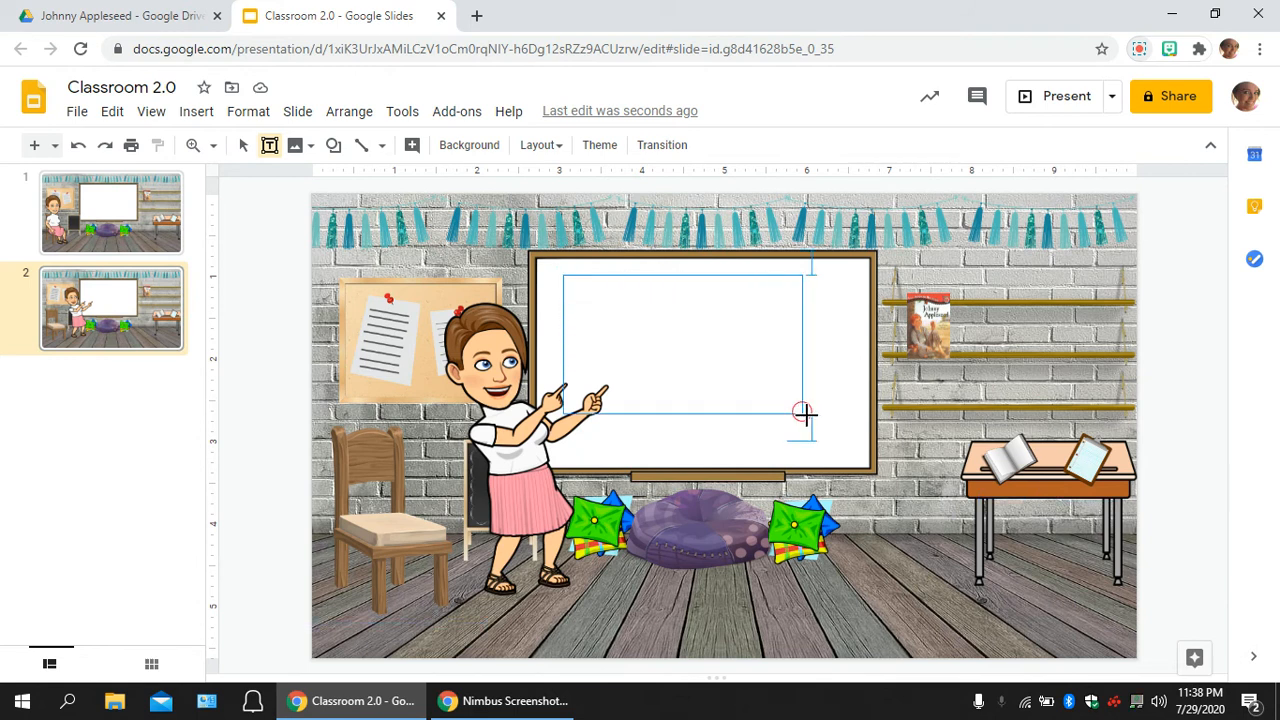
drag(805, 414, 851, 458)
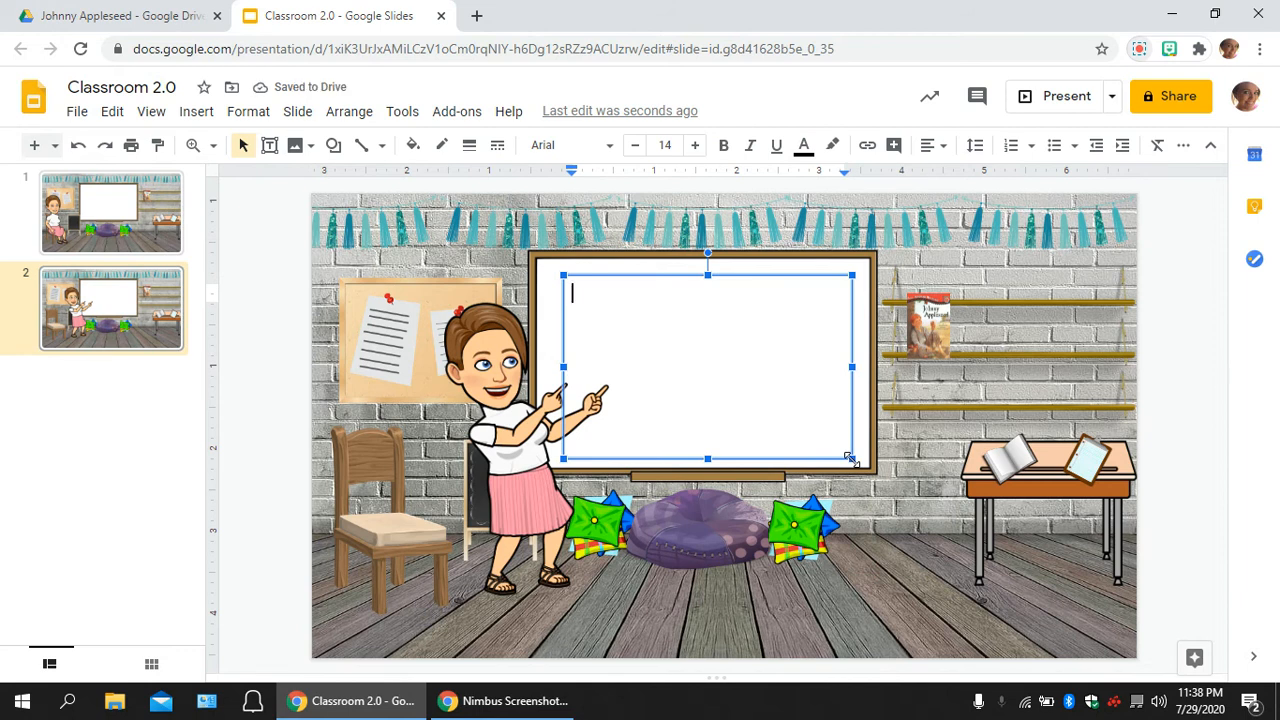
Enter 'Hey, guys! Welcome to the Virtual Classroom!' in the whiteboard text box
text(Hey,)
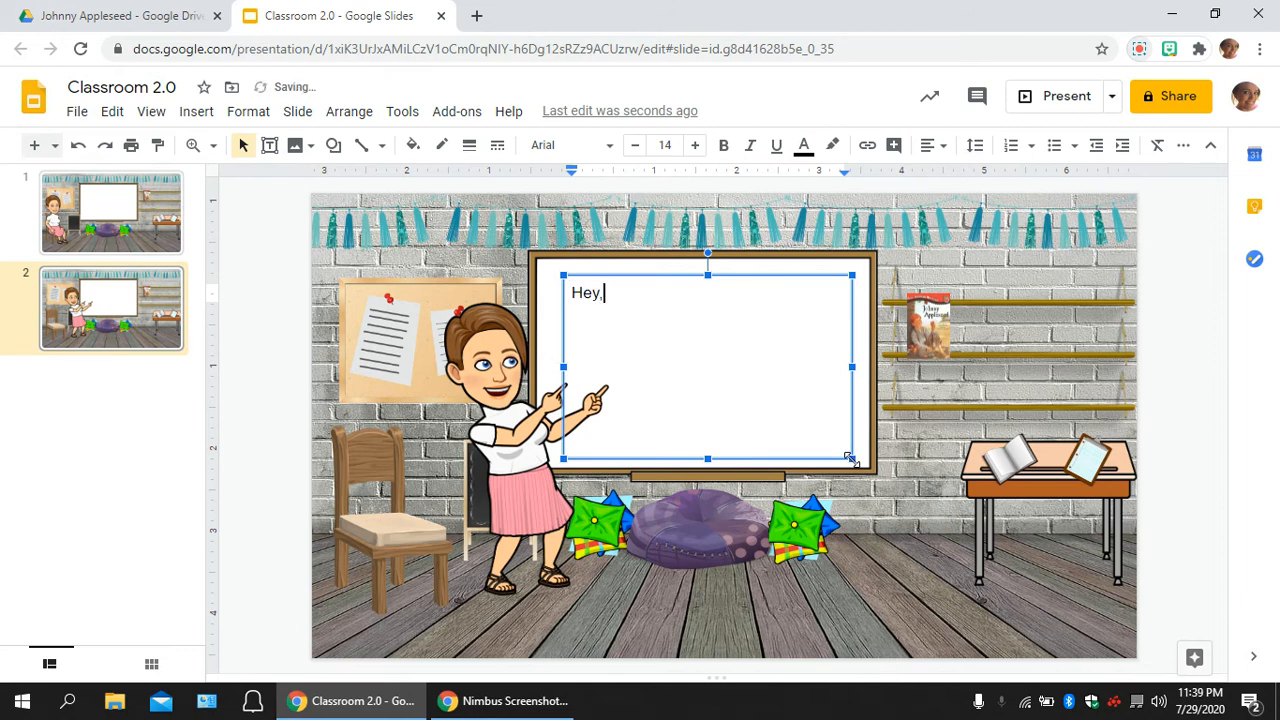
text(guys!)
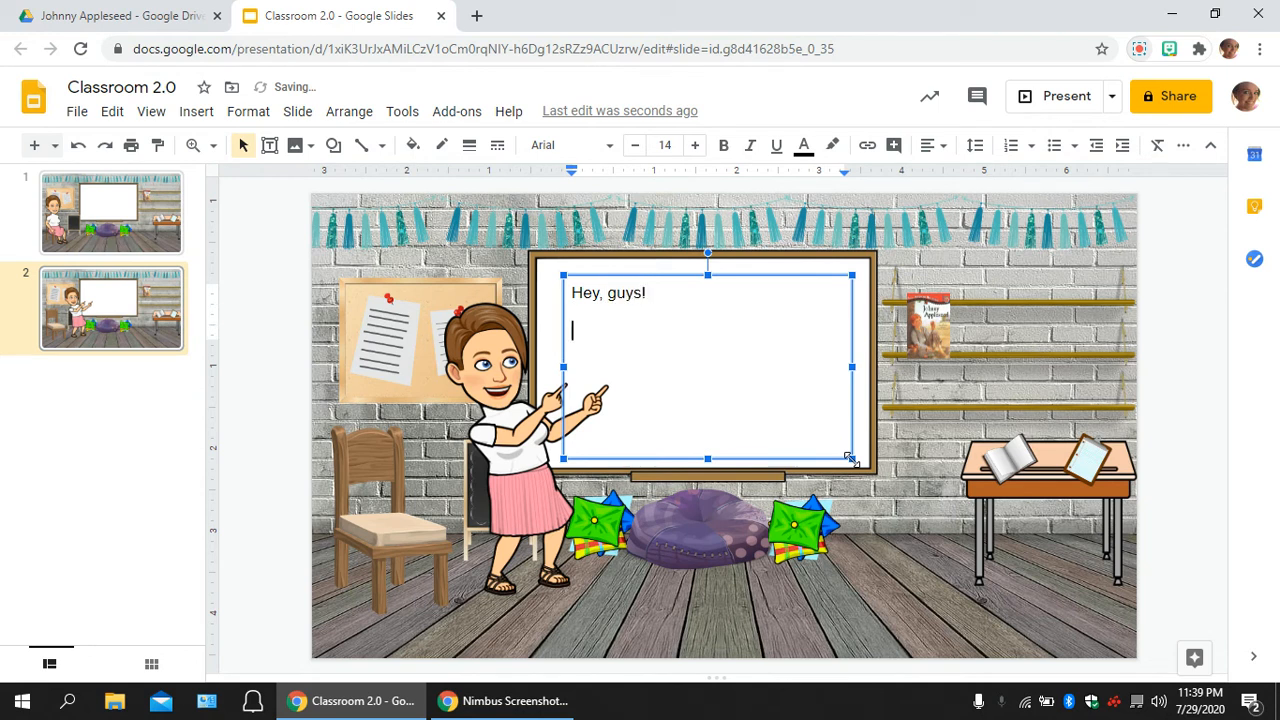
text(Welcome t)
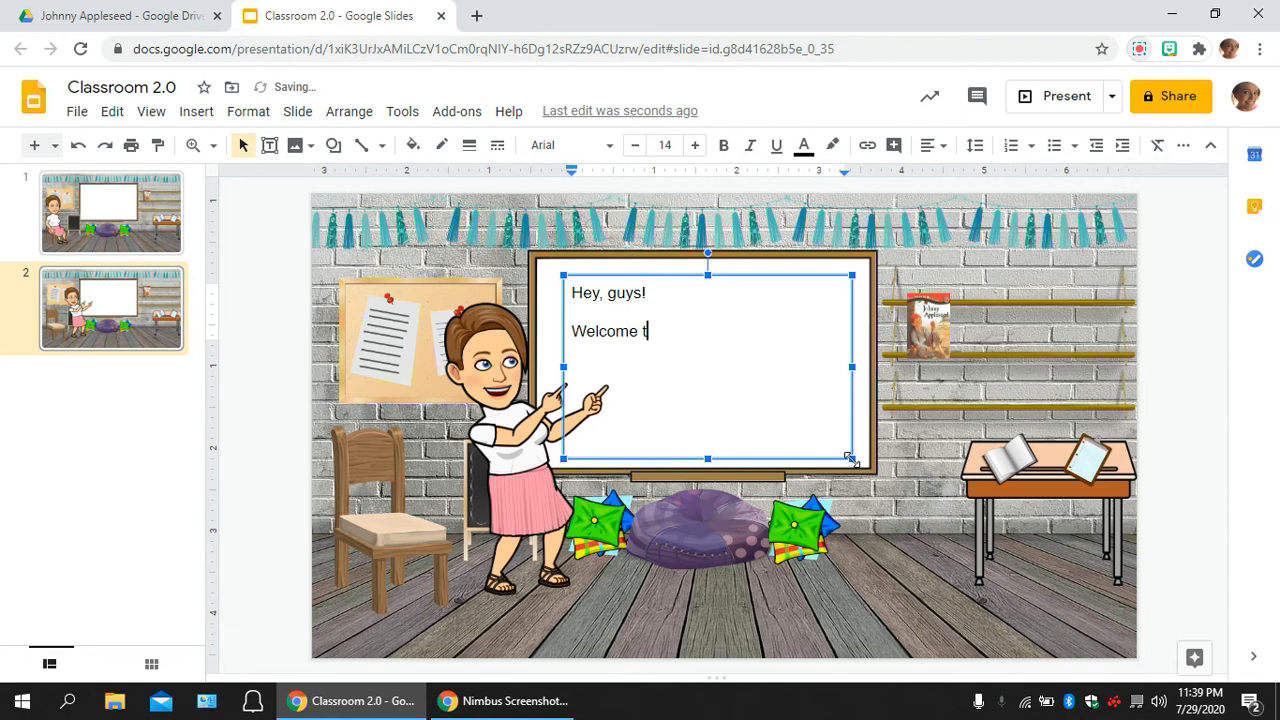
text(o the Virtual Cla)
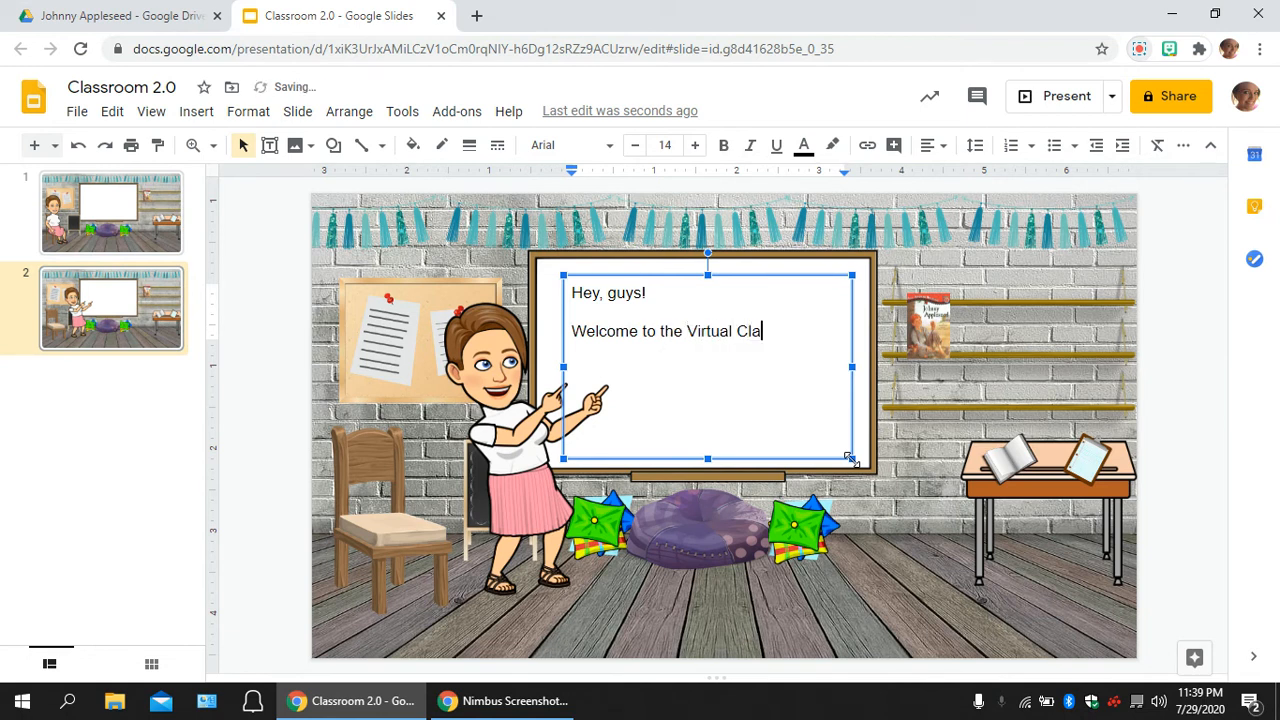
text(ssroom!)
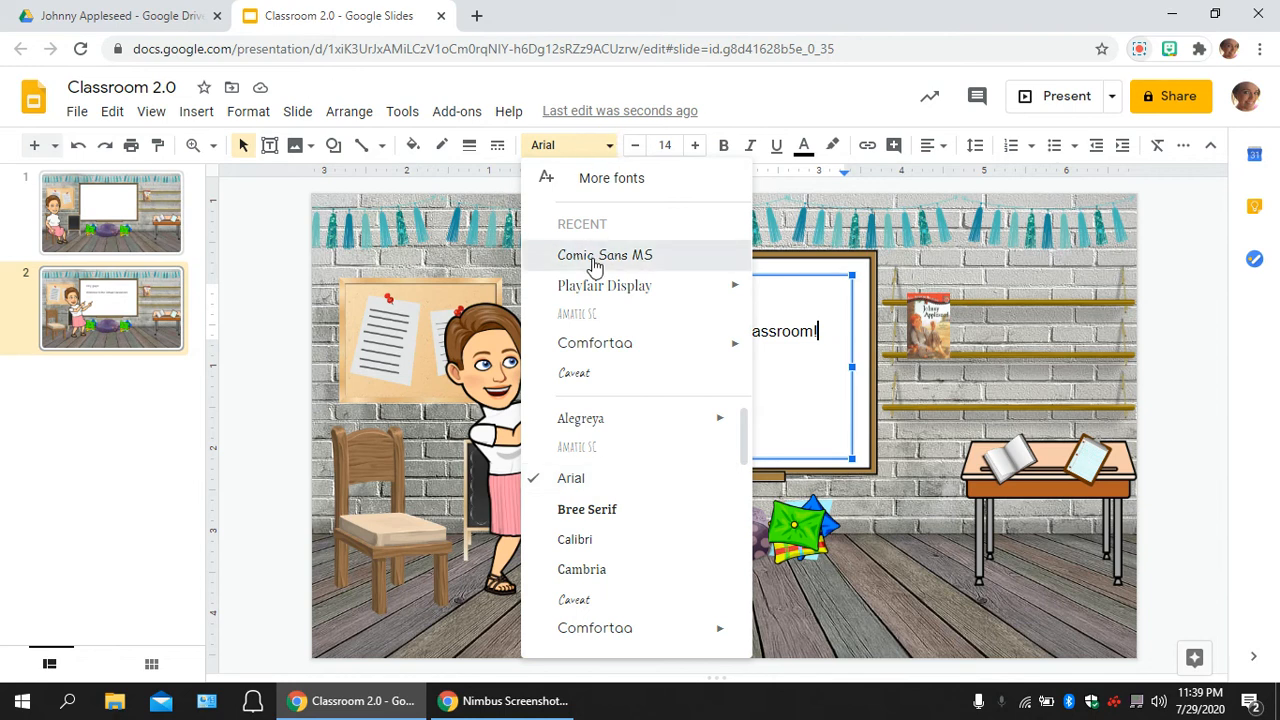
Switch the welcome message to Comic Sans MS and make it bold
click(605, 255)
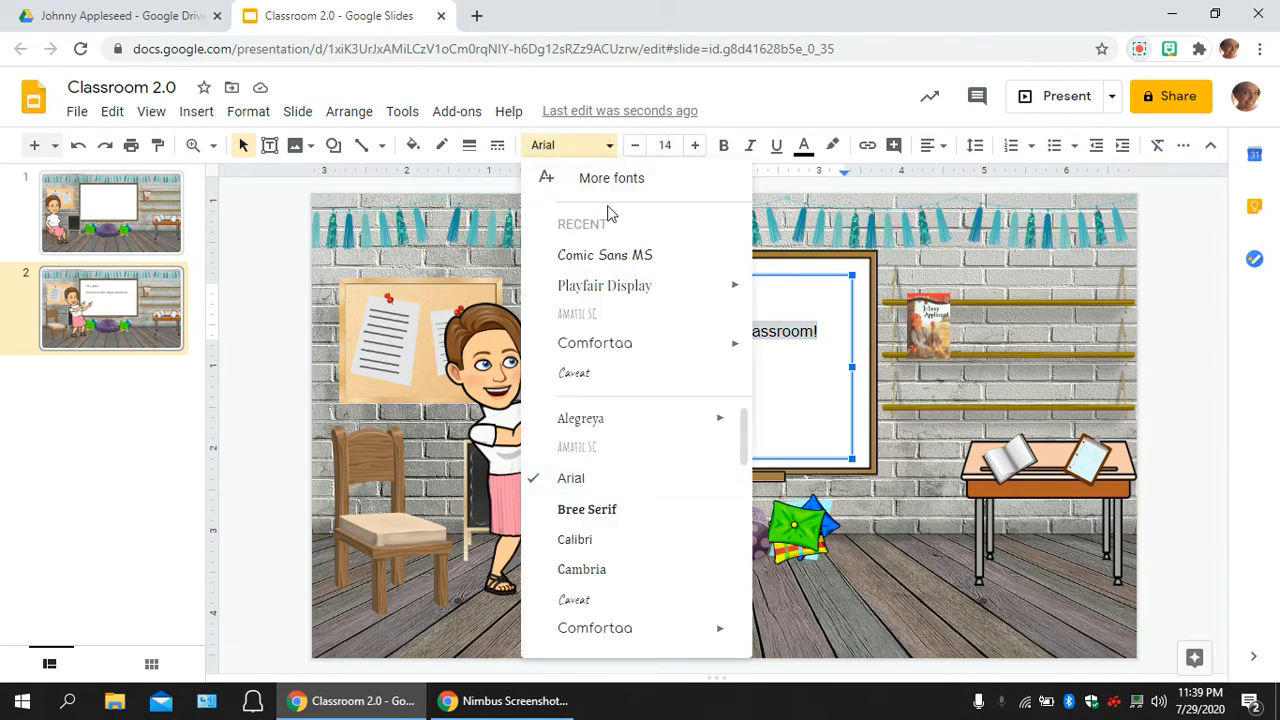
click(605, 255)
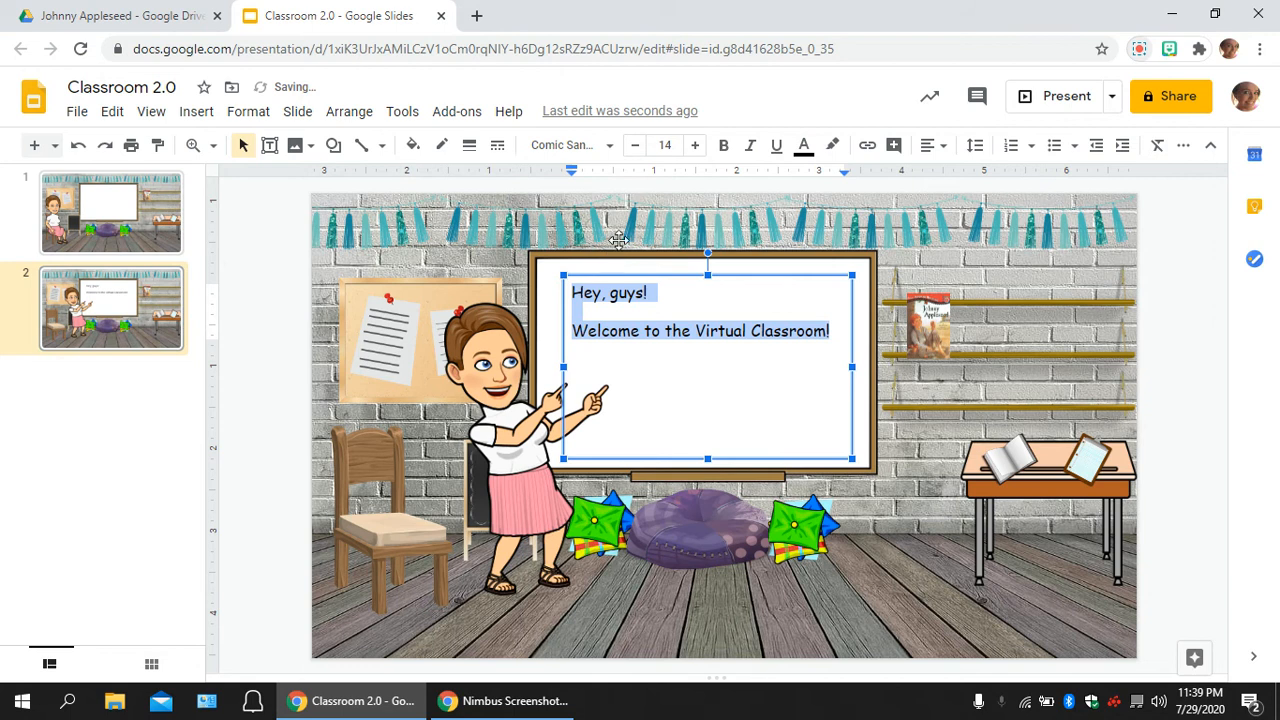
mouse_move(927, 145)
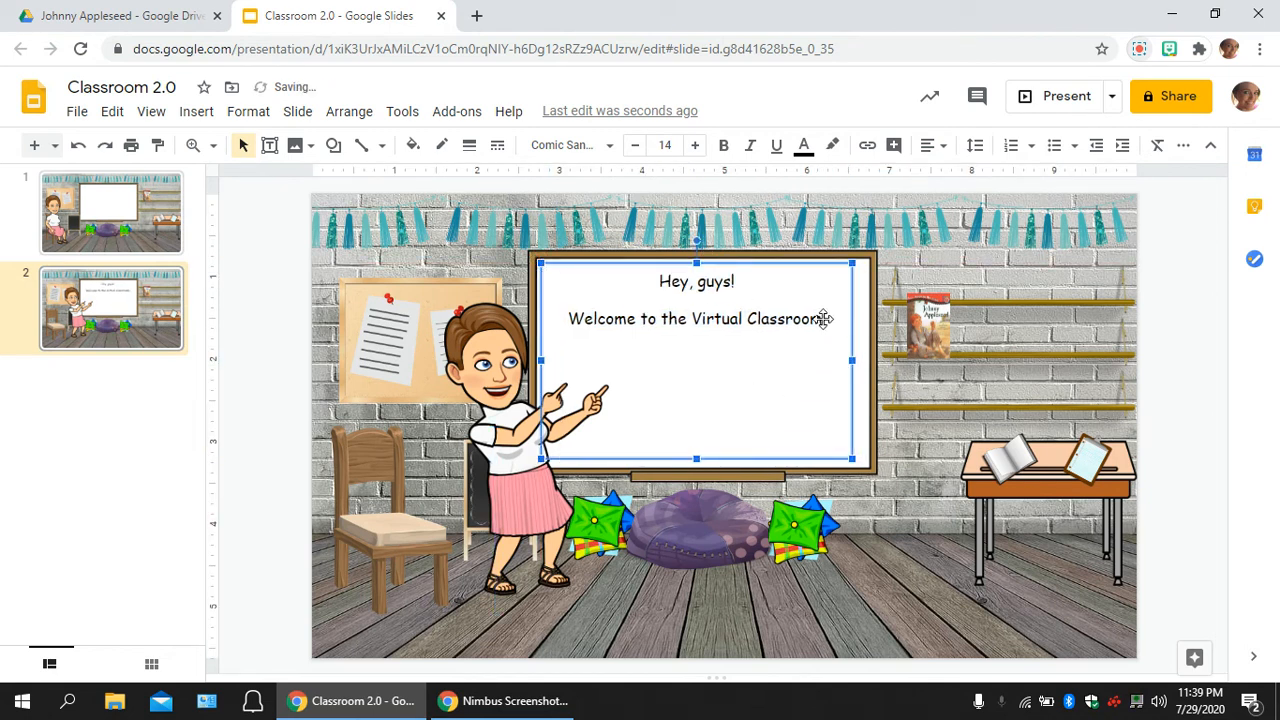
click(820, 319)
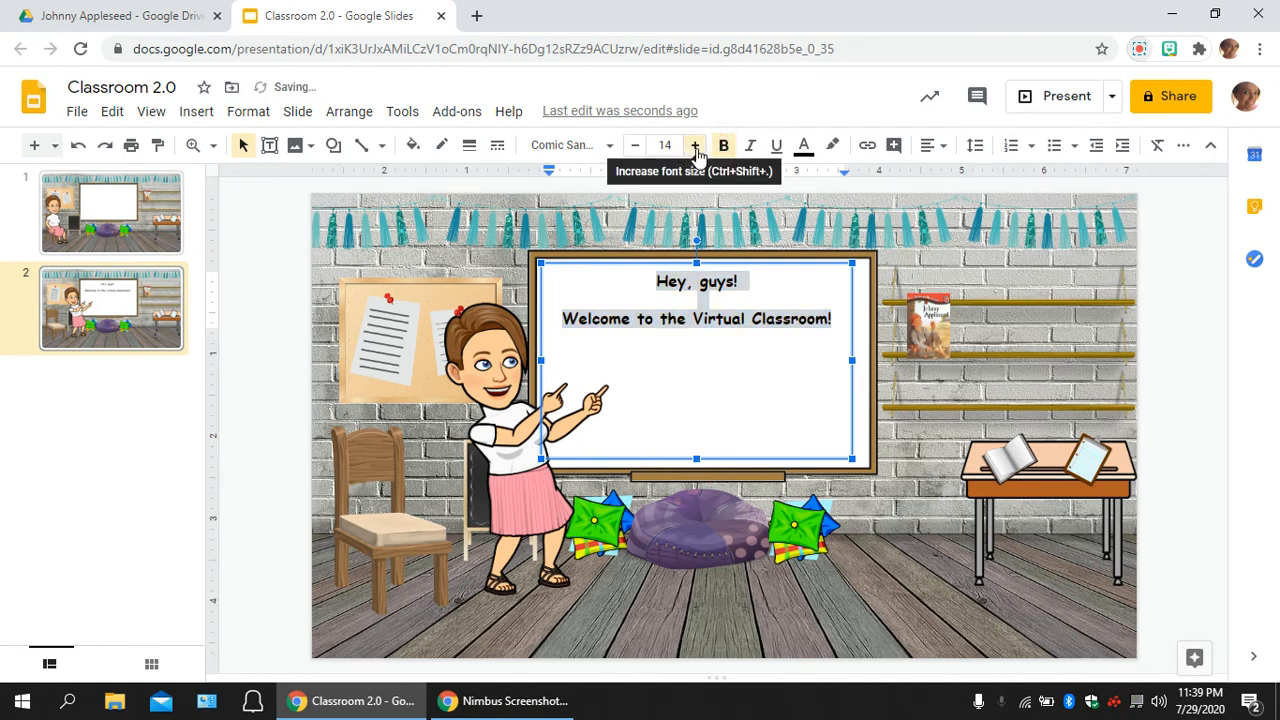
Enlarge the welcome text to size 21 and colour it purple
click(694, 145)
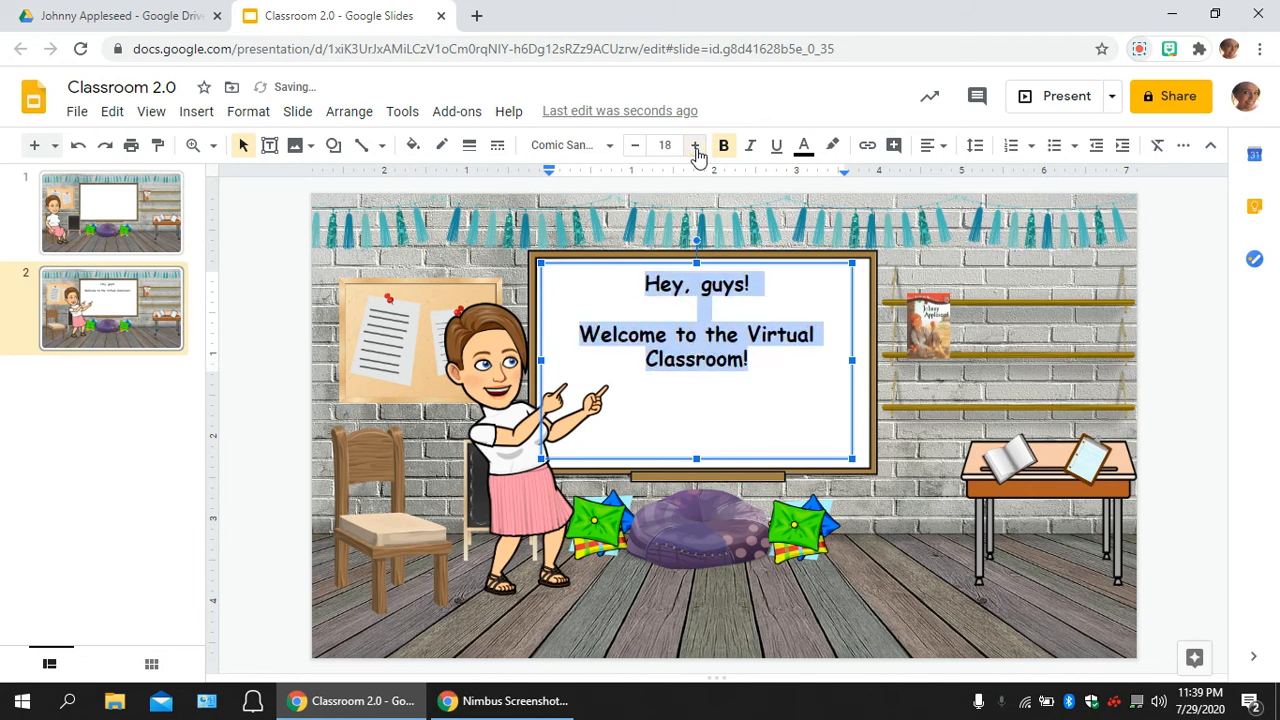
click(694, 145)
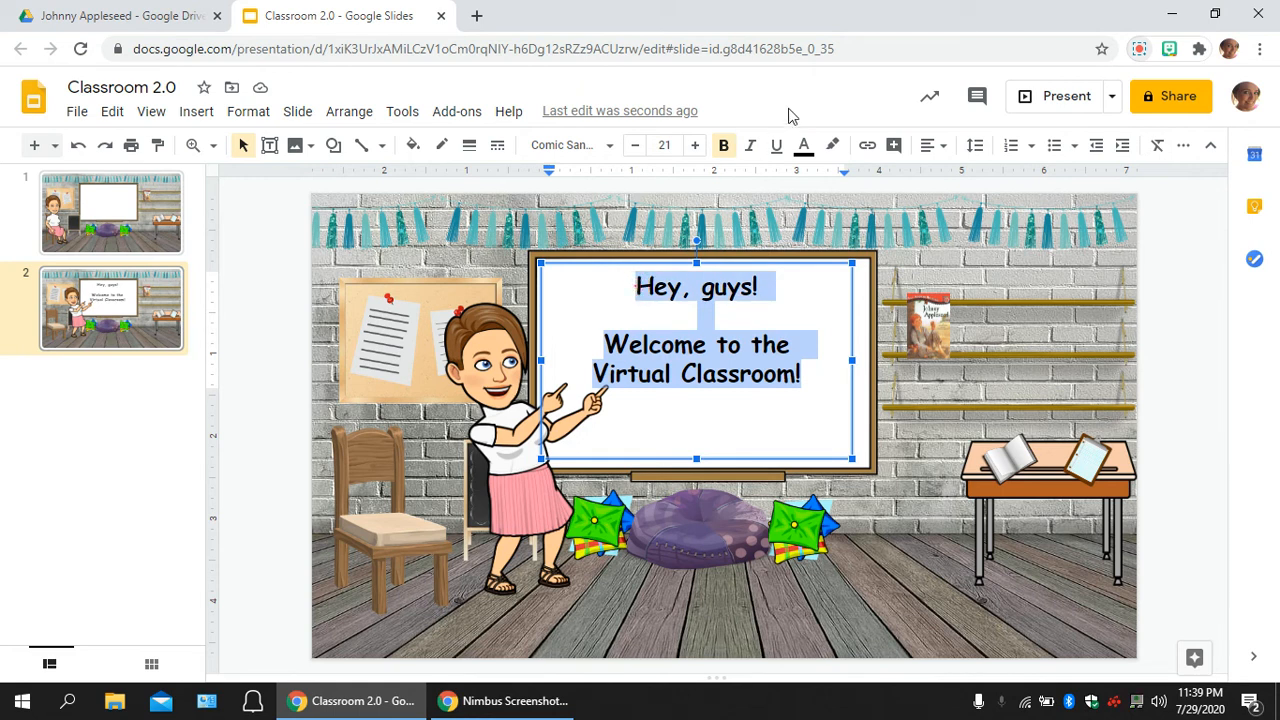
click(803, 145)
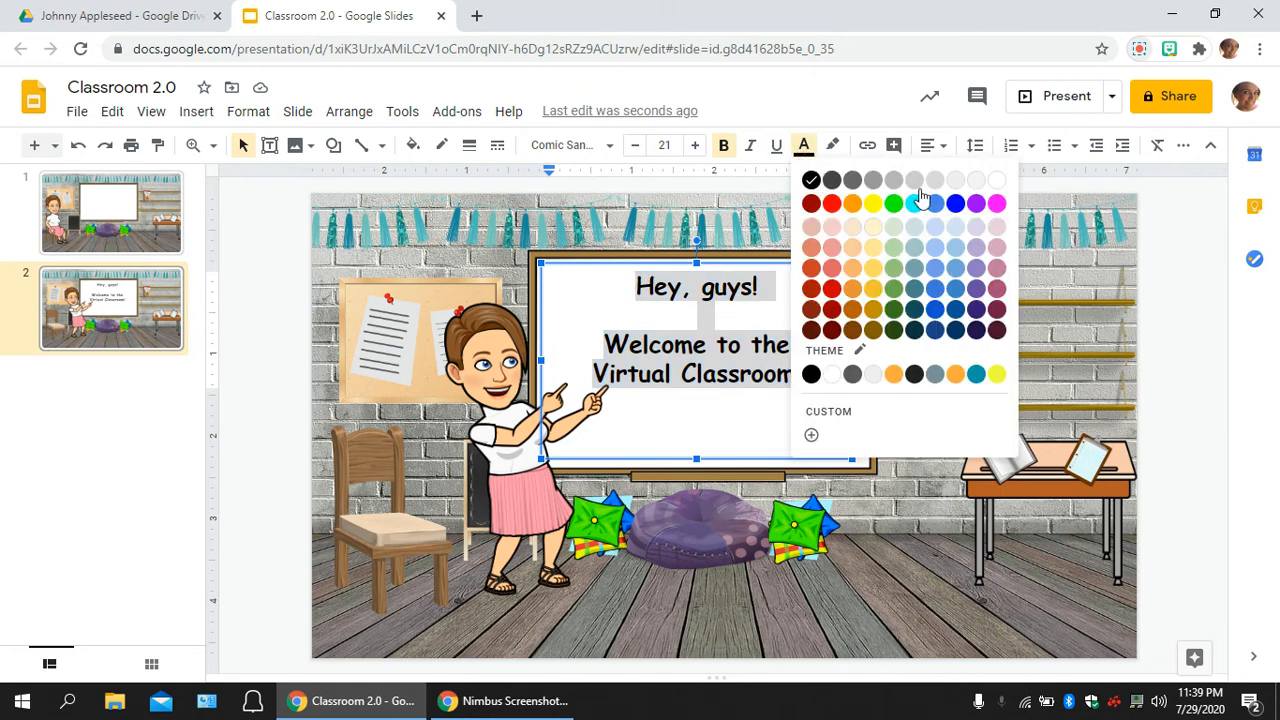
click(996, 203)
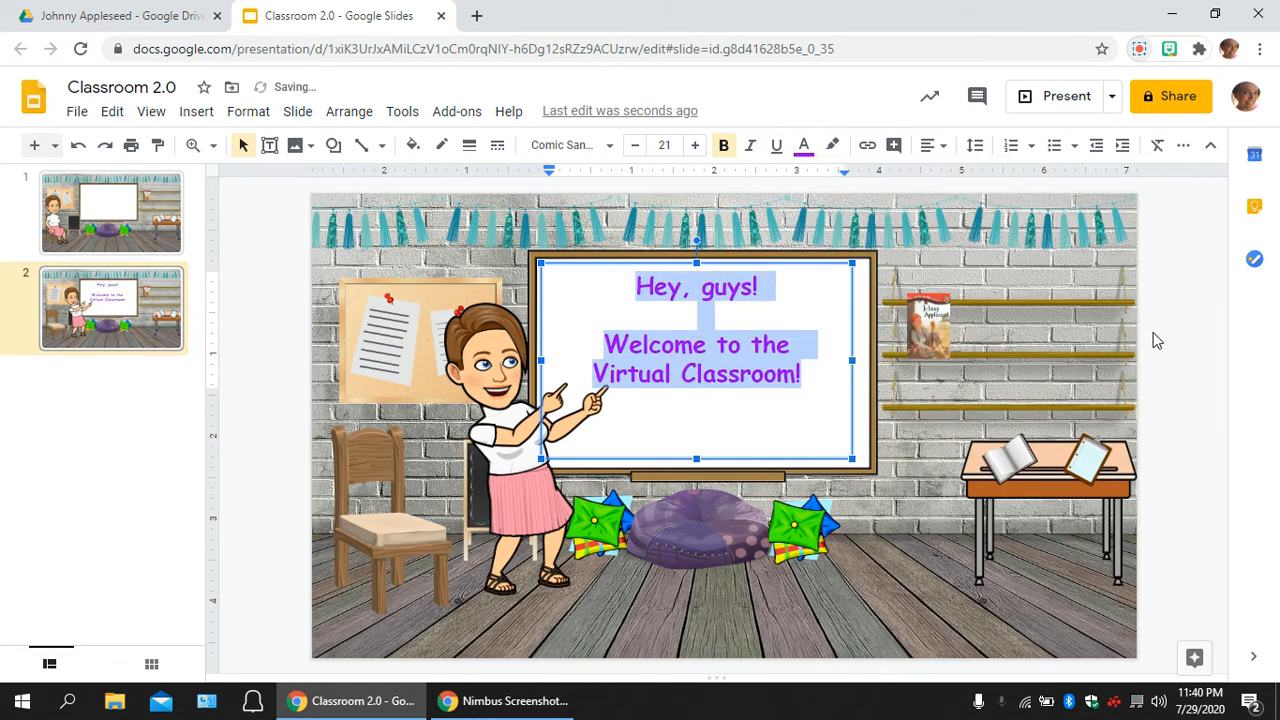